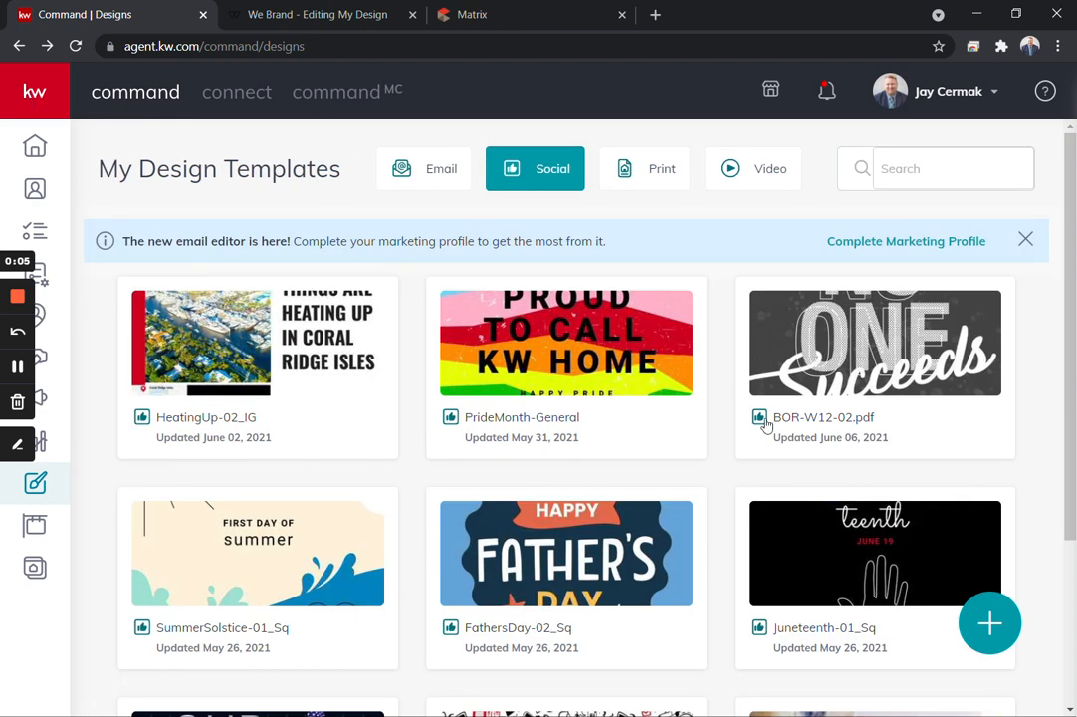
{"action": "mouse_move", "coordinate": [763, 281]}
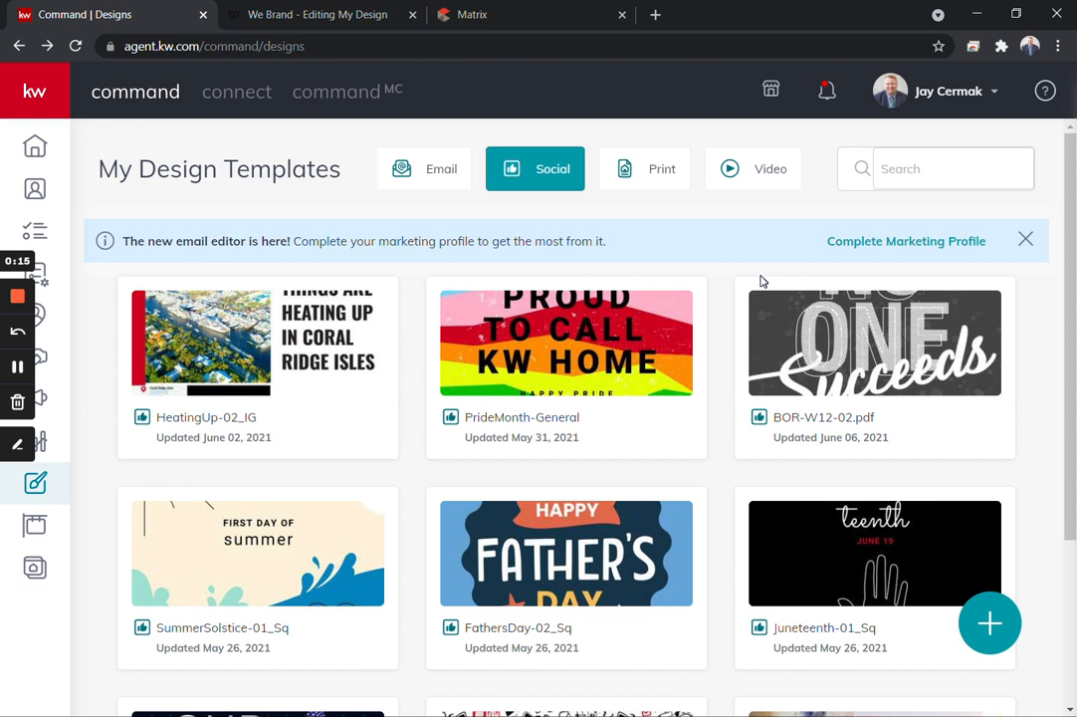
{"action": "mouse_move", "coordinate": [972, 550]}
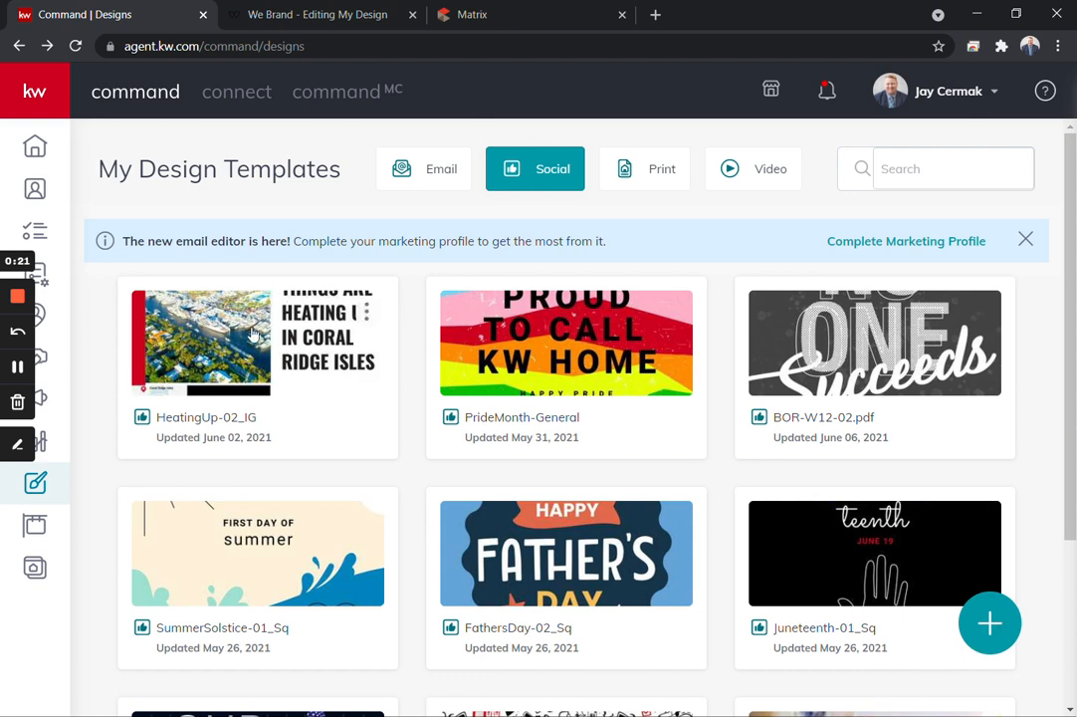
Create a new Social design and continue to the template gallery
{"action": "left_click", "coordinate": [990, 621]}
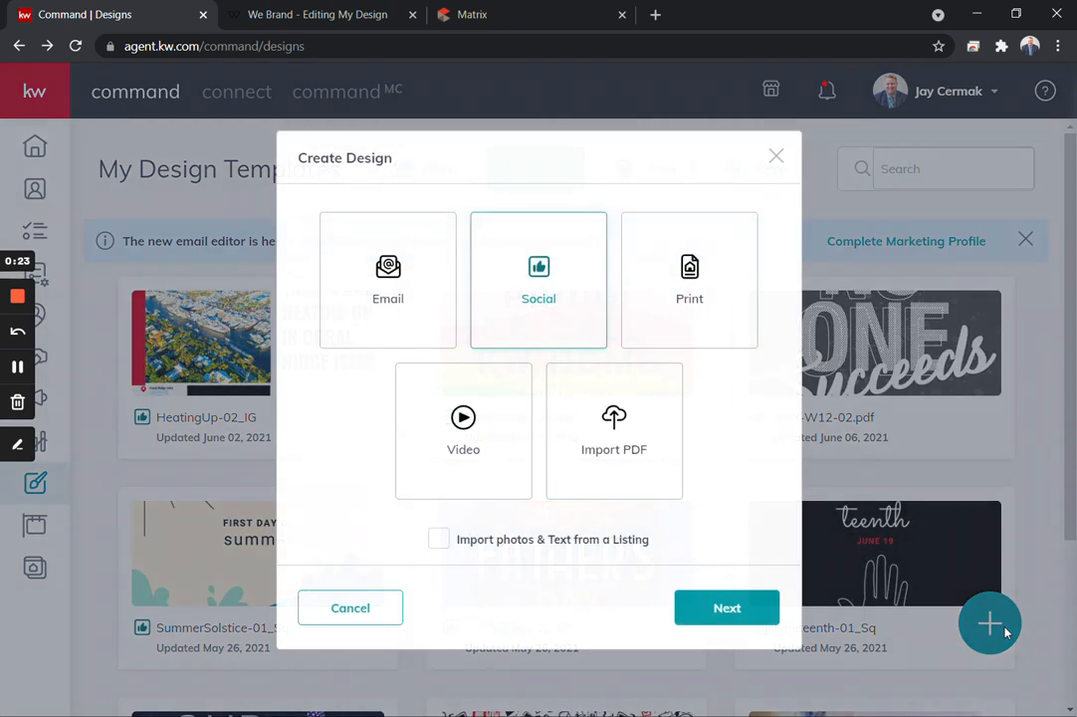
{"action": "mouse_move", "coordinate": [633, 294]}
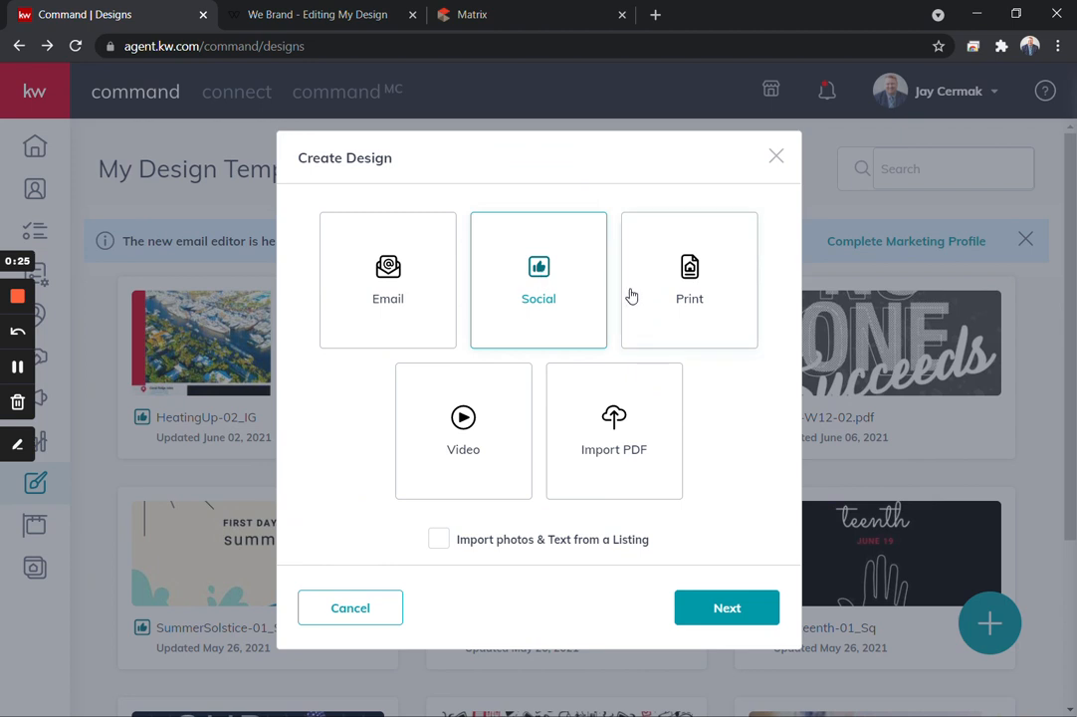
{"action": "left_click", "coordinate": [689, 278]}
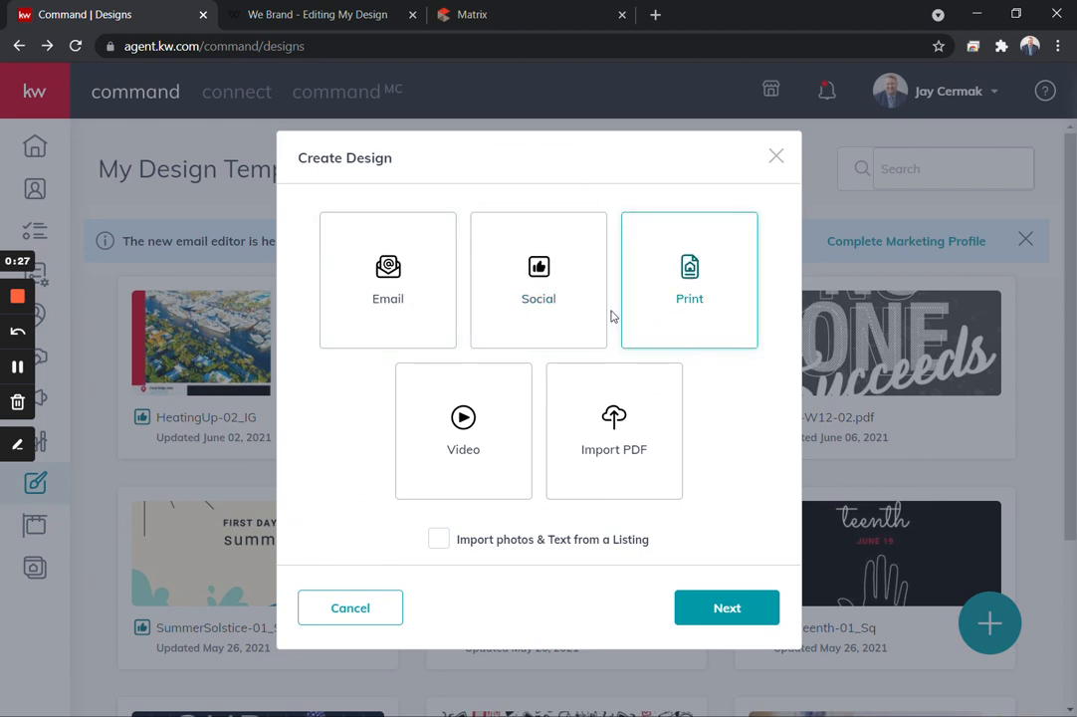
{"action": "left_click", "coordinate": [538, 278]}
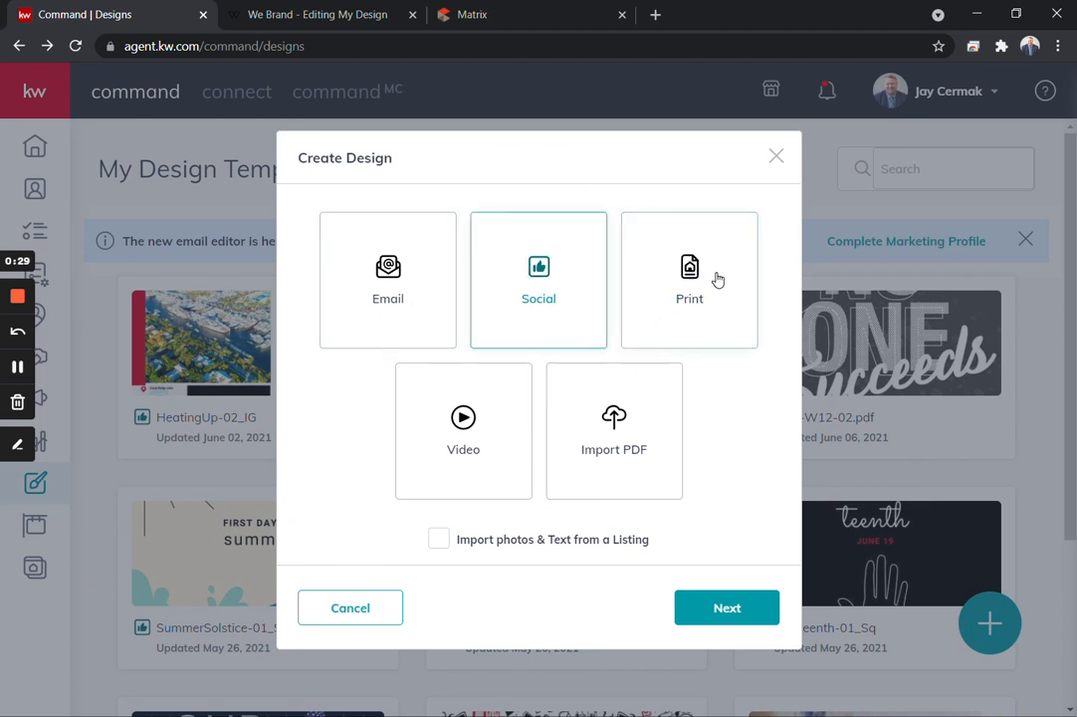
{"action": "left_click", "coordinate": [726, 607]}
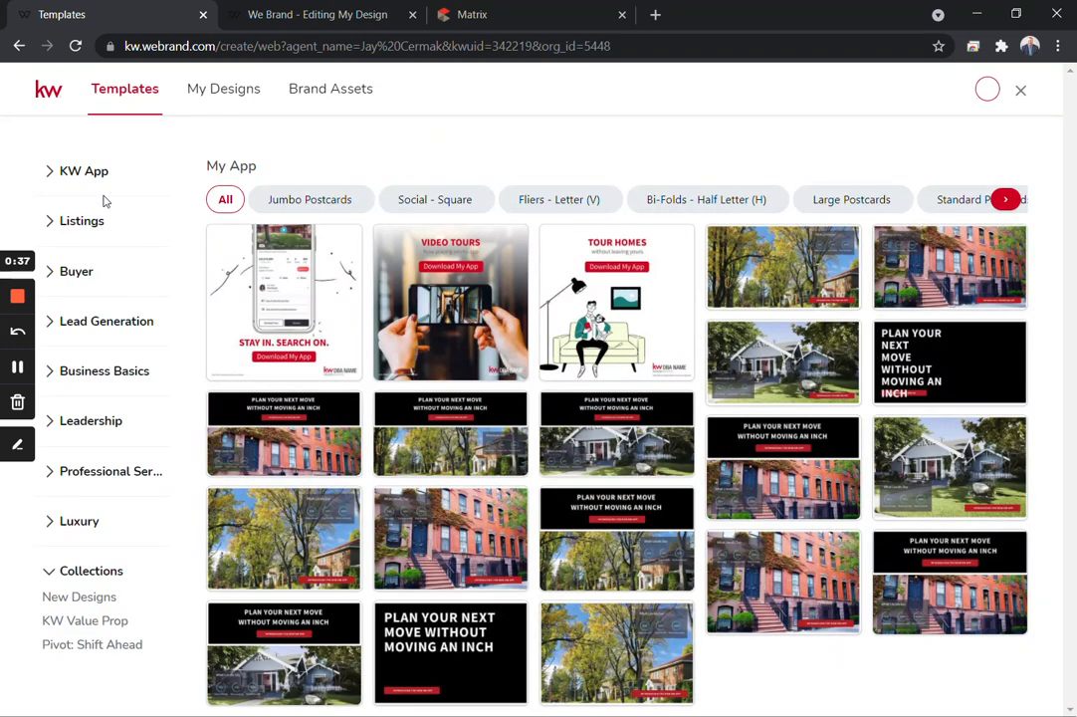
Browse the Listings > Neighborhood Snaps templates and scroll through them
{"action": "left_click", "coordinate": [106, 320]}
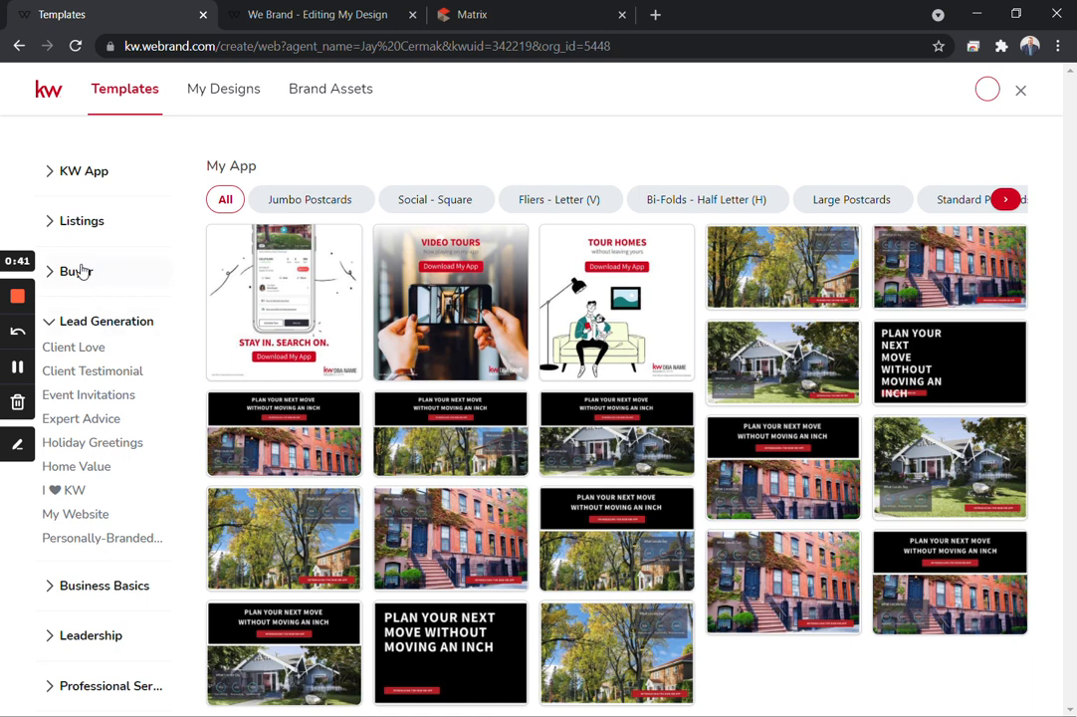
{"action": "left_click", "coordinate": [81, 219]}
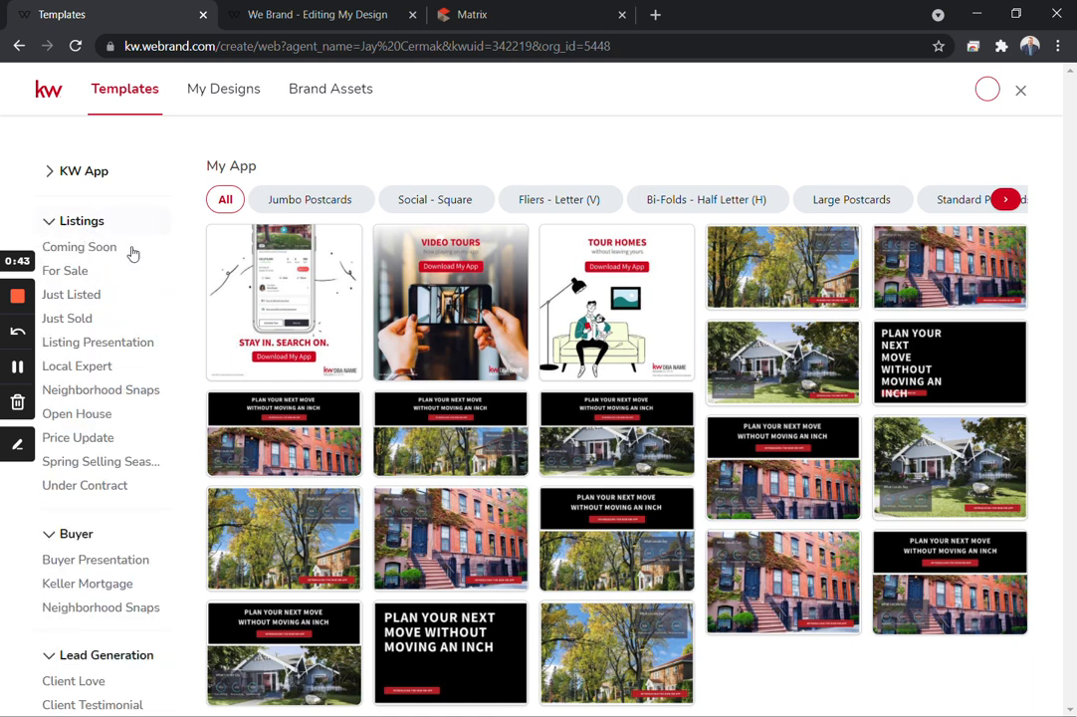
{"action": "mouse_move", "coordinate": [96, 380]}
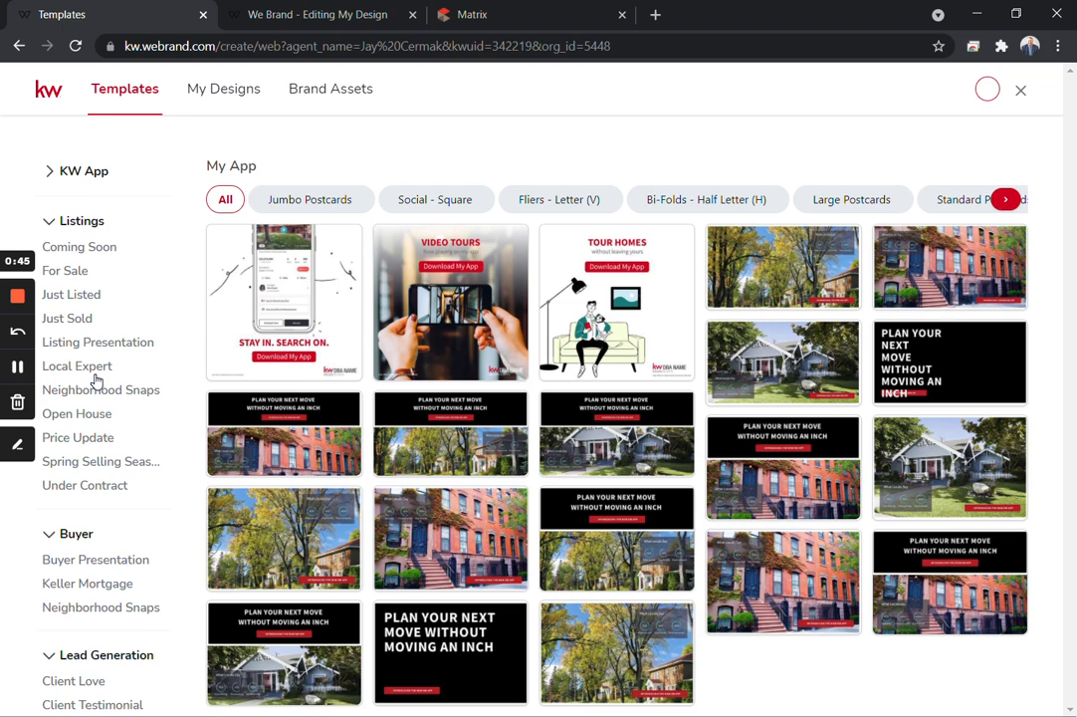
{"action": "left_click", "coordinate": [100, 388]}
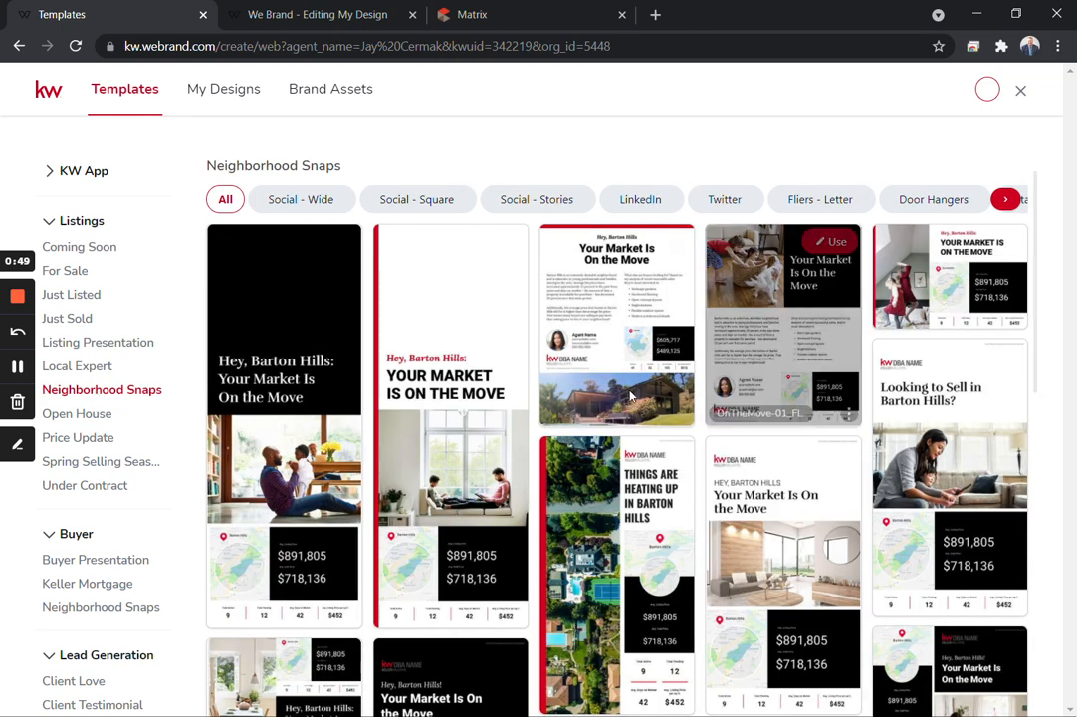
{"action": "scroll", "scroll_direction": "down", "scroll_amount": 3}
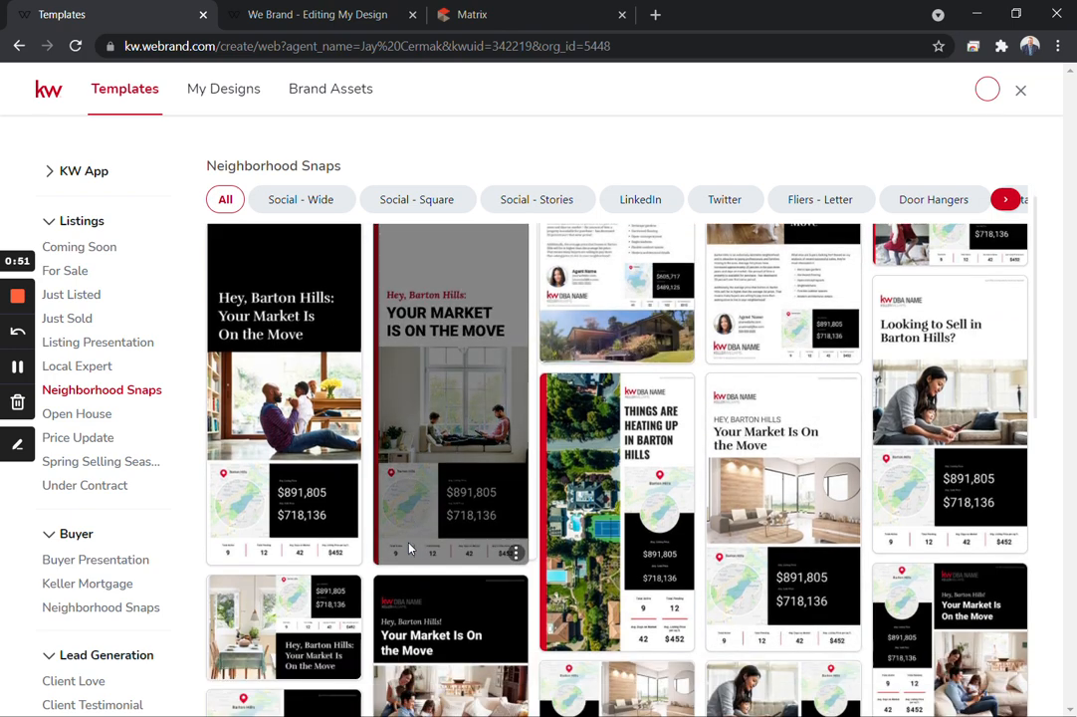
{"action": "scroll", "scroll_direction": "down", "scroll_amount": 3}
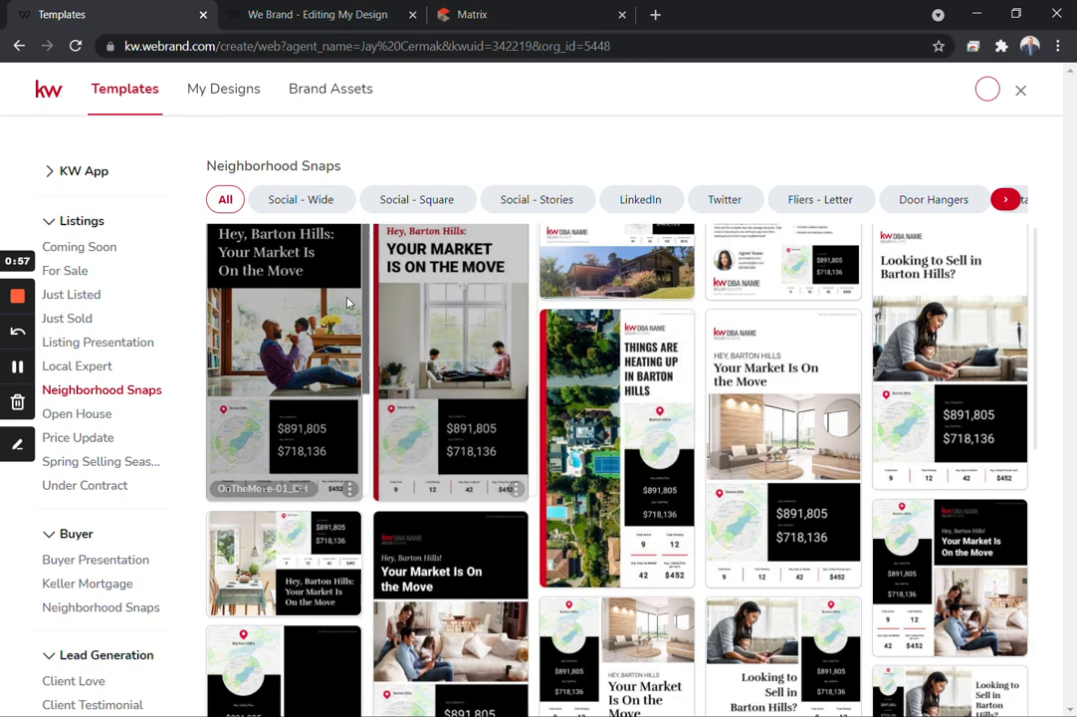
{"action": "scroll", "scroll_direction": "down", "scroll_amount": 3}
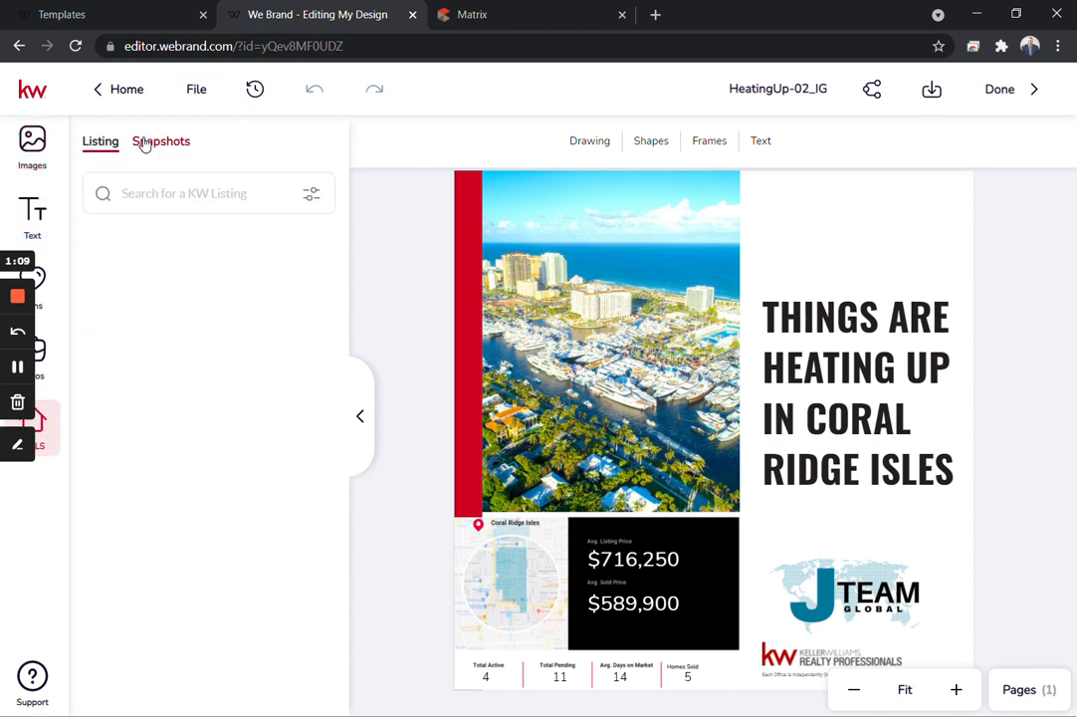
Search Snapshots for 'Coral Ridge Isles' and expand its Fort Lauderdale result to the widget previews
{"action": "left_click", "coordinate": [161, 141]}
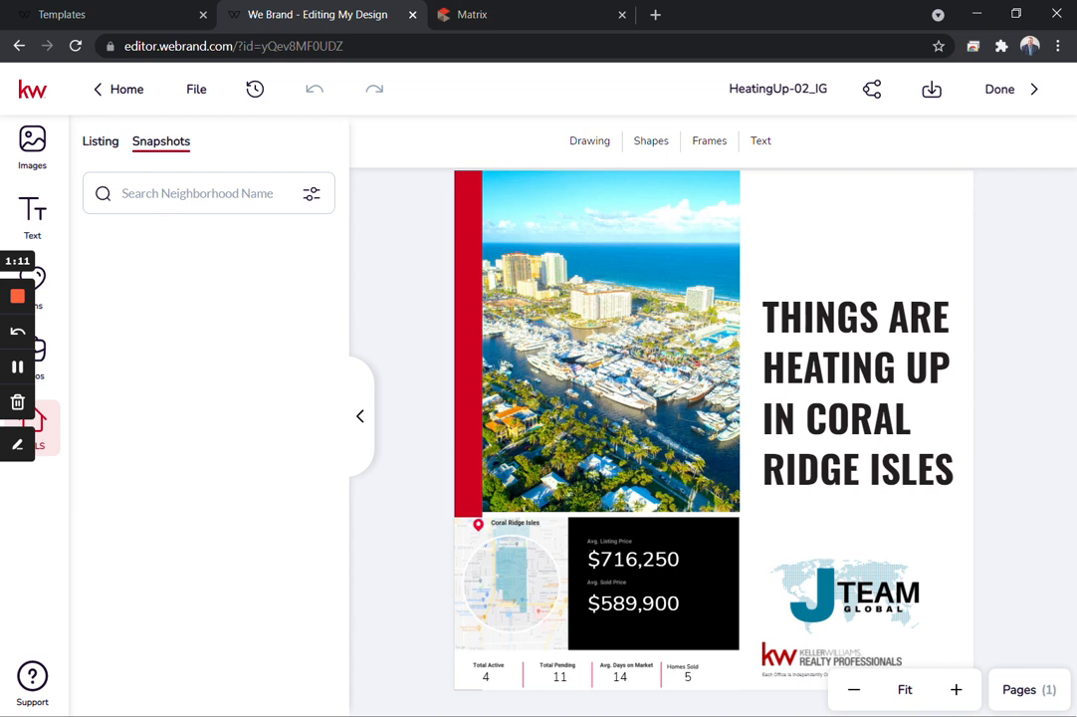
{"action": "type", "text": "Coral"}
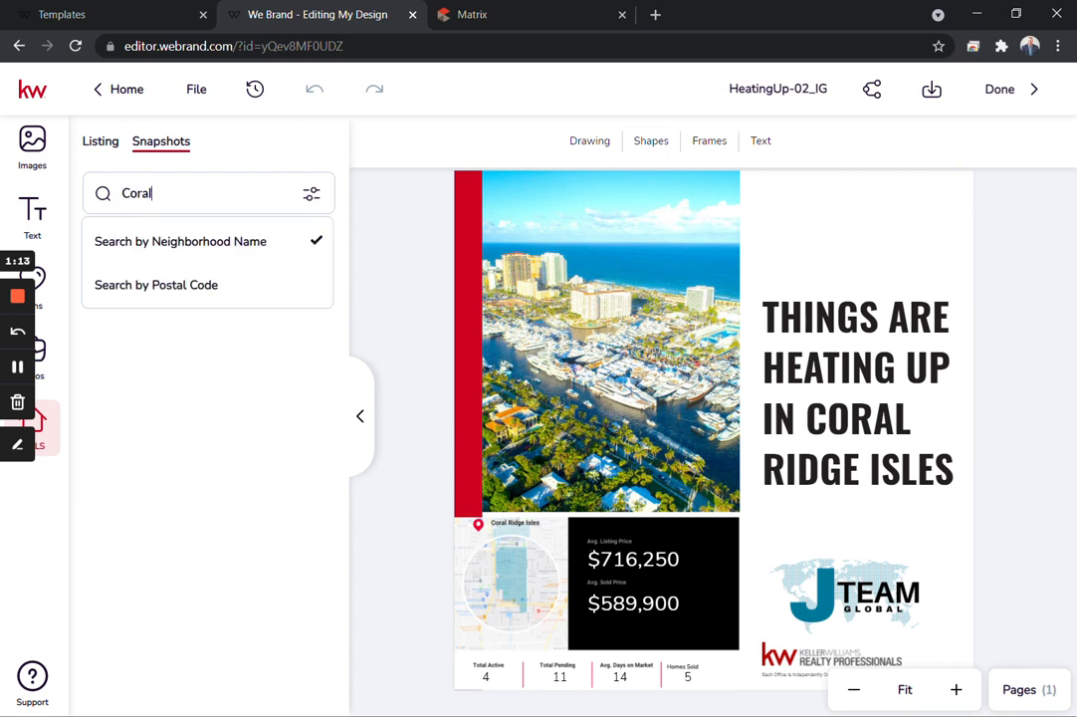
{"action": "type", "text": "Ridge isles"}
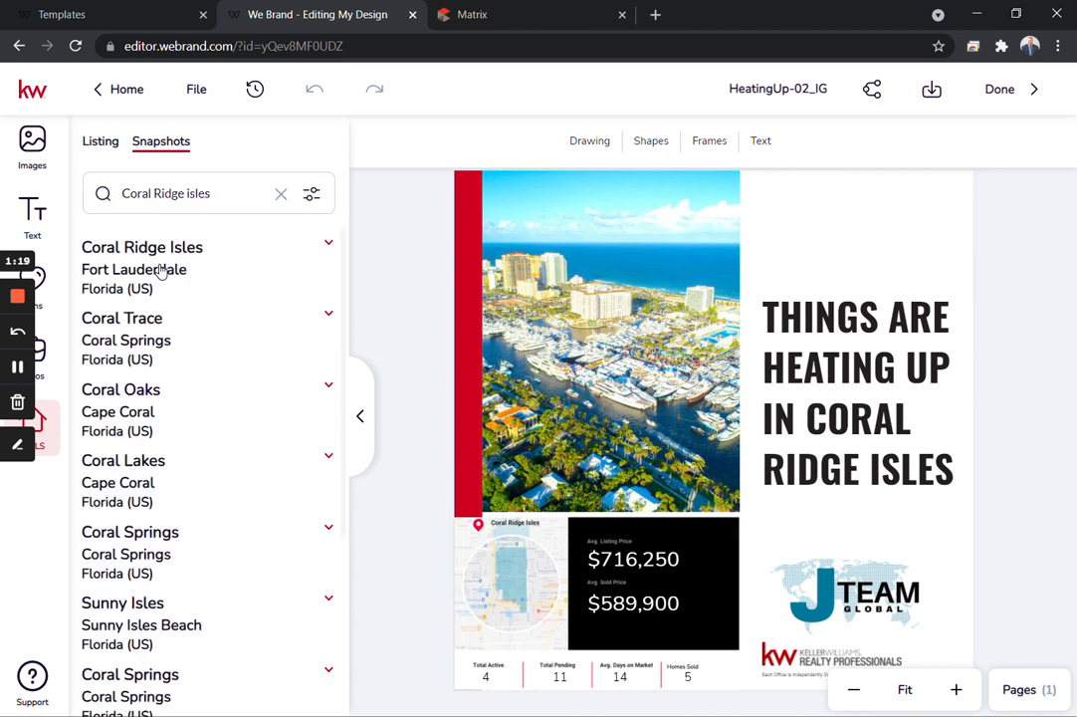
{"action": "left_click", "coordinate": [328, 242]}
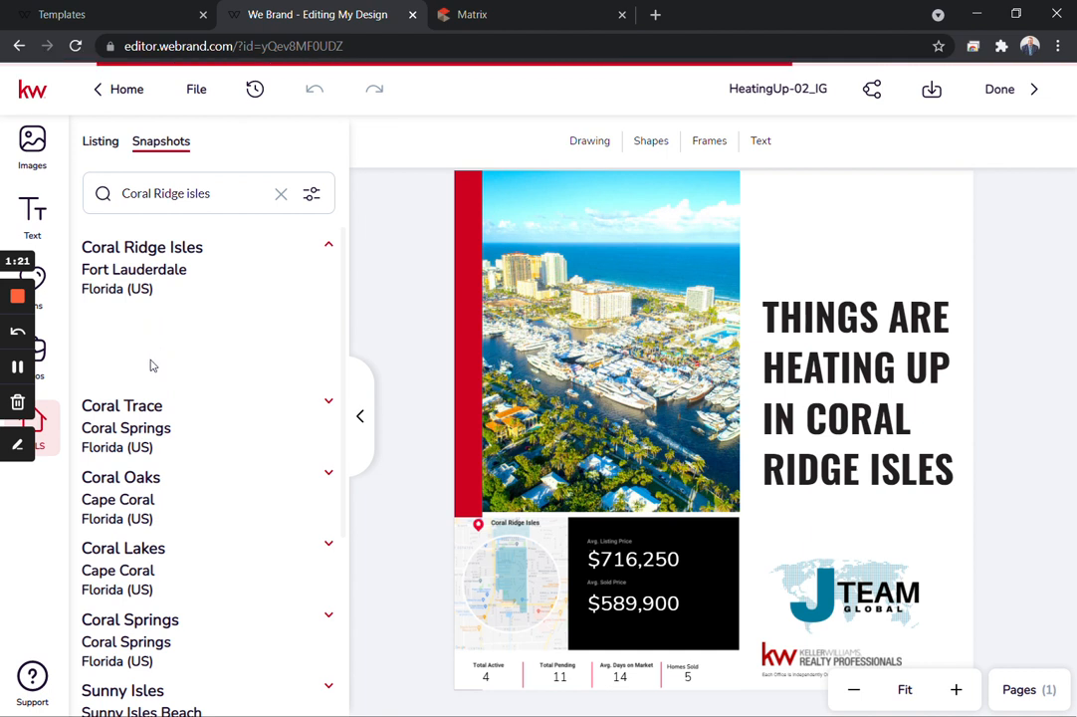
{"action": "mouse_move", "coordinate": [153, 375]}
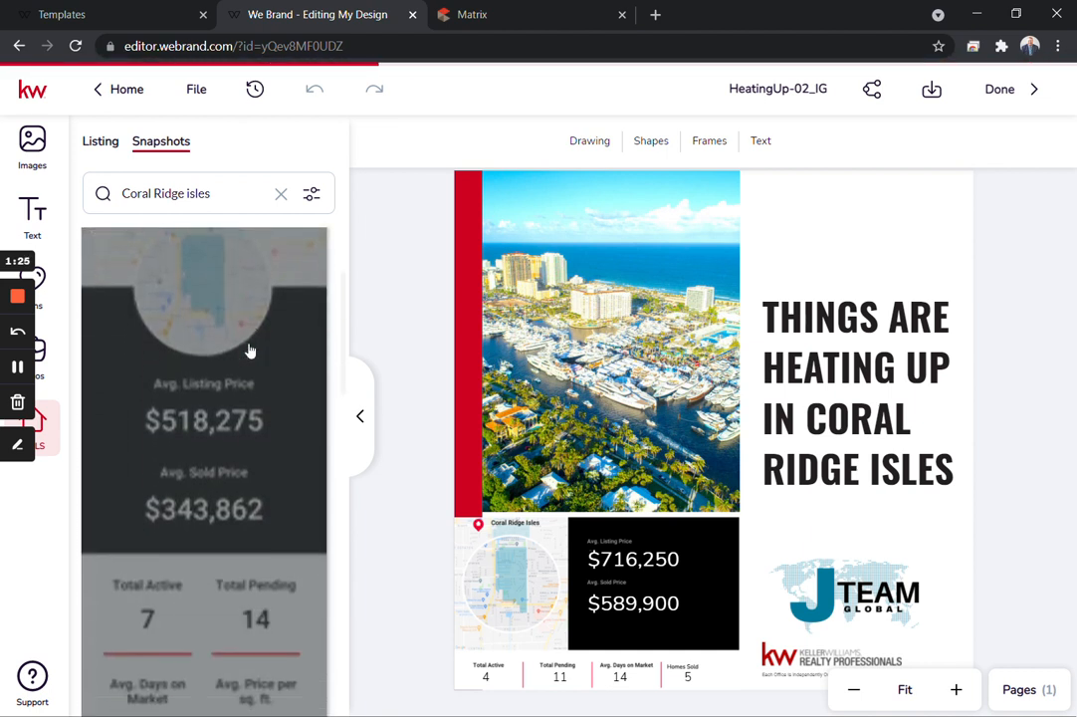
{"action": "scroll", "scroll_direction": "down", "scroll_amount": 3}
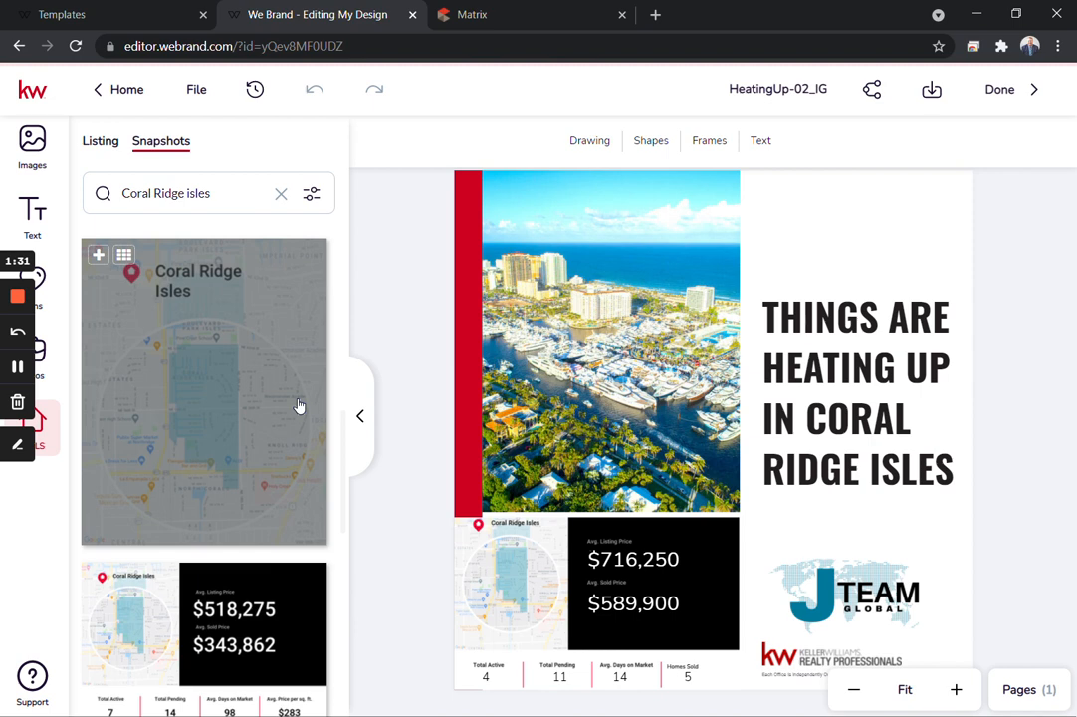
{"action": "scroll", "scroll_direction": "down", "scroll_amount": 3}
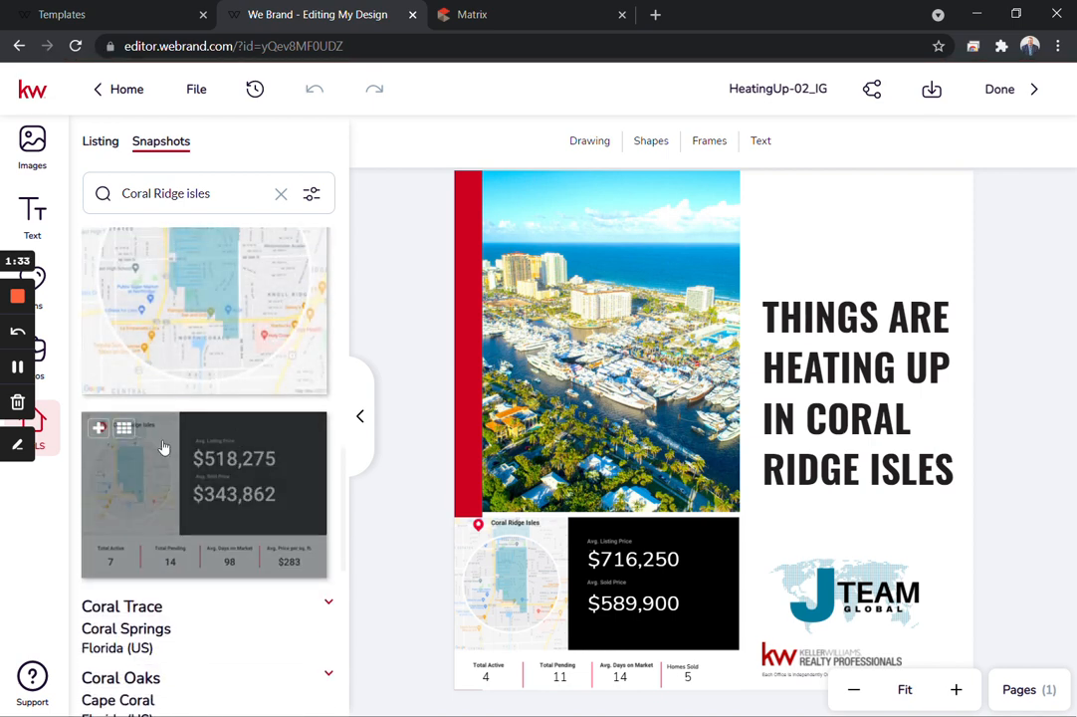
{"action": "mouse_move", "coordinate": [223, 490]}
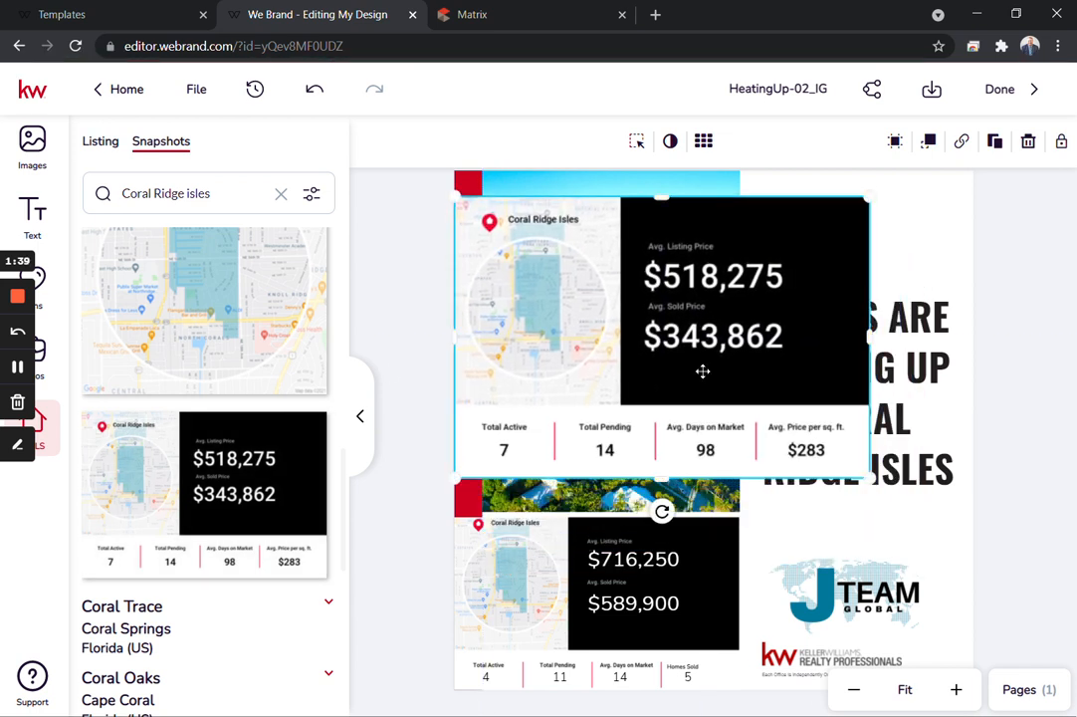
{"action": "mouse_move", "coordinate": [609, 625]}
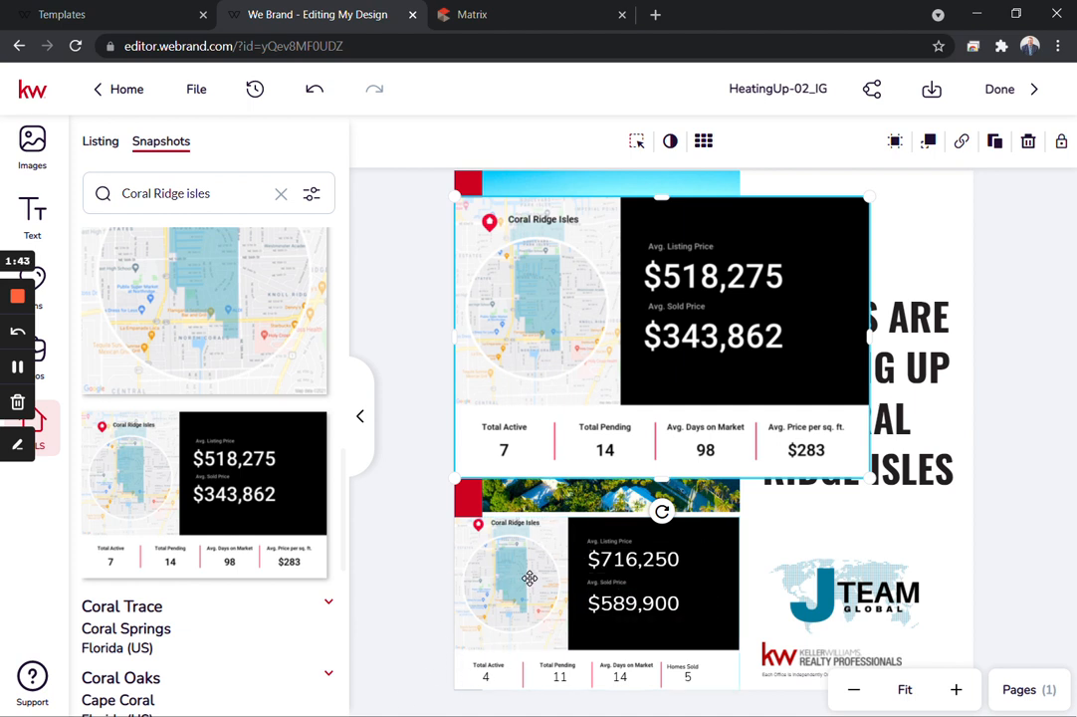
{"action": "mouse_move", "coordinate": [745, 319]}
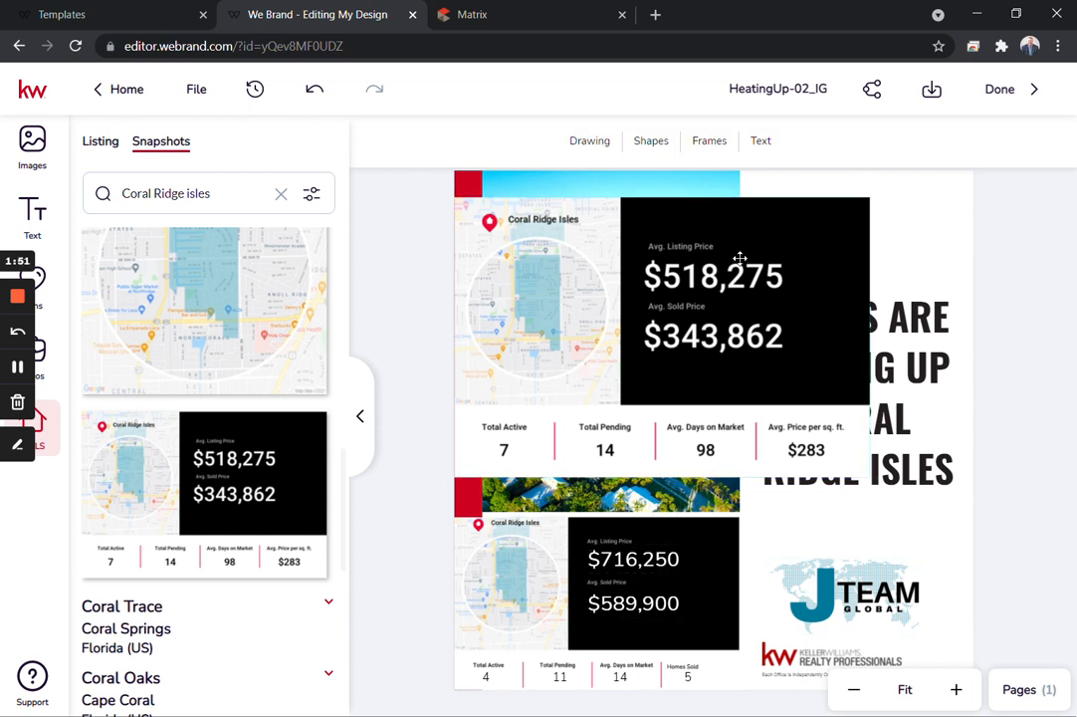
{"action": "mouse_move", "coordinate": [669, 422]}
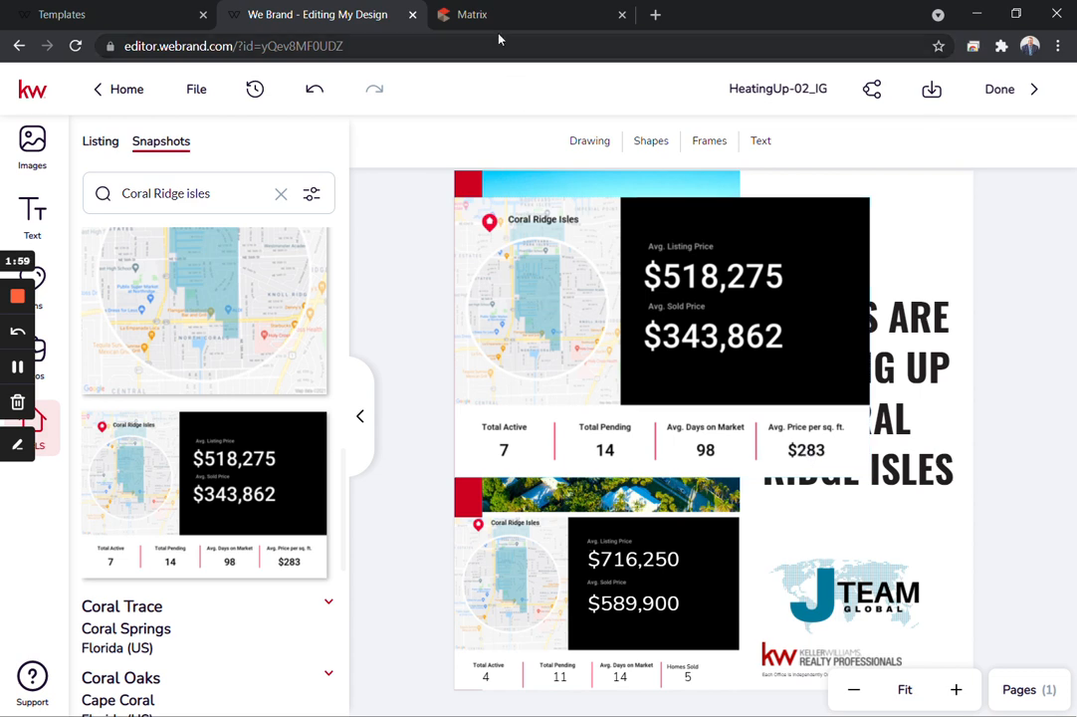
Switch to Matrix MLS, view the 20 matches on the map and return to the search criteria
{"action": "left_click", "coordinate": [471, 14]}
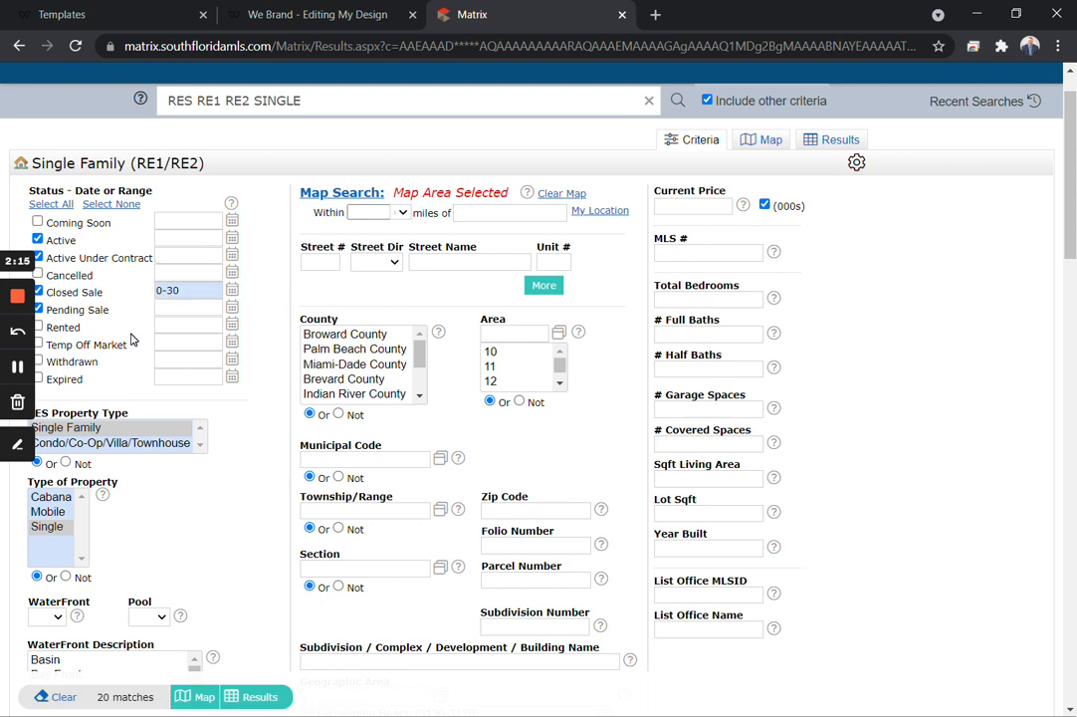
{"action": "left_click", "coordinate": [772, 140]}
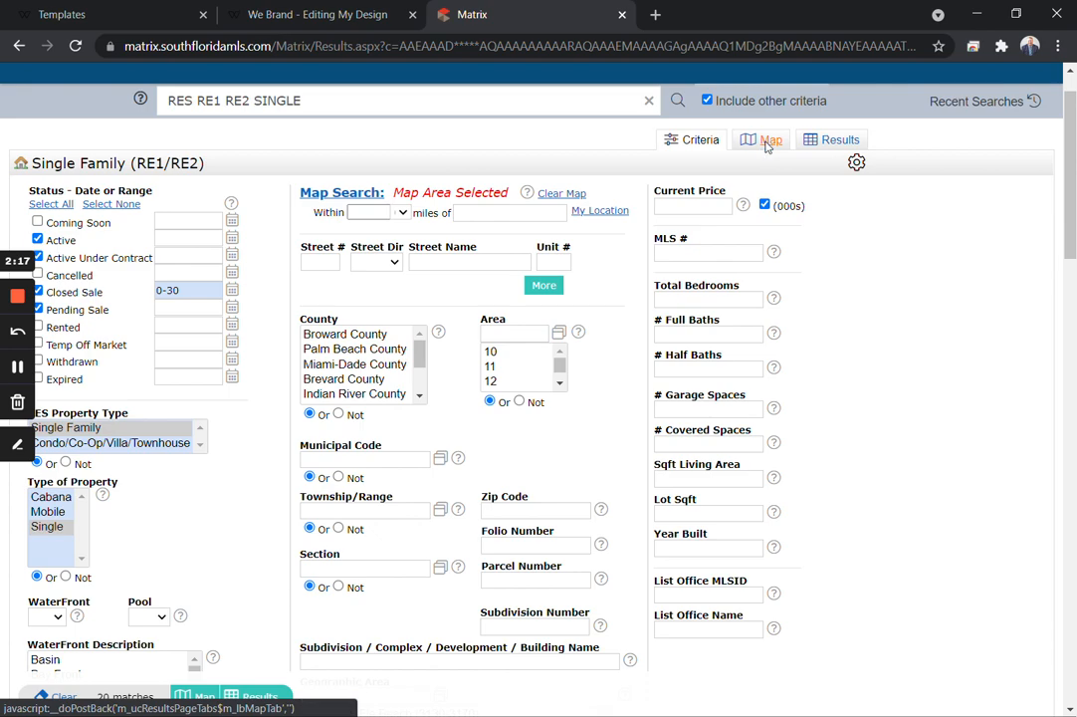
{"action": "left_click", "coordinate": [771, 139]}
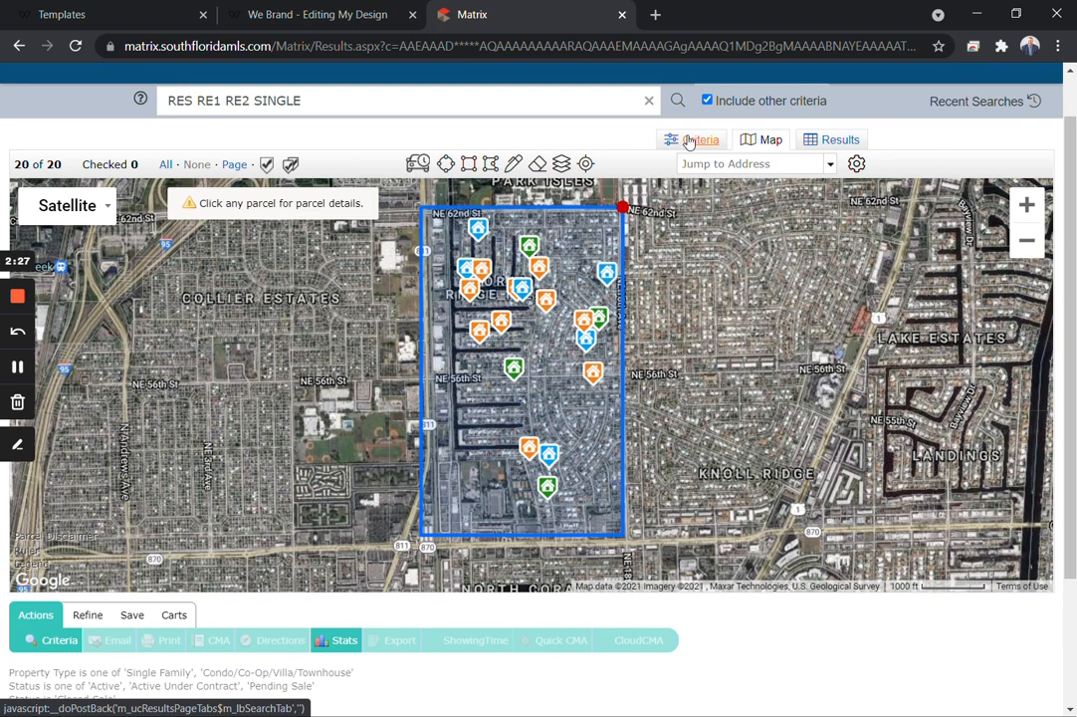
{"action": "left_click", "coordinate": [701, 139]}
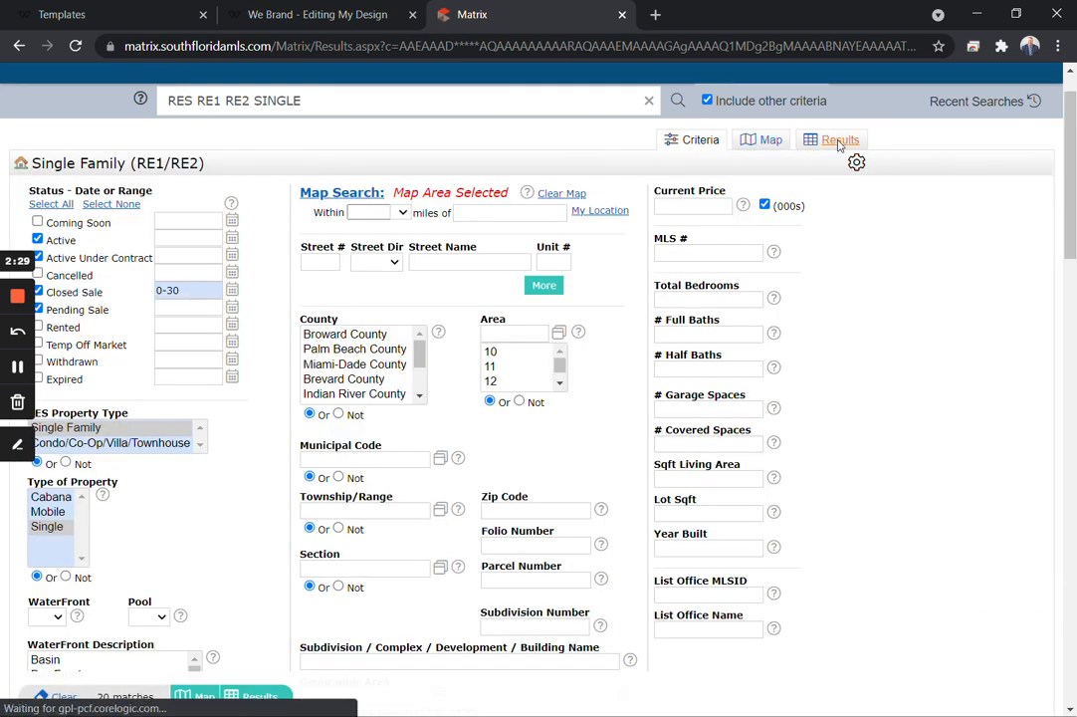
Select all 20 listings in the results grid, show their Stats, then return to We Brand
{"action": "left_click", "coordinate": [841, 139]}
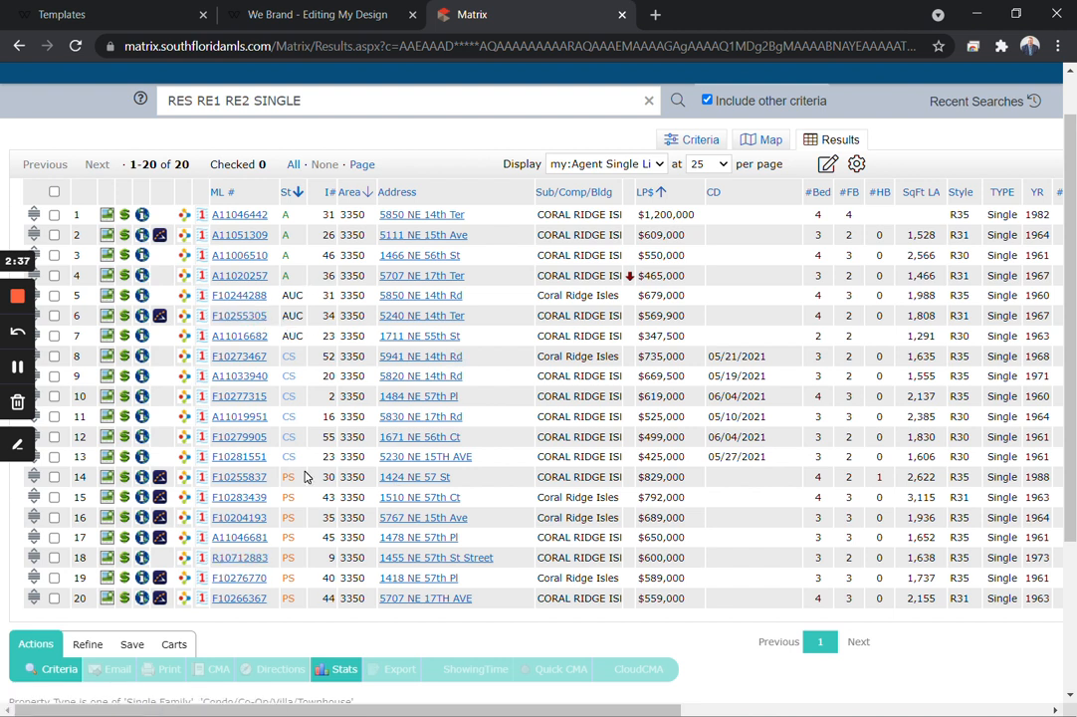
{"action": "mouse_move", "coordinate": [300, 488]}
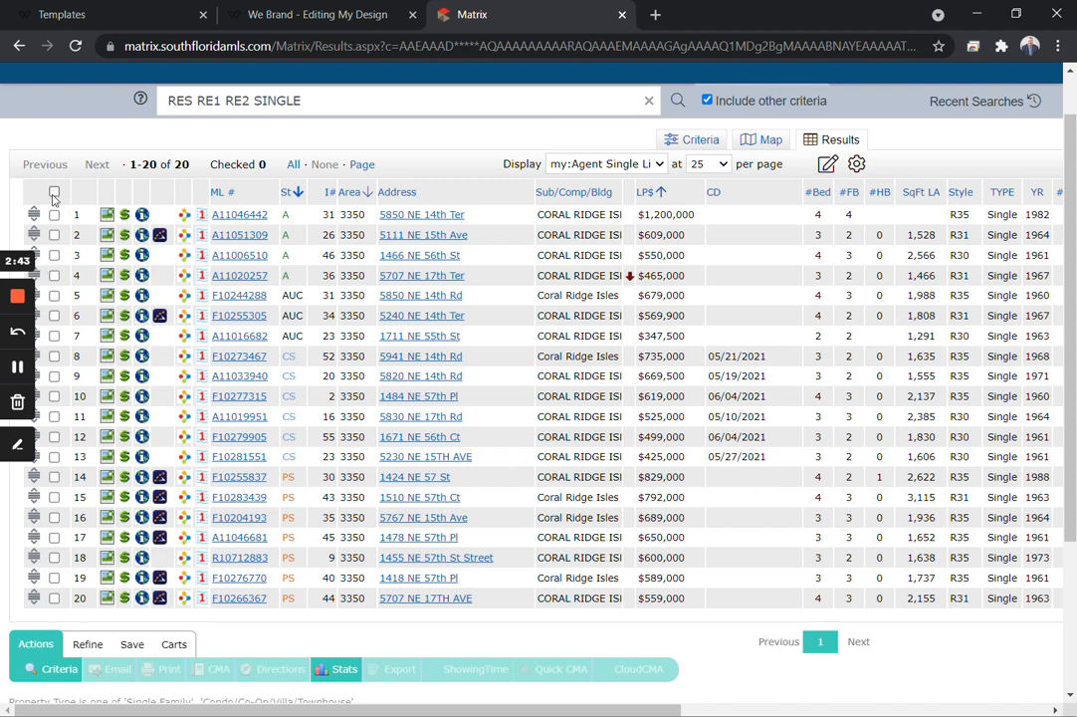
{"action": "left_click", "coordinate": [54, 191]}
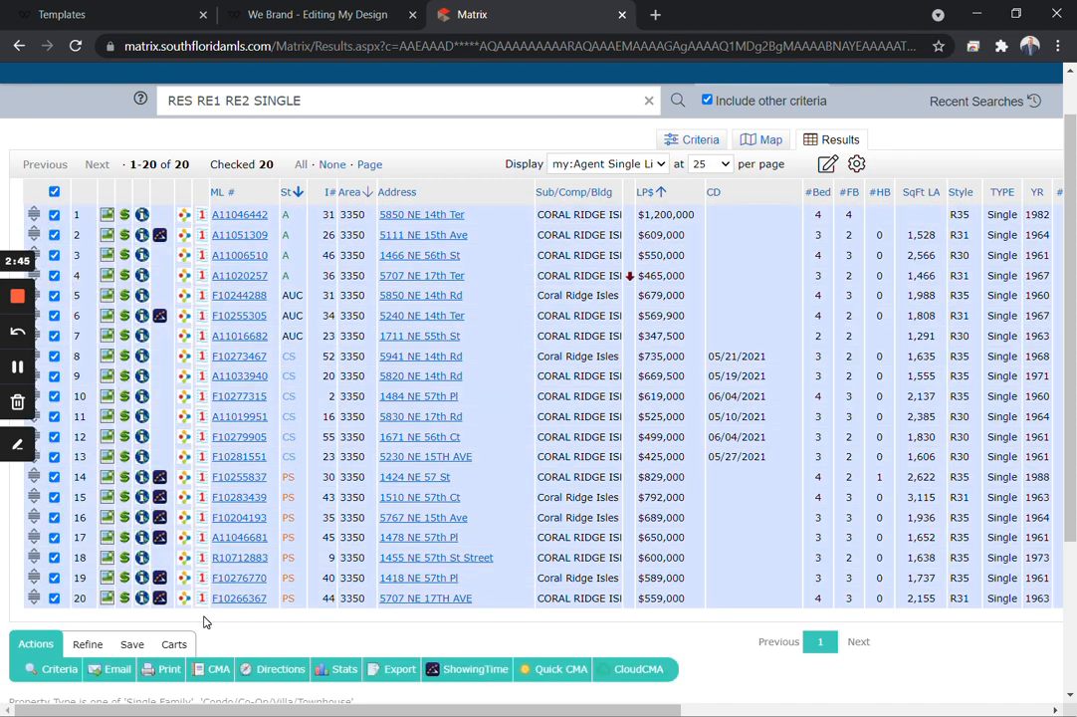
{"action": "mouse_move", "coordinate": [70, 598]}
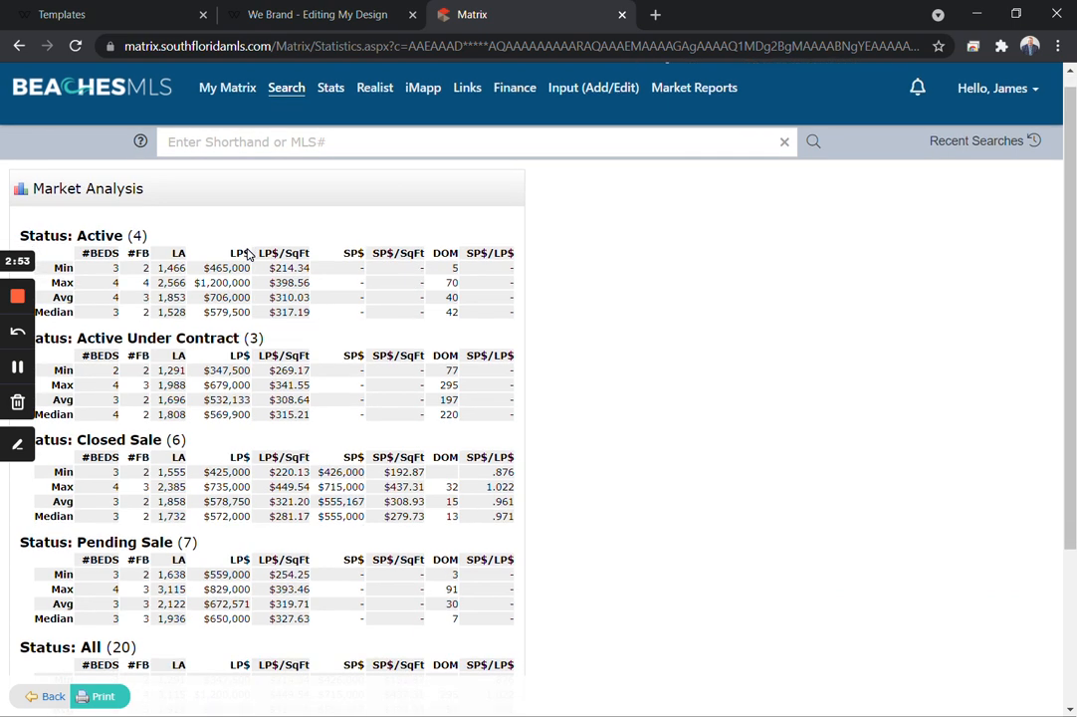
{"action": "left_click", "coordinate": [287, 87]}
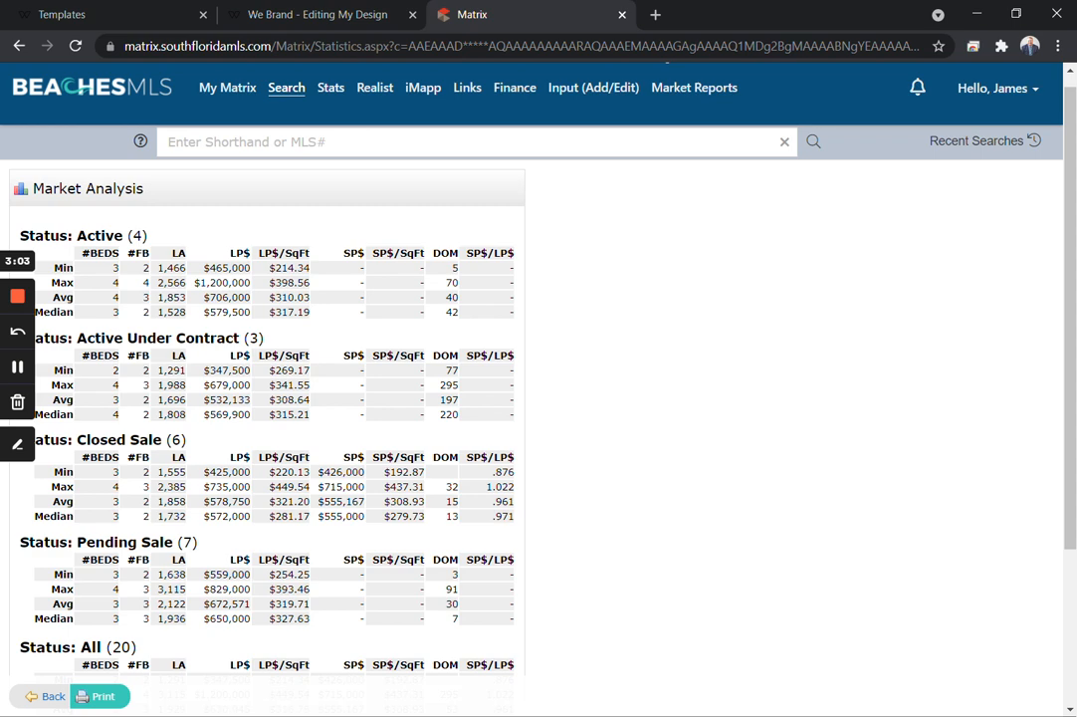
{"action": "left_click", "coordinate": [319, 14]}
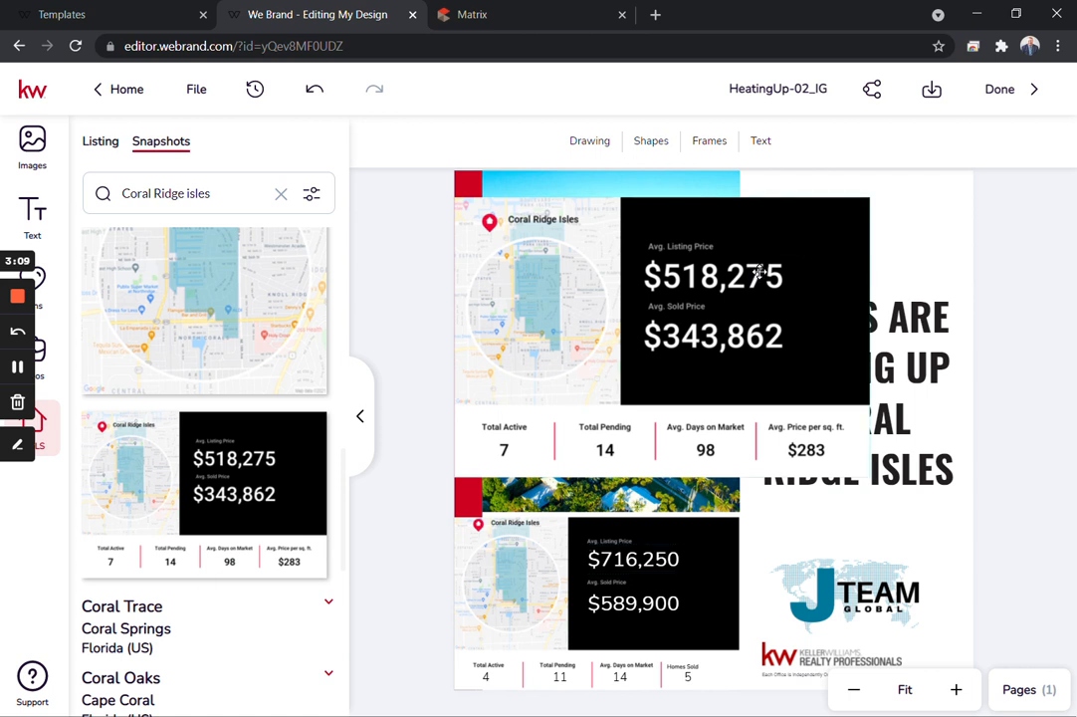
{"action": "mouse_move", "coordinate": [652, 139]}
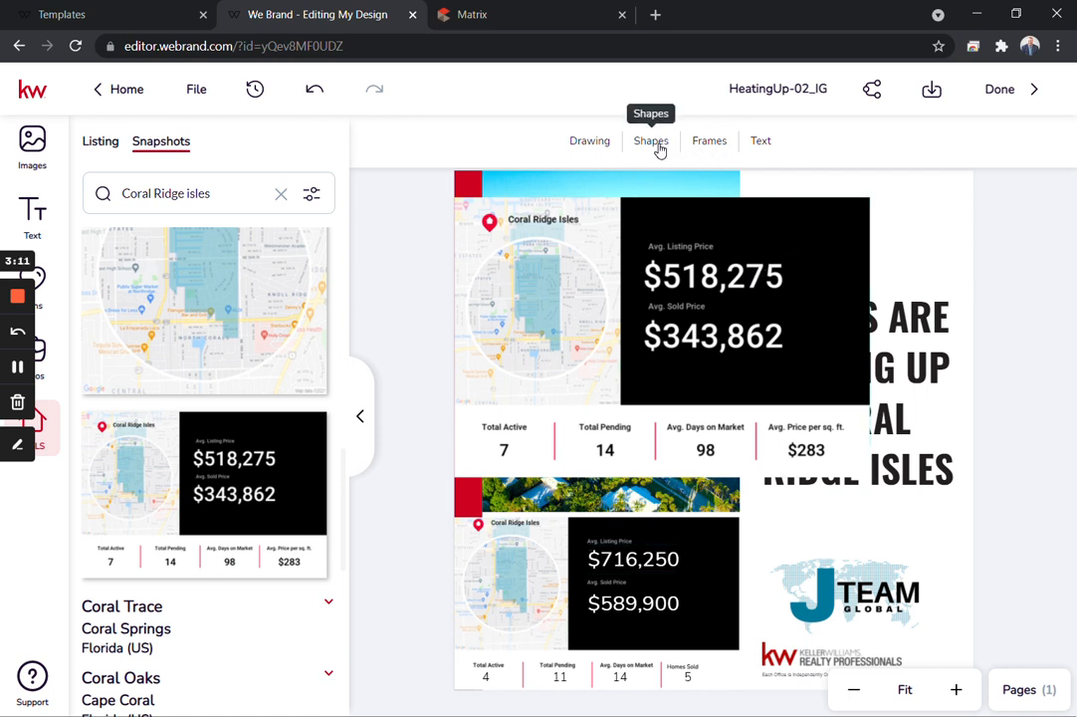
Add a Basic square shape sized over the $518,275 average listing price figure
{"action": "left_click", "coordinate": [651, 140]}
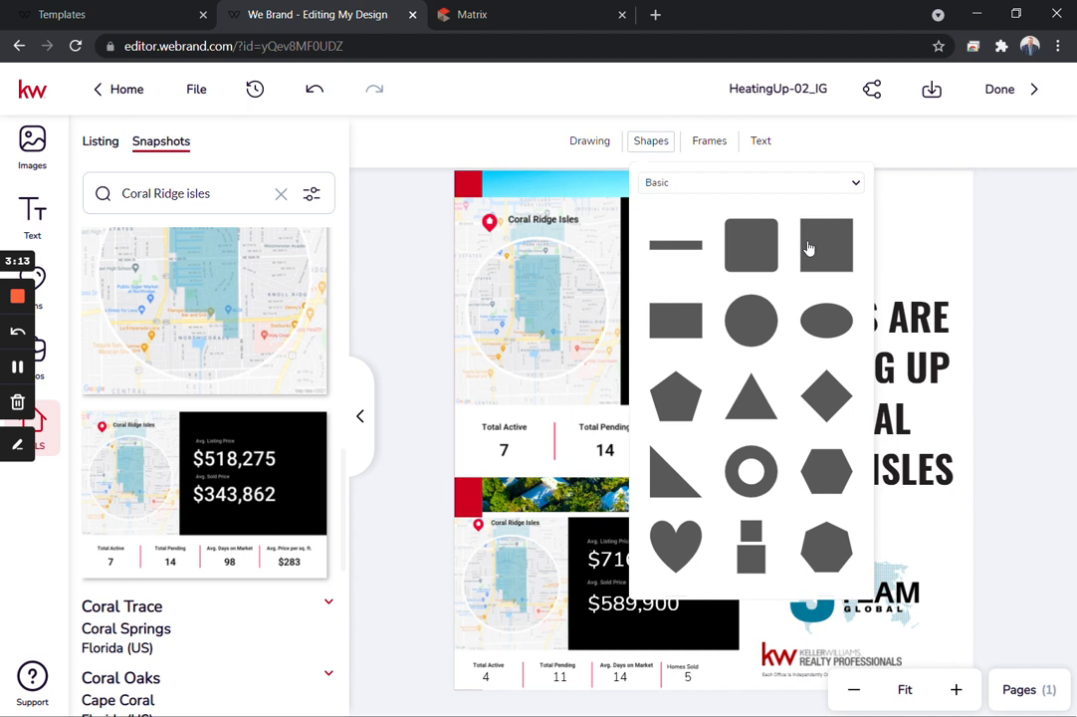
{"action": "left_click", "coordinate": [825, 247]}
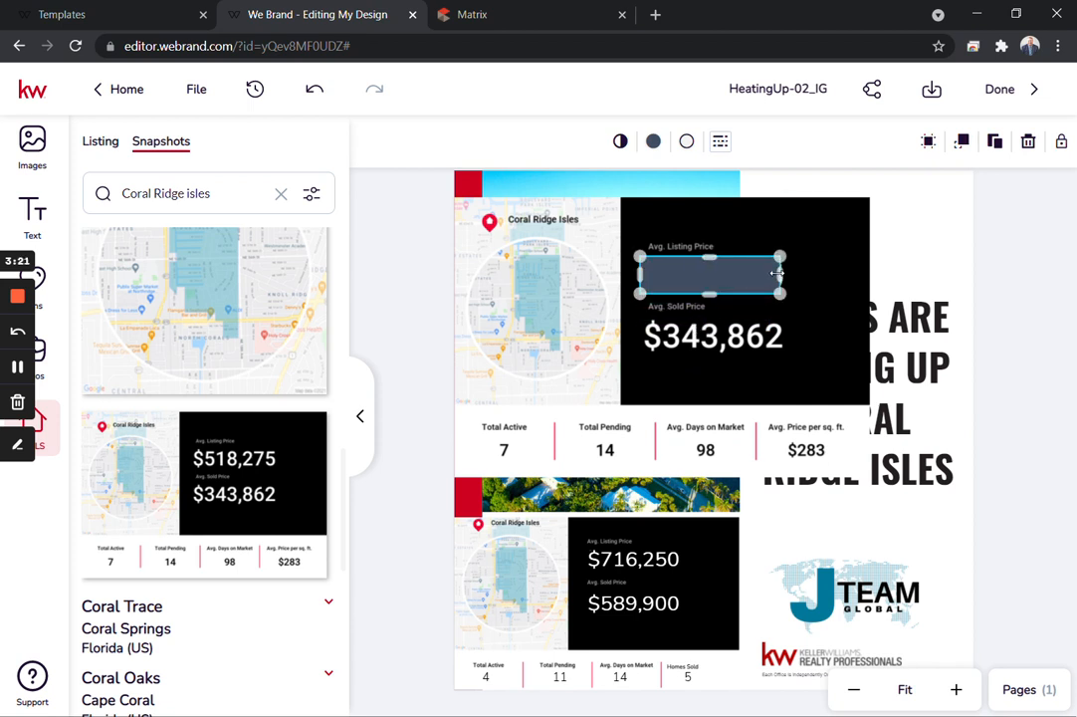
{"action": "left_click", "coordinate": [653, 142]}
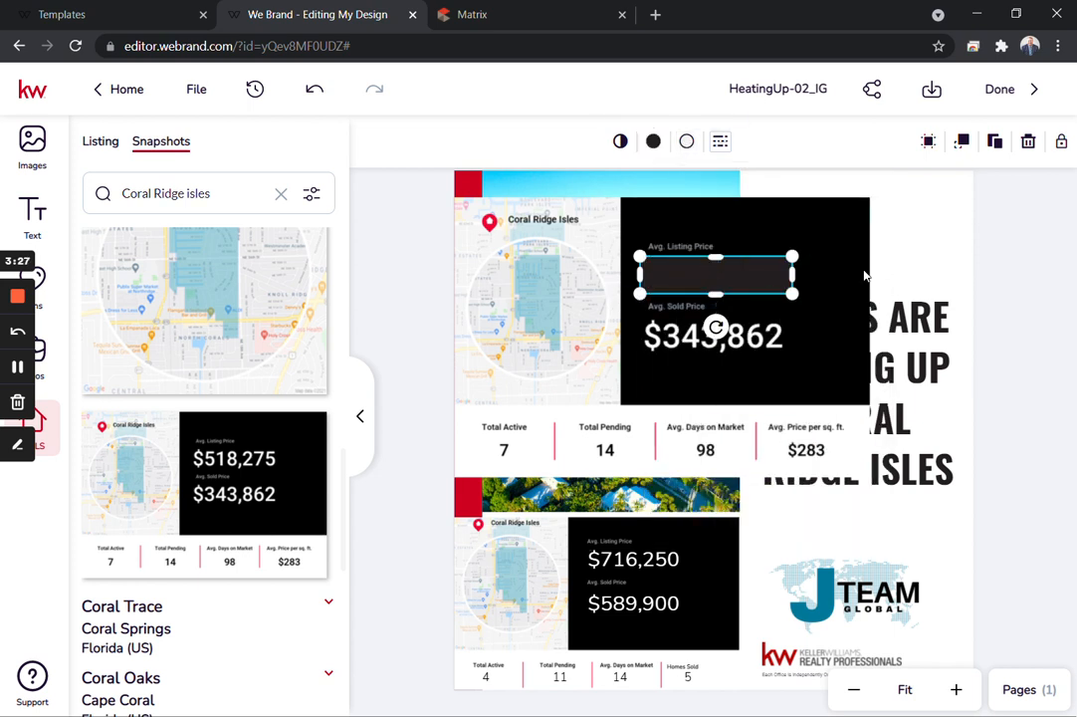
{"action": "left_click", "coordinate": [653, 140]}
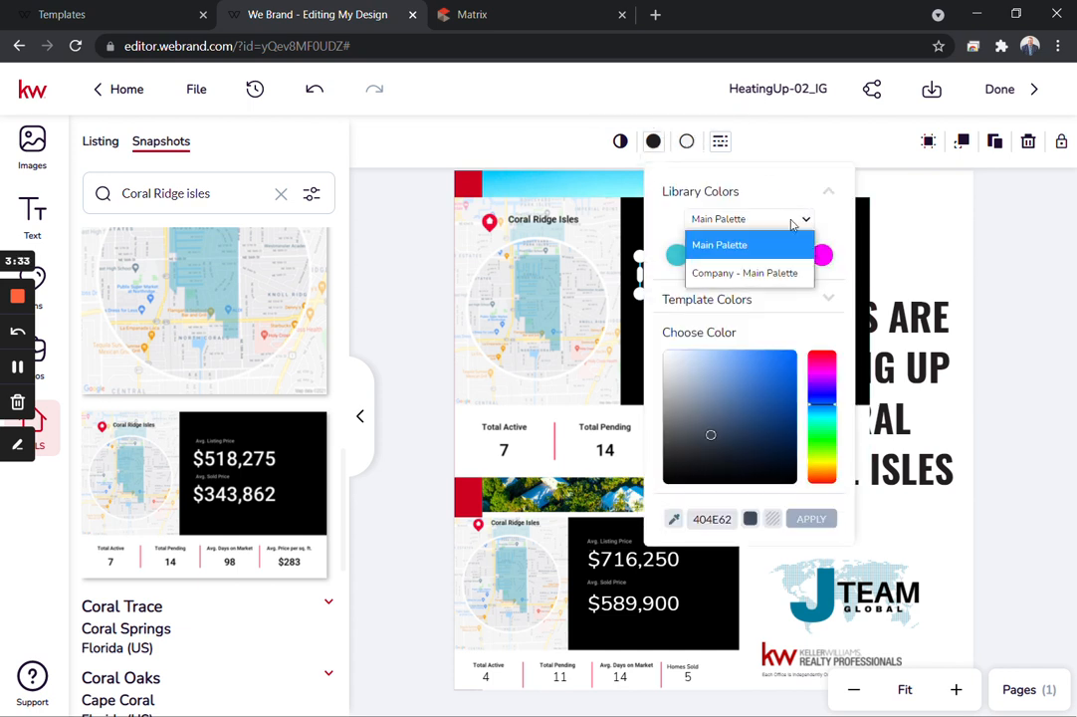
Fill the covering shape black from the Company - Main Palette
{"action": "left_click", "coordinate": [745, 273]}
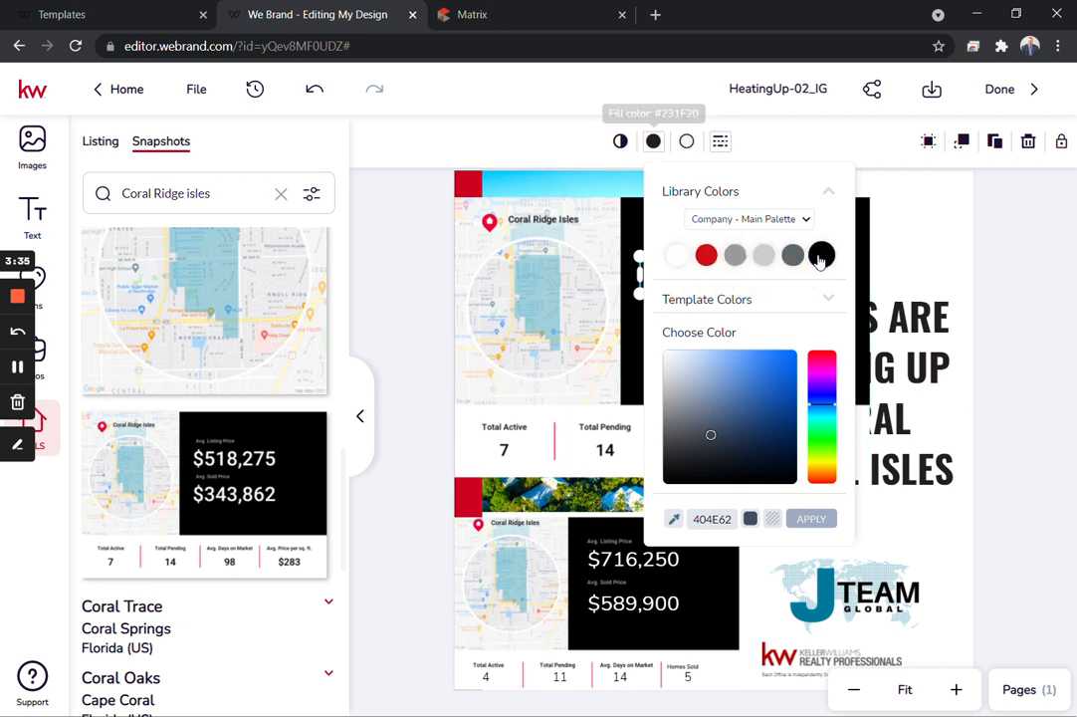
{"action": "left_click", "coordinate": [687, 140]}
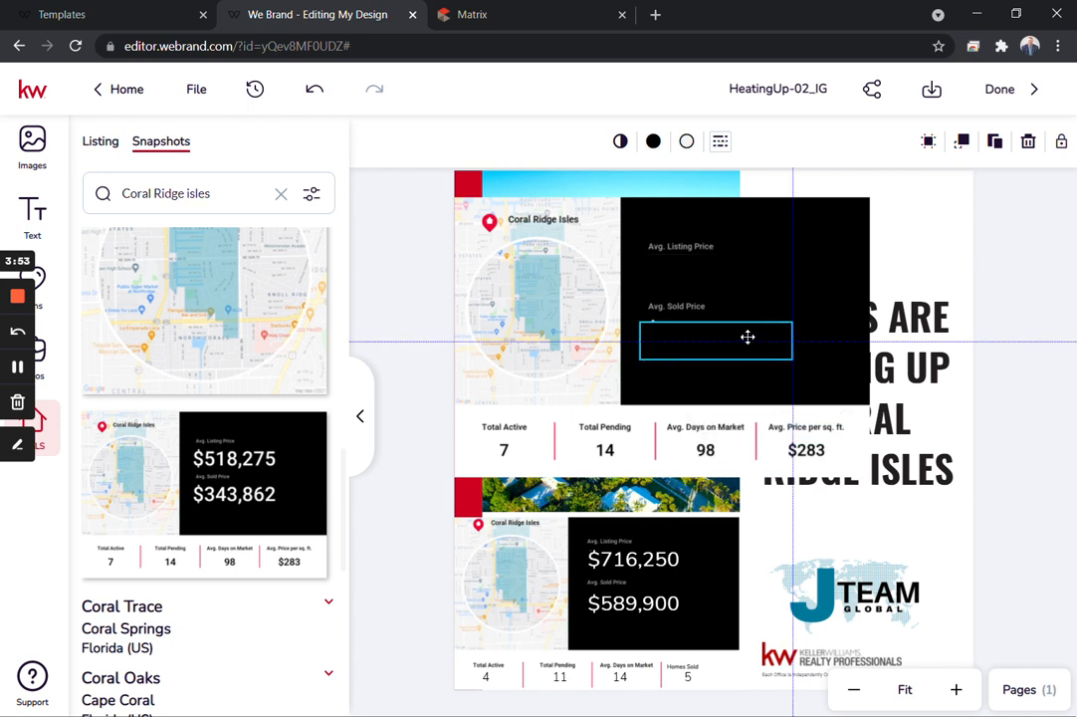
Add a Subtitle text box under the Avg. Listing Price label, then switch to Matrix
{"action": "left_click", "coordinate": [715, 339]}
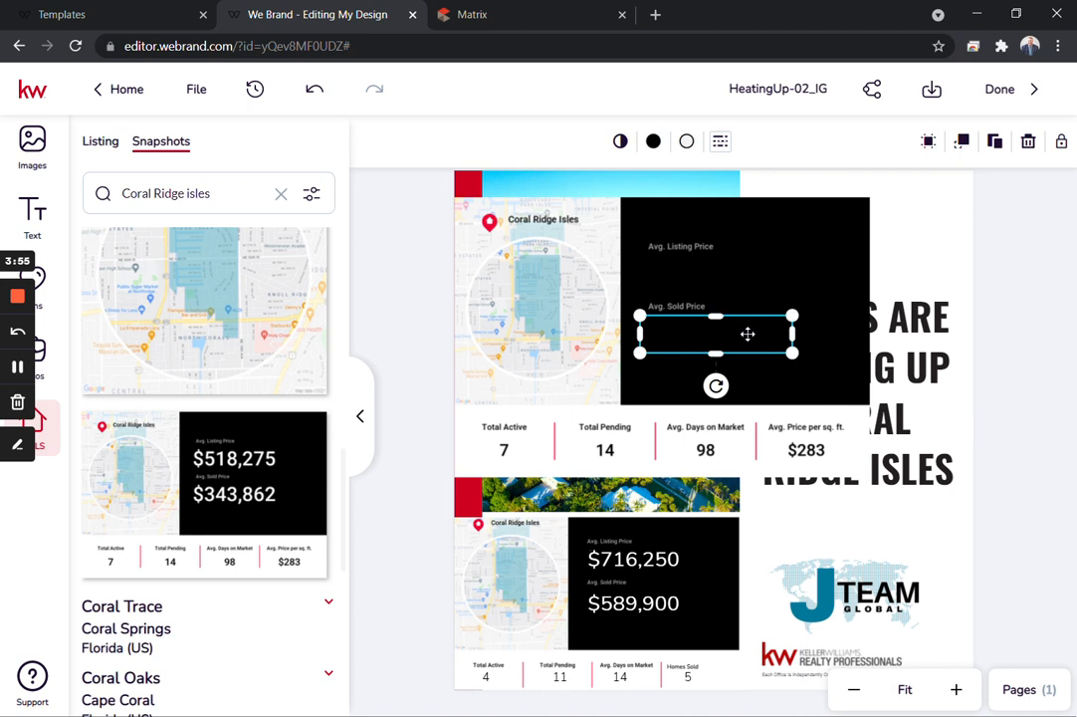
{"action": "mouse_move", "coordinate": [429, 366]}
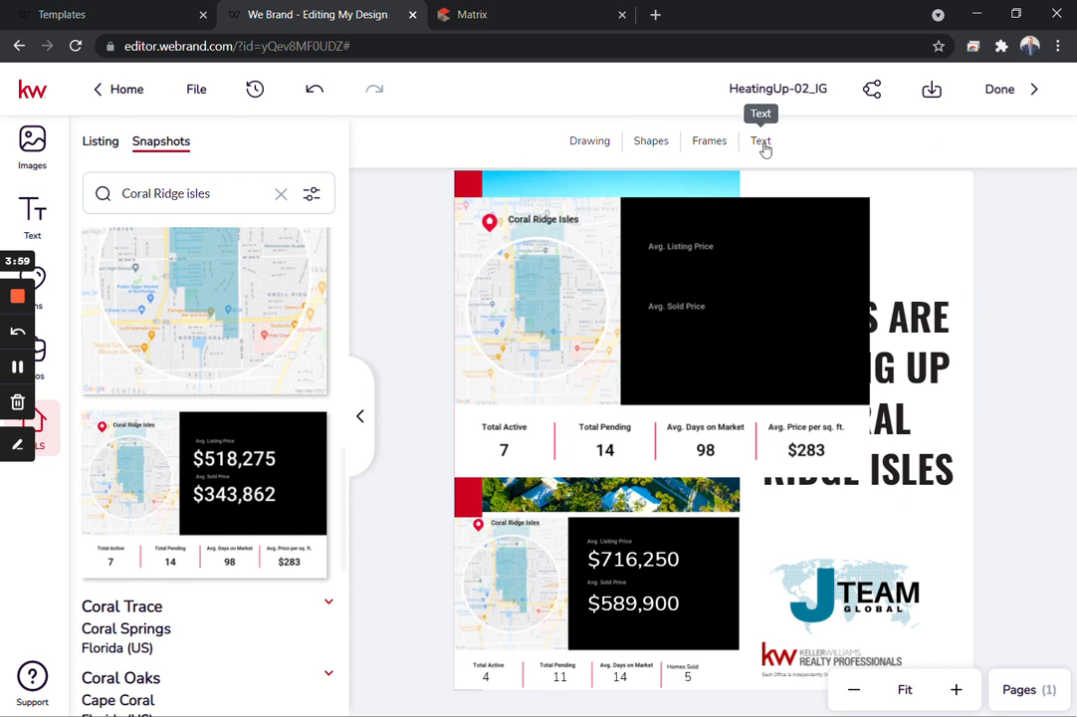
{"action": "left_click", "coordinate": [761, 139]}
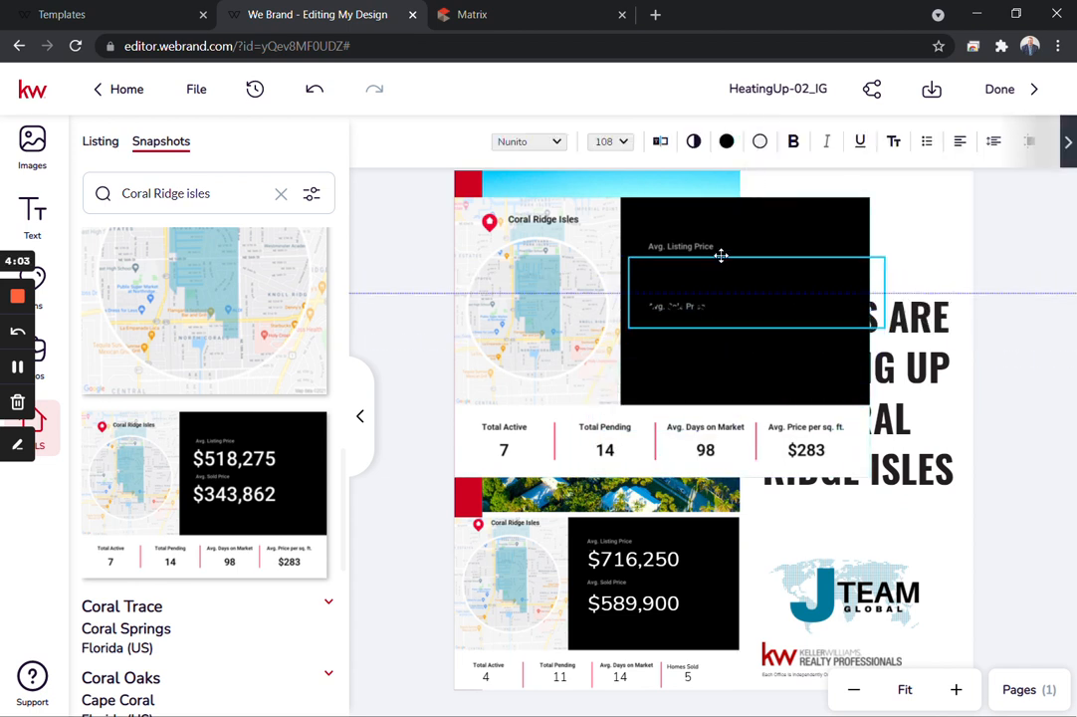
{"action": "left_click", "coordinate": [727, 142]}
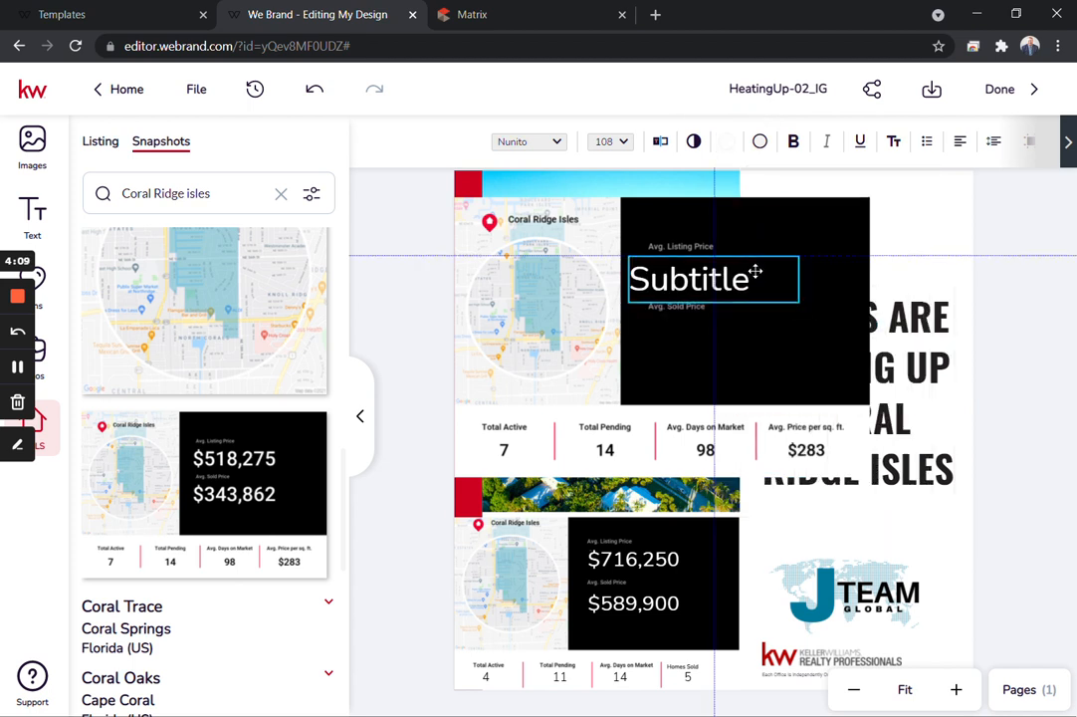
{"action": "left_click", "coordinate": [709, 275]}
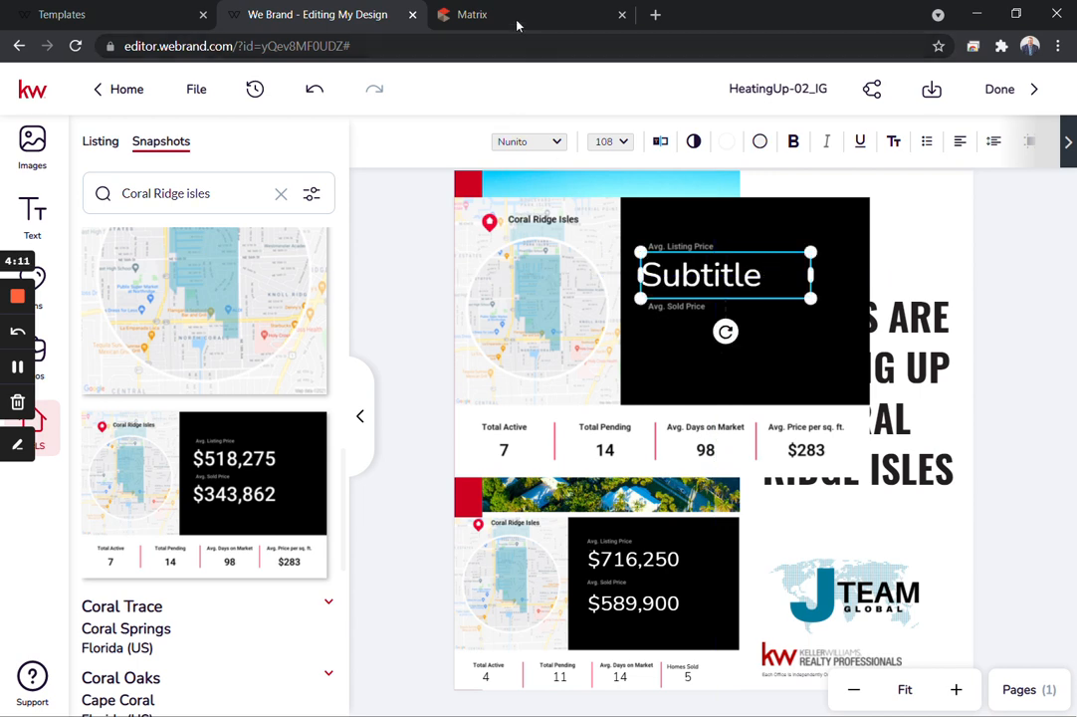
{"action": "left_click", "coordinate": [472, 13]}
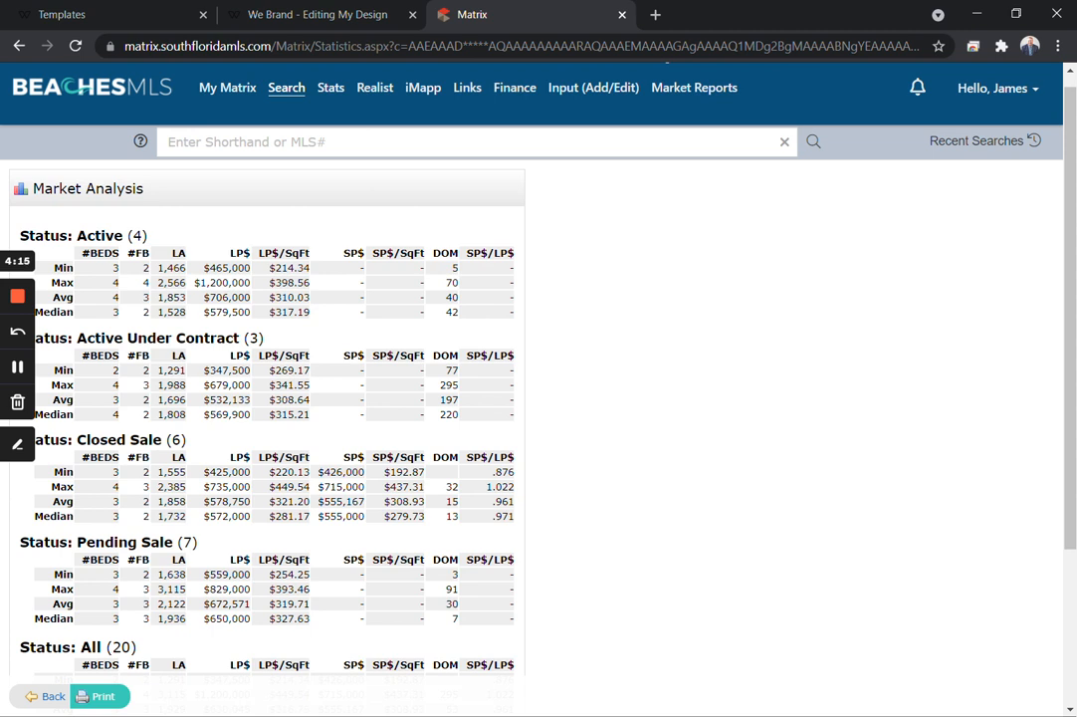
Select the Active Avg LP$ value $706,000 in Matrix and return to We Brand
{"action": "double_click", "coordinate": [227, 502]}
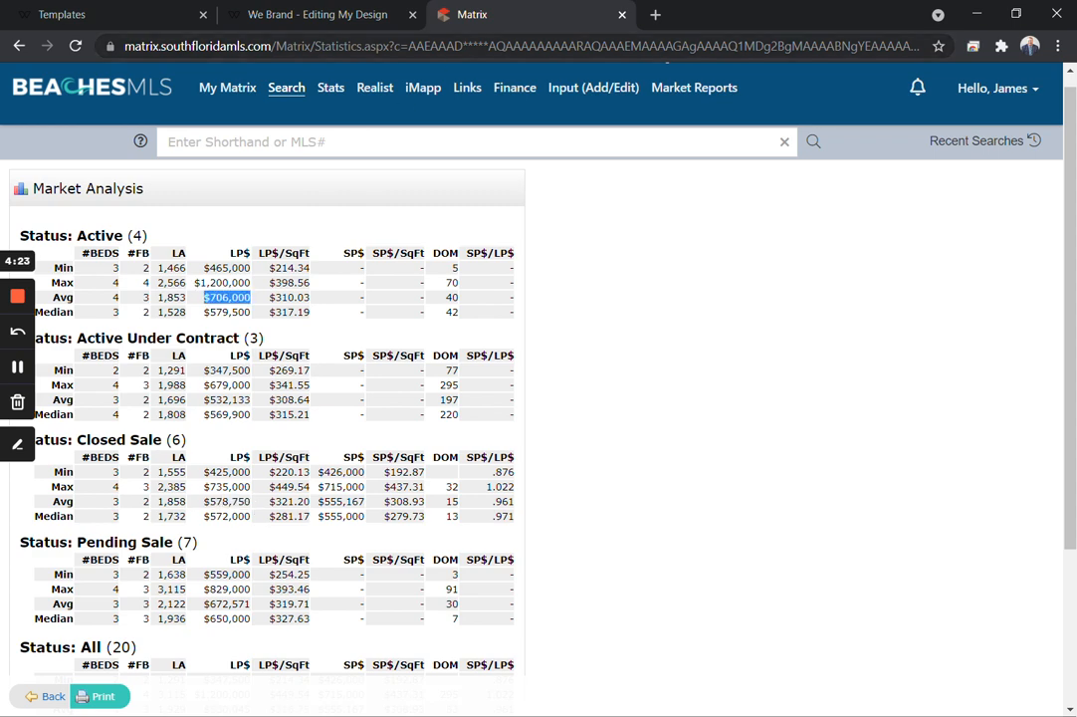
{"action": "left_click", "coordinate": [317, 14]}
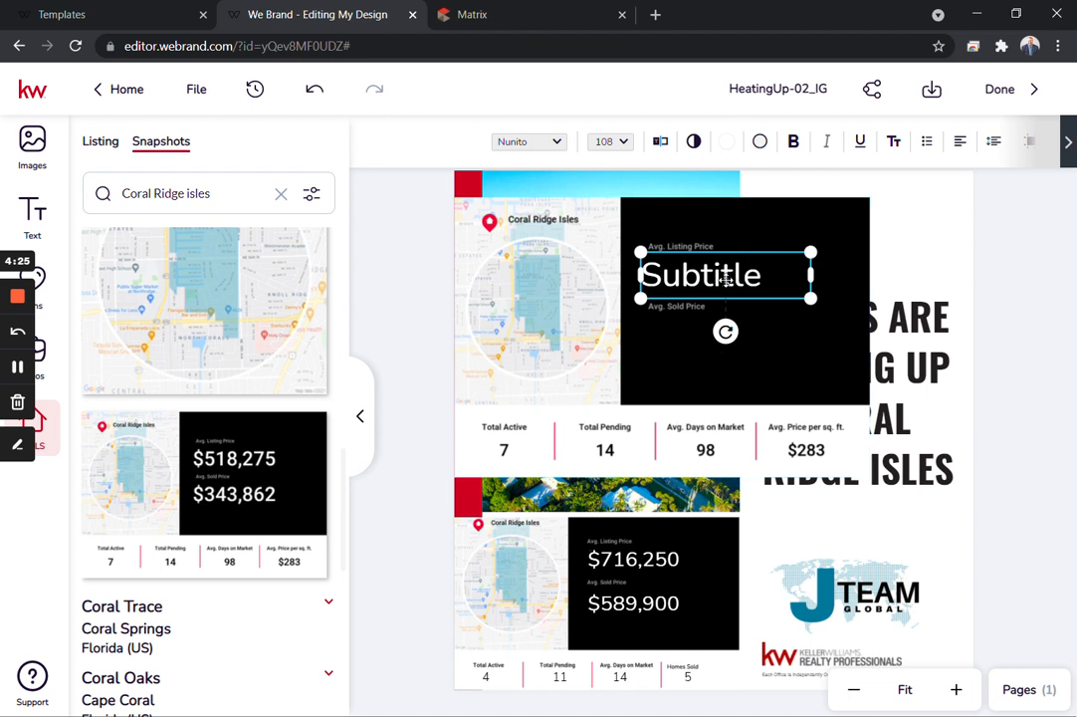
Enter 706,000 as the listing price and 578,750 as the sold price after checking Matrix
{"action": "type", "text": "$70"}
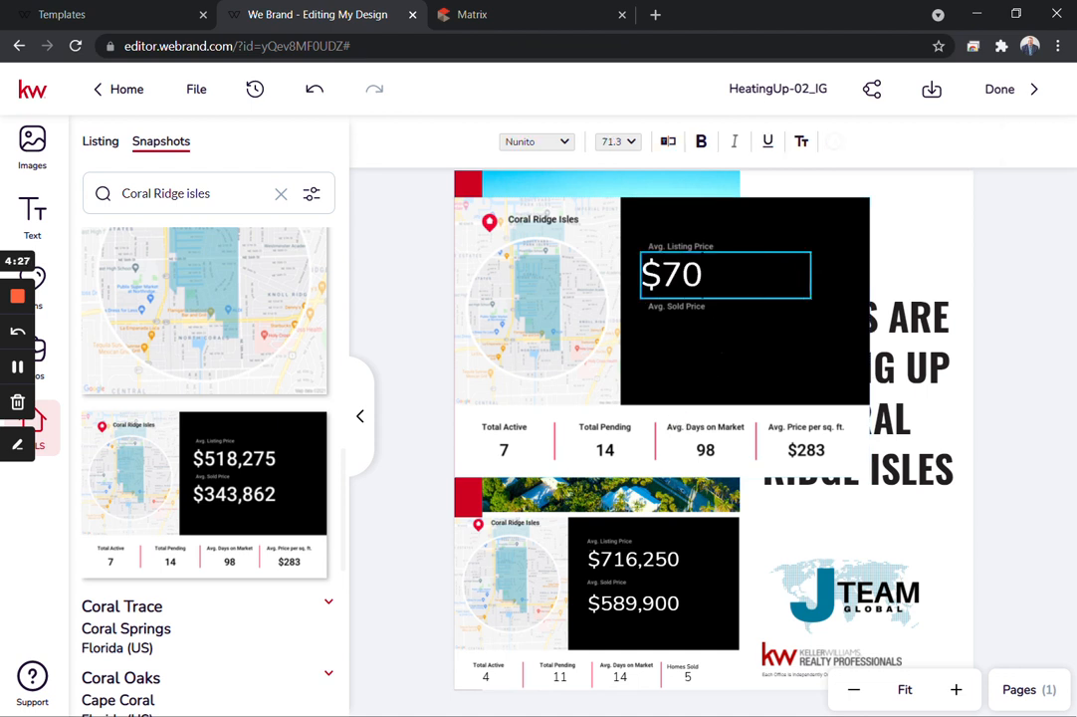
{"action": "type", "text": "706,000"}
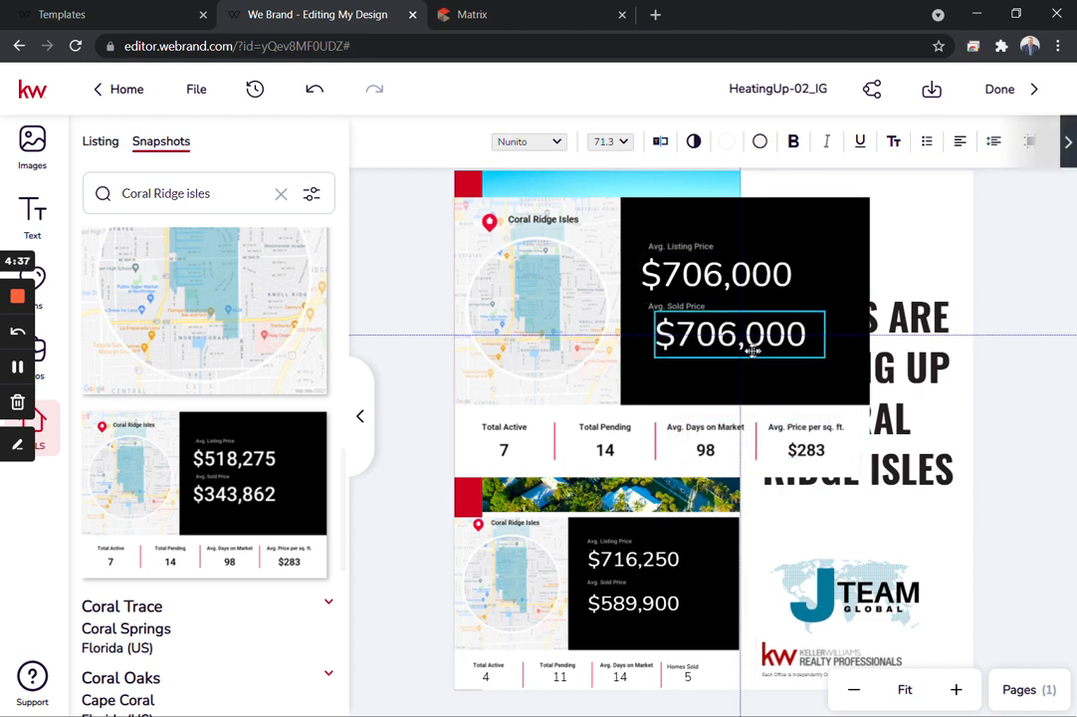
{"action": "left_click", "coordinate": [470, 14]}
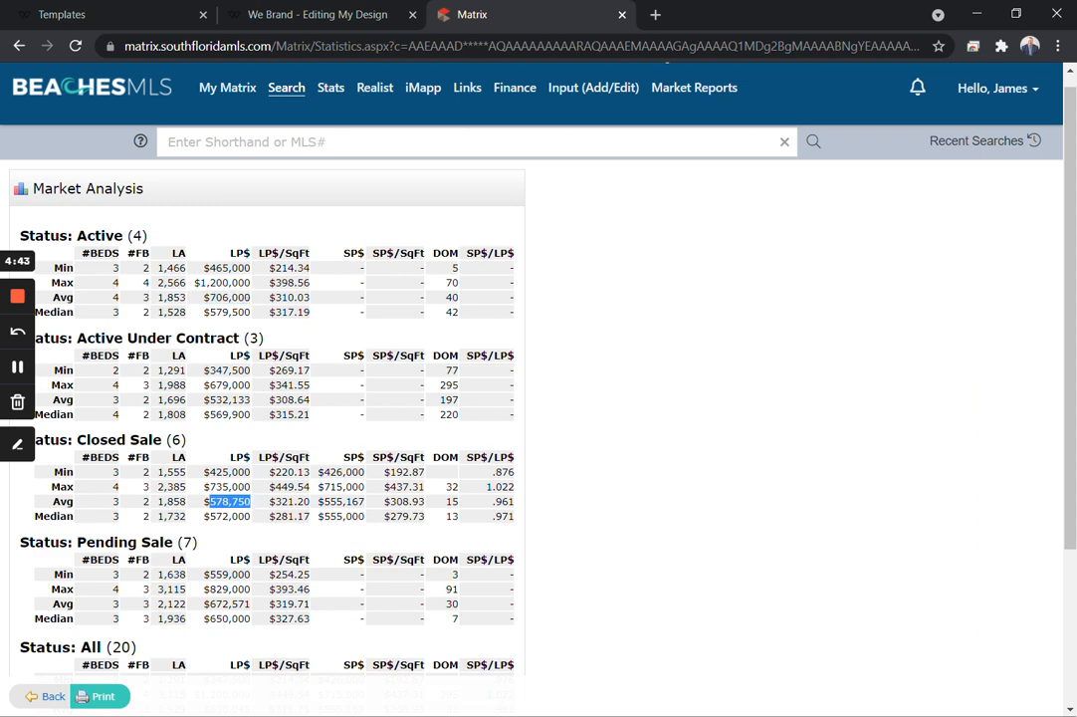
{"action": "left_click", "coordinate": [62, 14]}
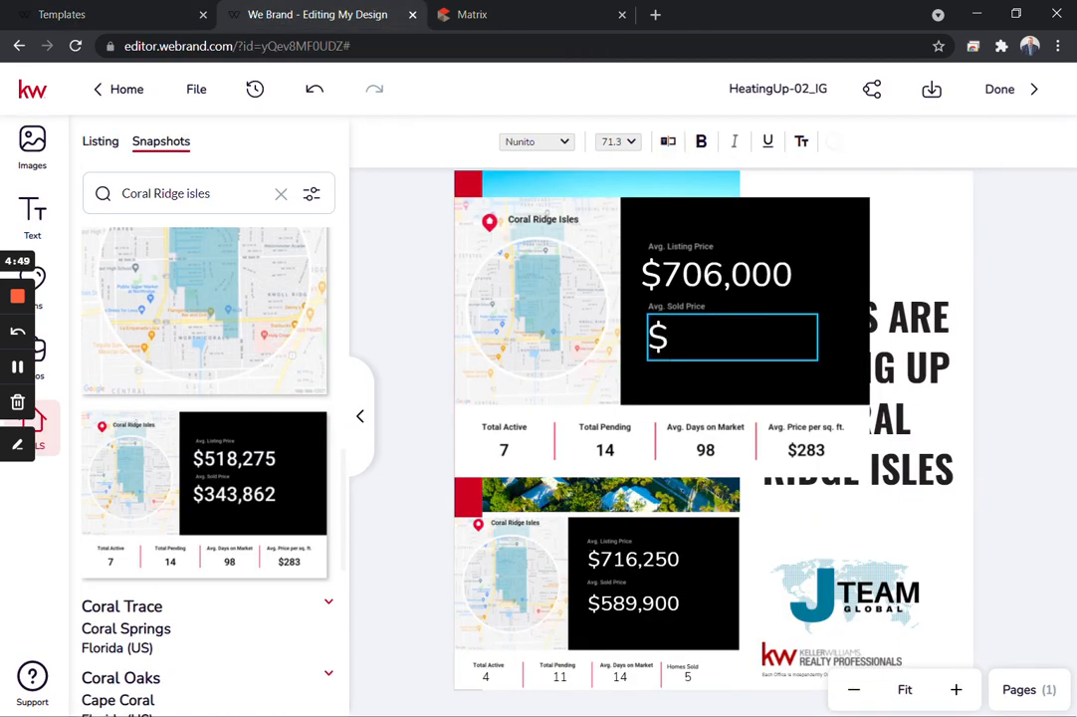
{"action": "type", "text": "578,750"}
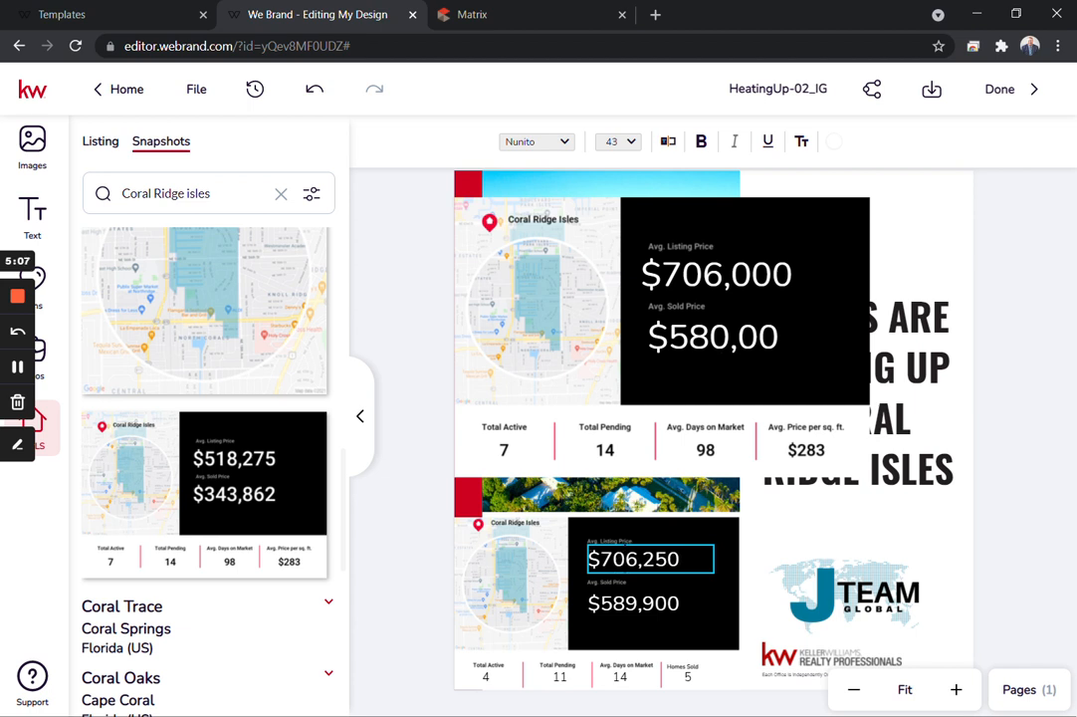
Retype the lower snapshot's prices as $706,000 average listing and $580,000 average sold
{"action": "double_click", "coordinate": [659, 558]}
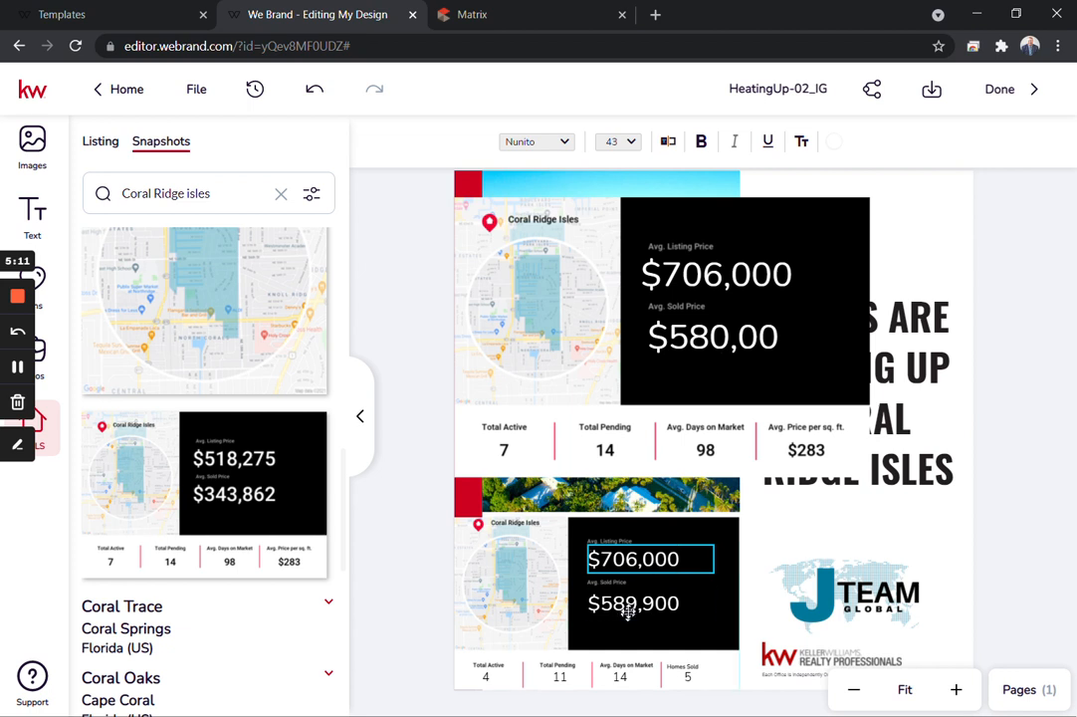
{"action": "left_click", "coordinate": [633, 603]}
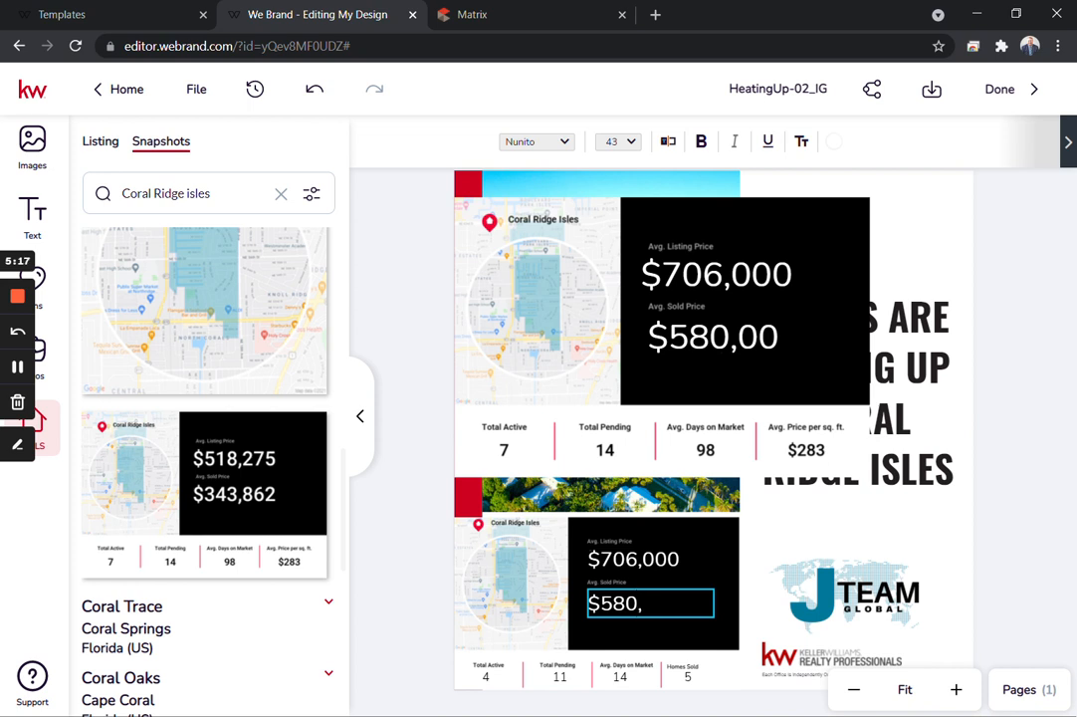
{"action": "type", "text": "000"}
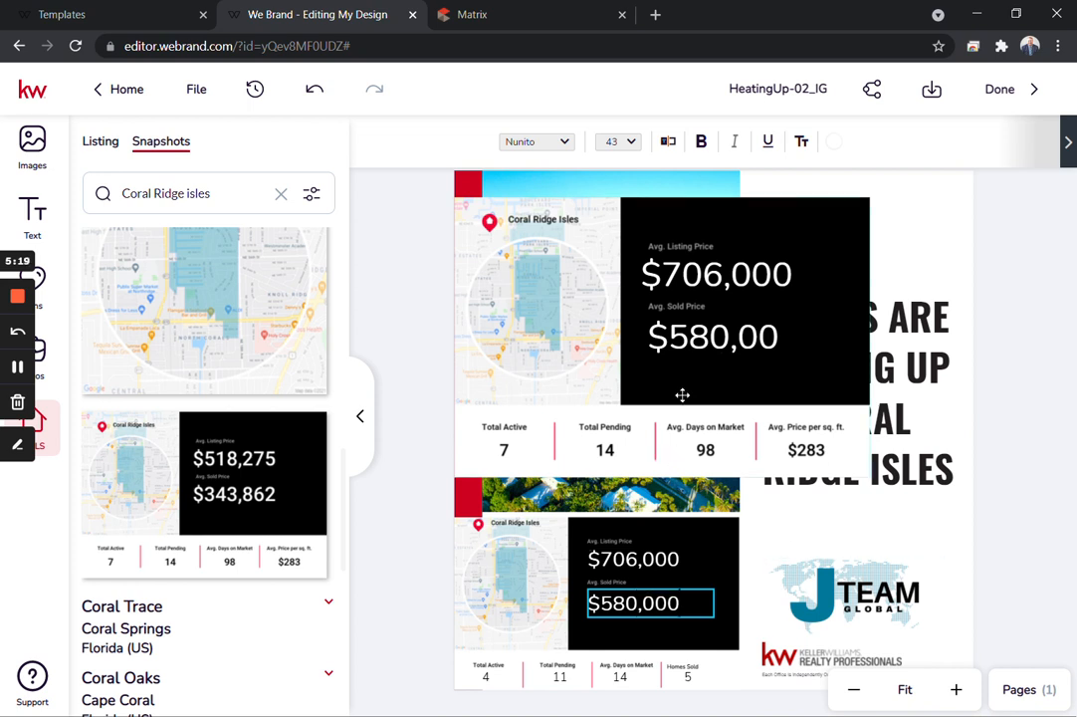
{"action": "left_click", "coordinate": [711, 336]}
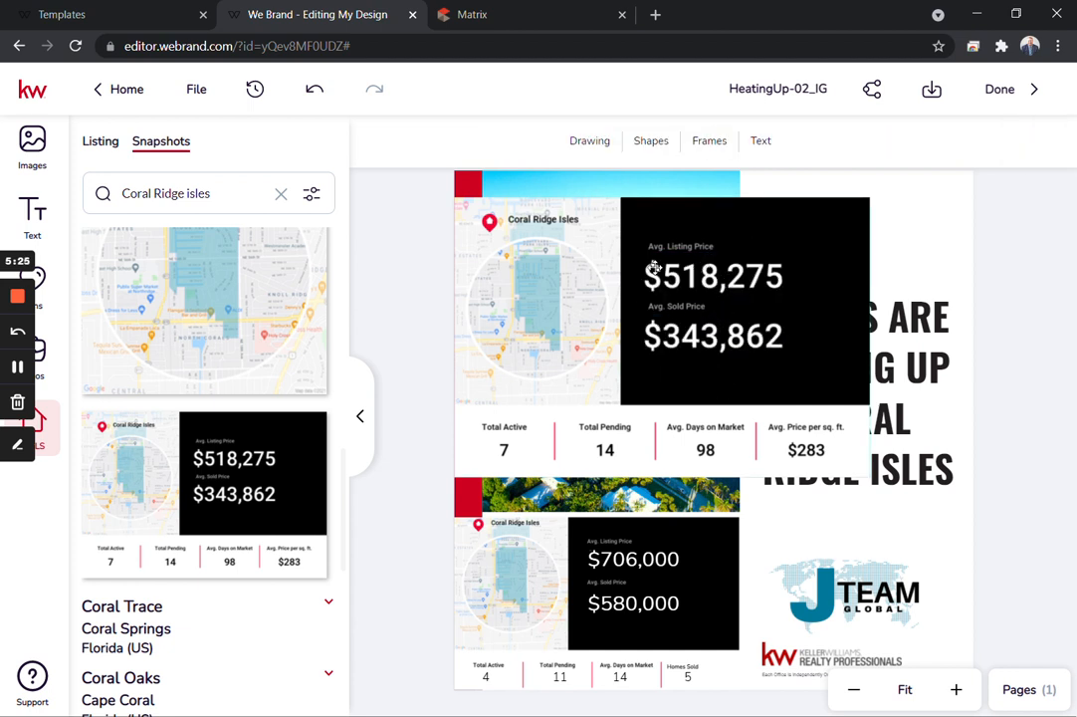
{"action": "mouse_move", "coordinate": [651, 139]}
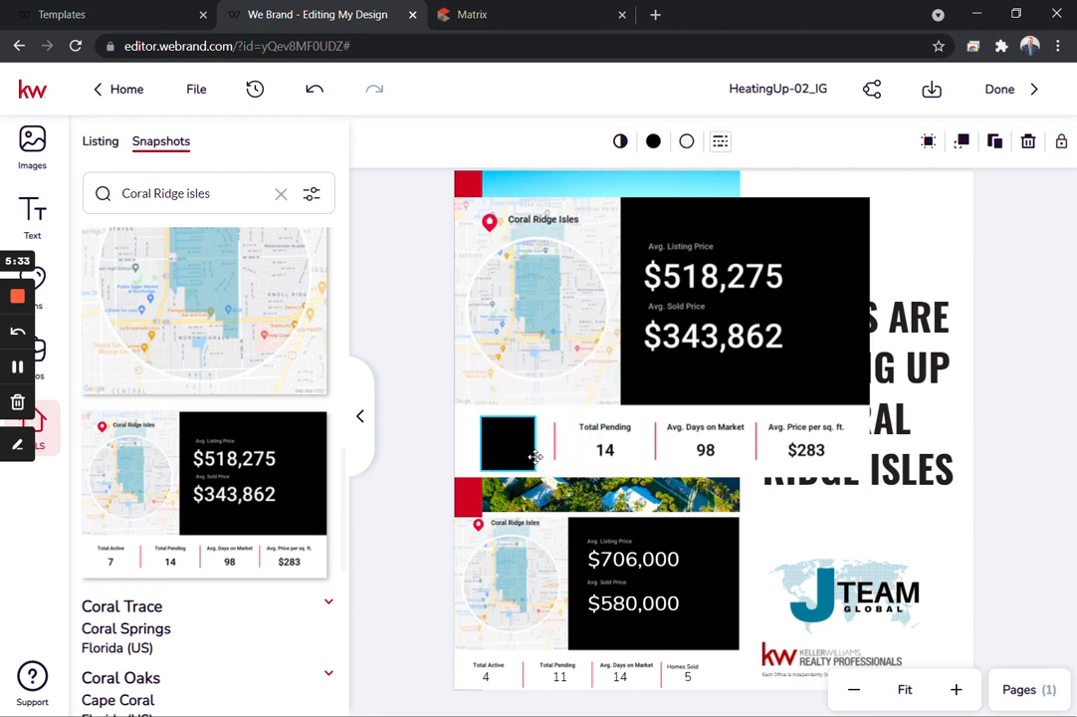
Delete the Avg. Price per sq. ft. label and its $283 value box from the stats row
{"action": "left_click", "coordinate": [508, 442]}
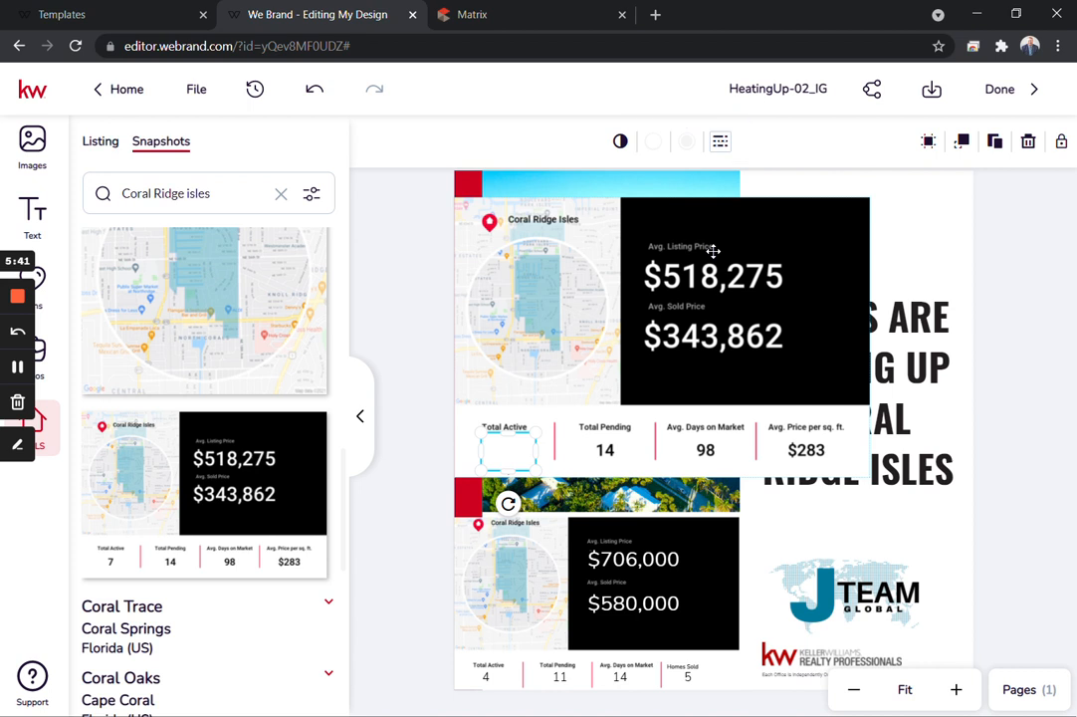
{"action": "mouse_move", "coordinate": [536, 409]}
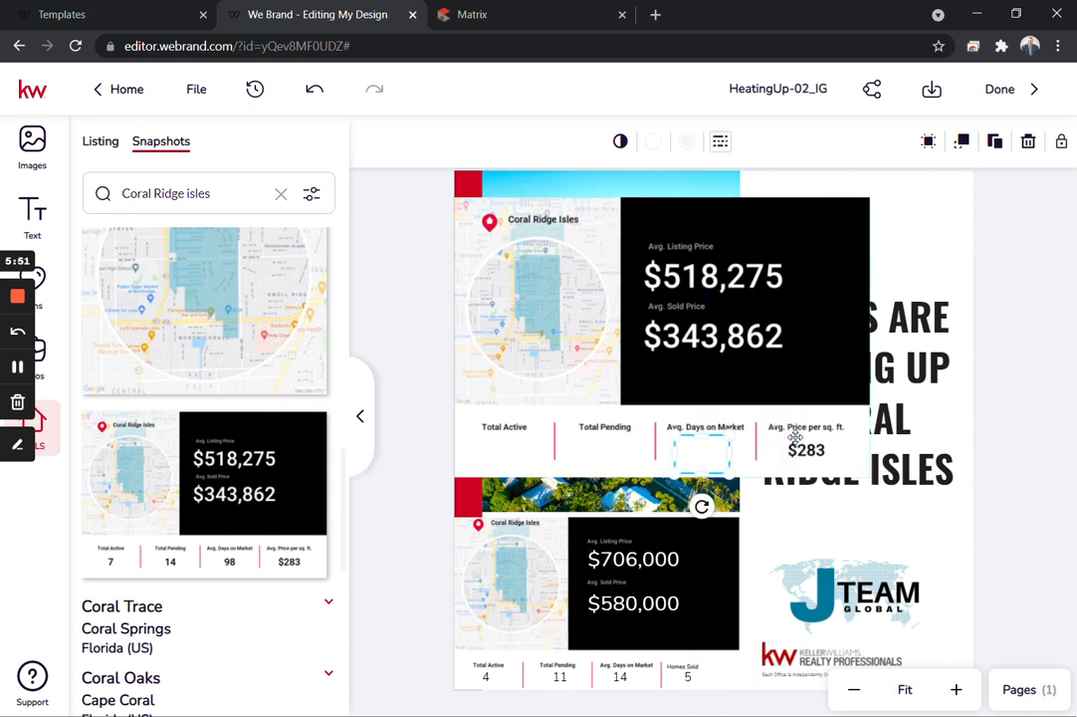
{"action": "mouse_move", "coordinate": [705, 410]}
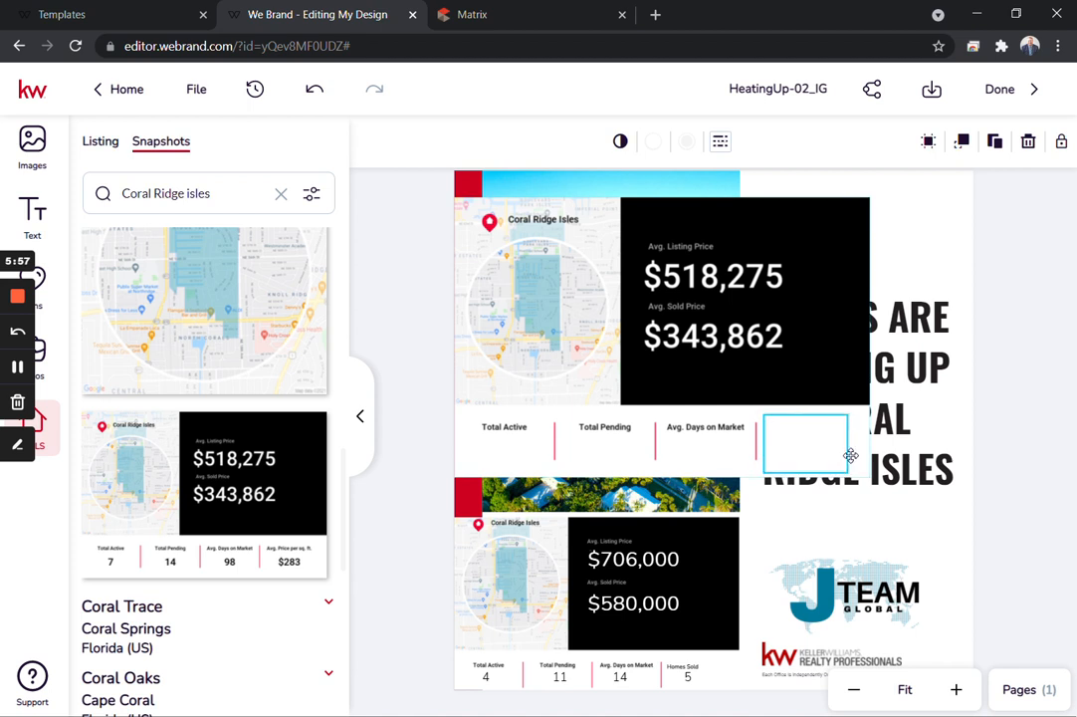
{"action": "left_click", "coordinate": [807, 442]}
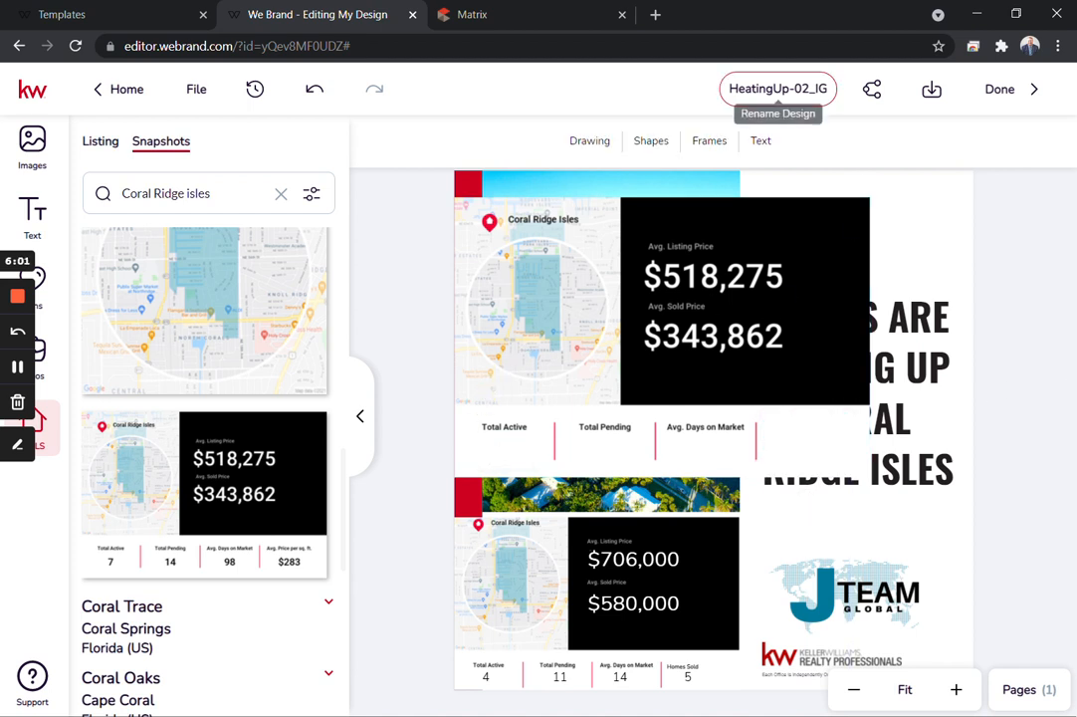
Add a centered 4 value under Total Active in the top snapshot
{"action": "left_click", "coordinate": [760, 140]}
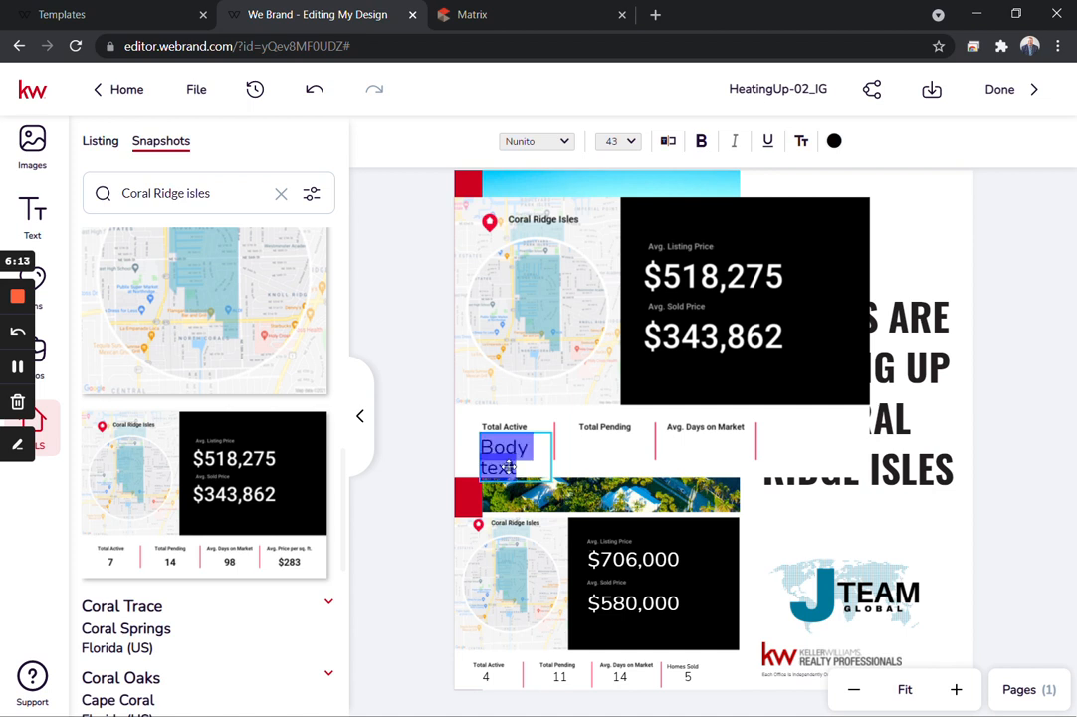
{"action": "type", "text": "4"}
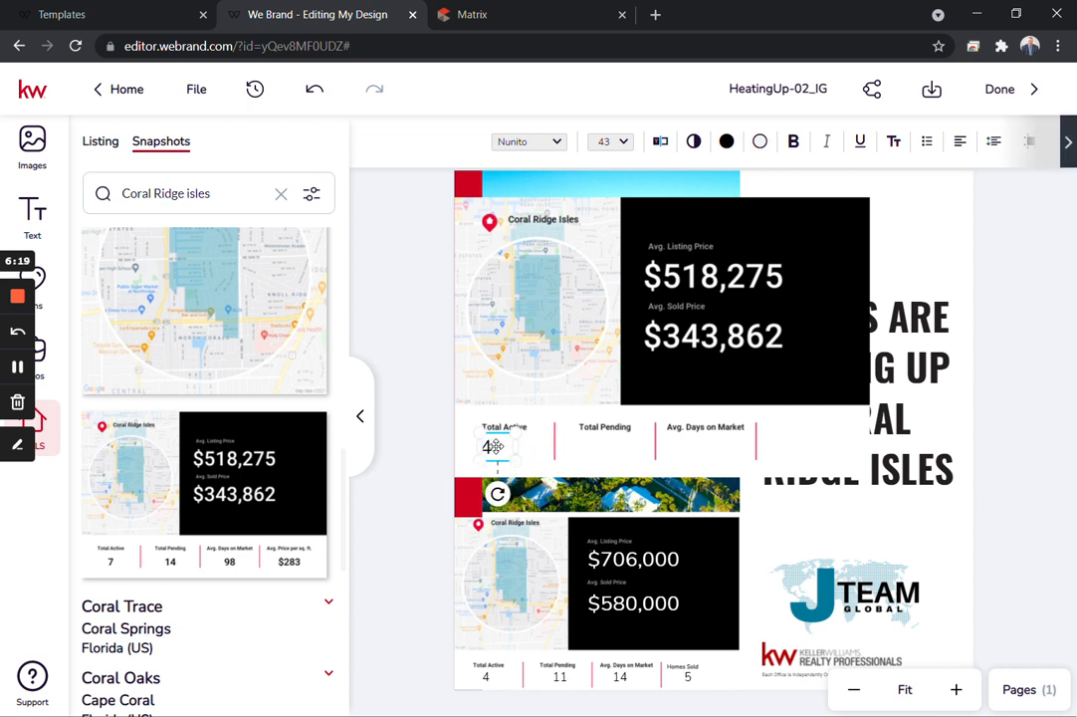
{"action": "left_click", "coordinate": [491, 446]}
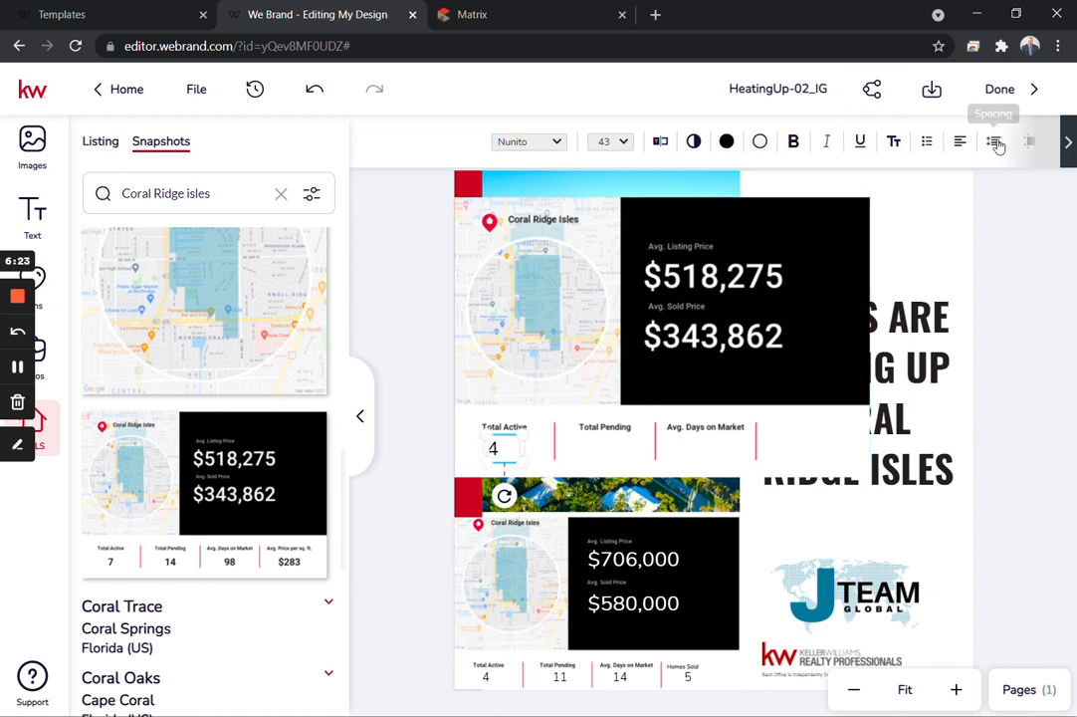
{"action": "left_click", "coordinate": [960, 142]}
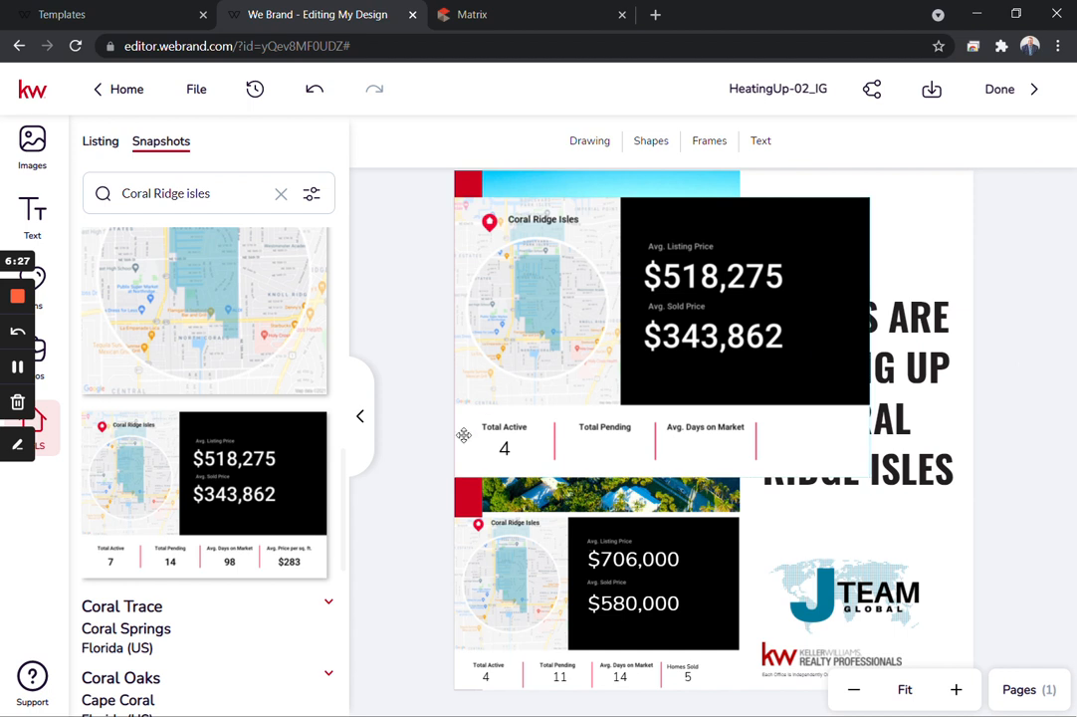
Duplicate the 4 under Total Pending and change it to 10
{"action": "left_click", "coordinate": [506, 448]}
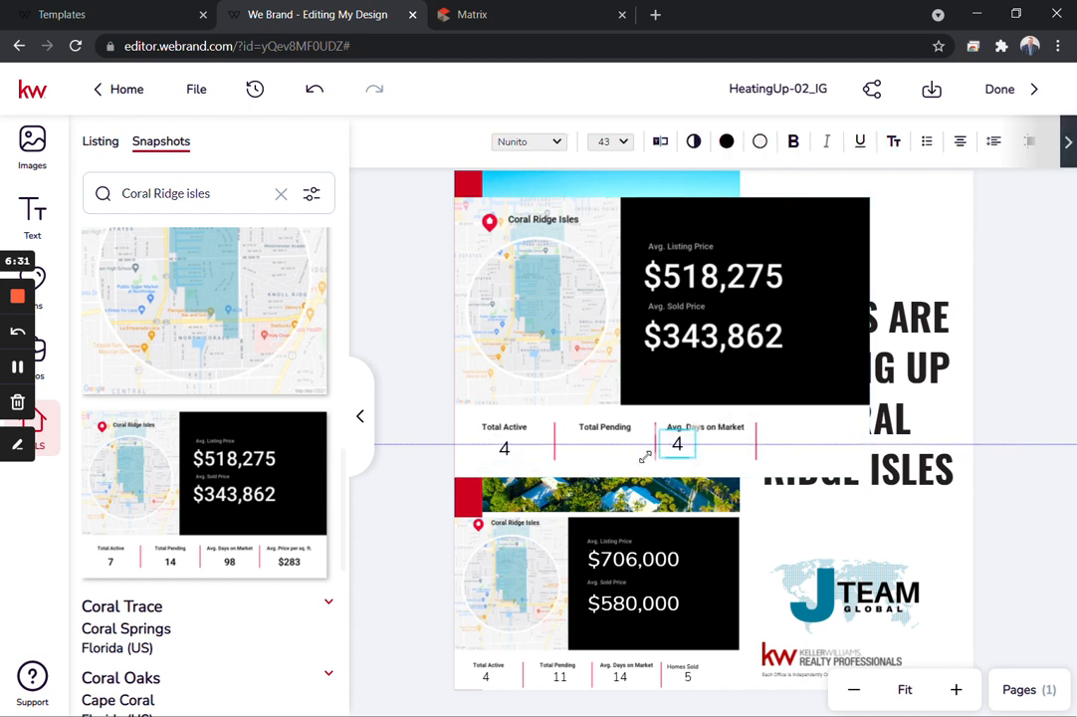
{"action": "left_click", "coordinate": [606, 448]}
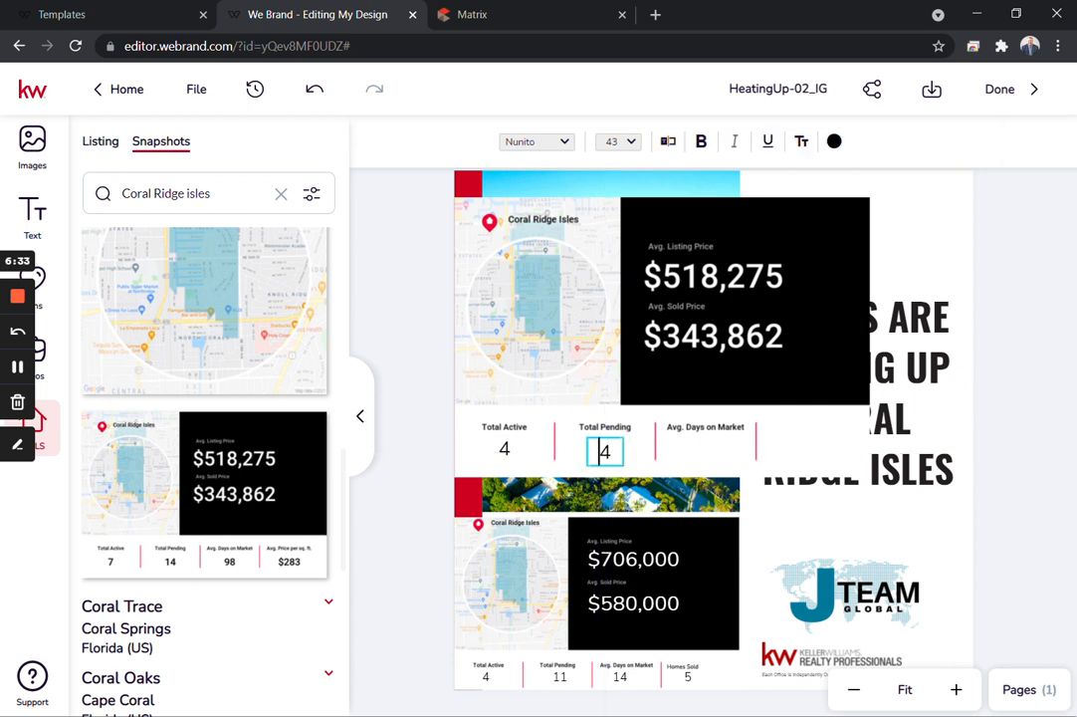
{"action": "type", "text": "10"}
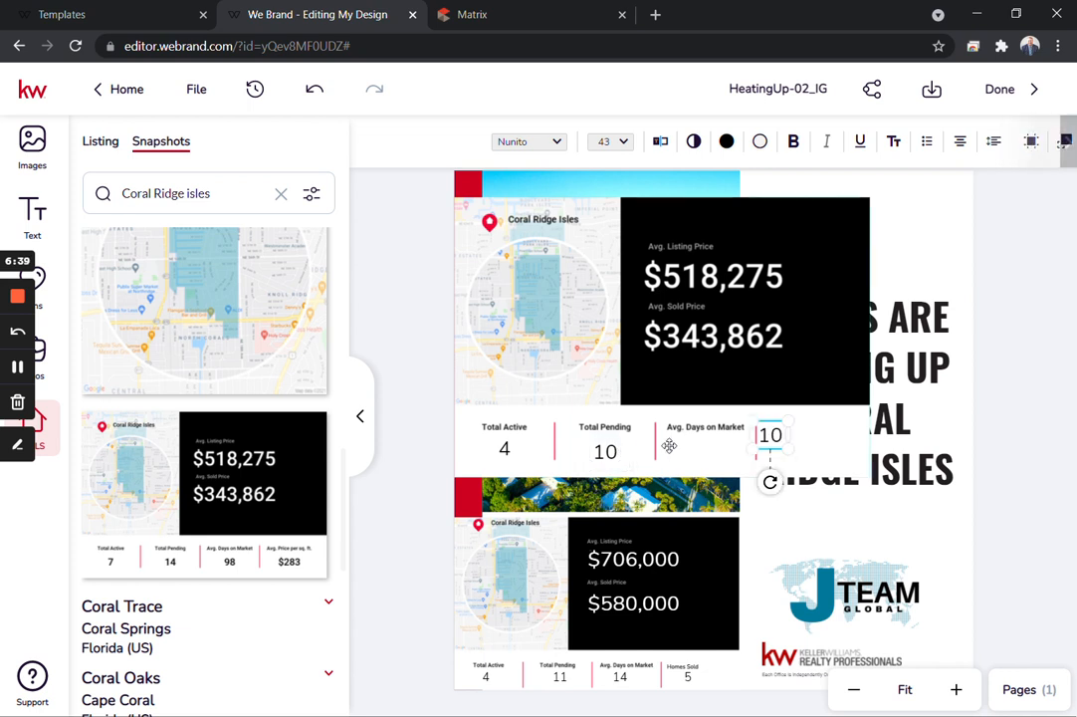
Check the MLS Matrix figures and set Avg. Days on Market to 15, adding a 6 in the fourth column
{"action": "left_click_drag", "start_coordinate": [769, 434], "coordinate": [695, 450]}
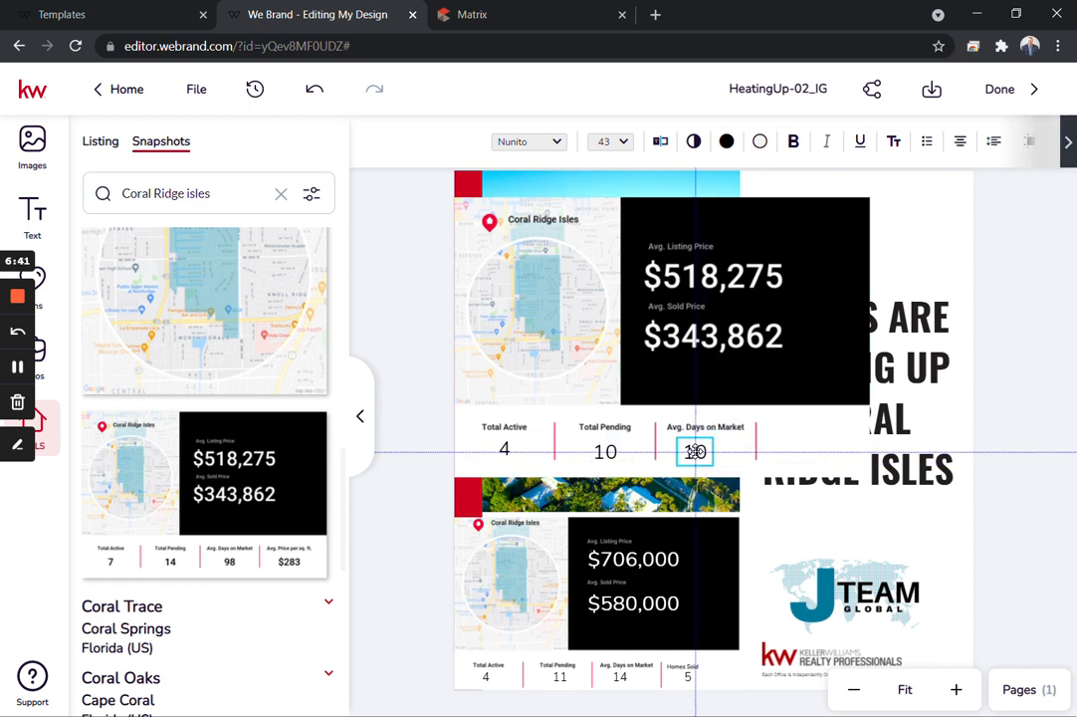
{"action": "left_click", "coordinate": [472, 14]}
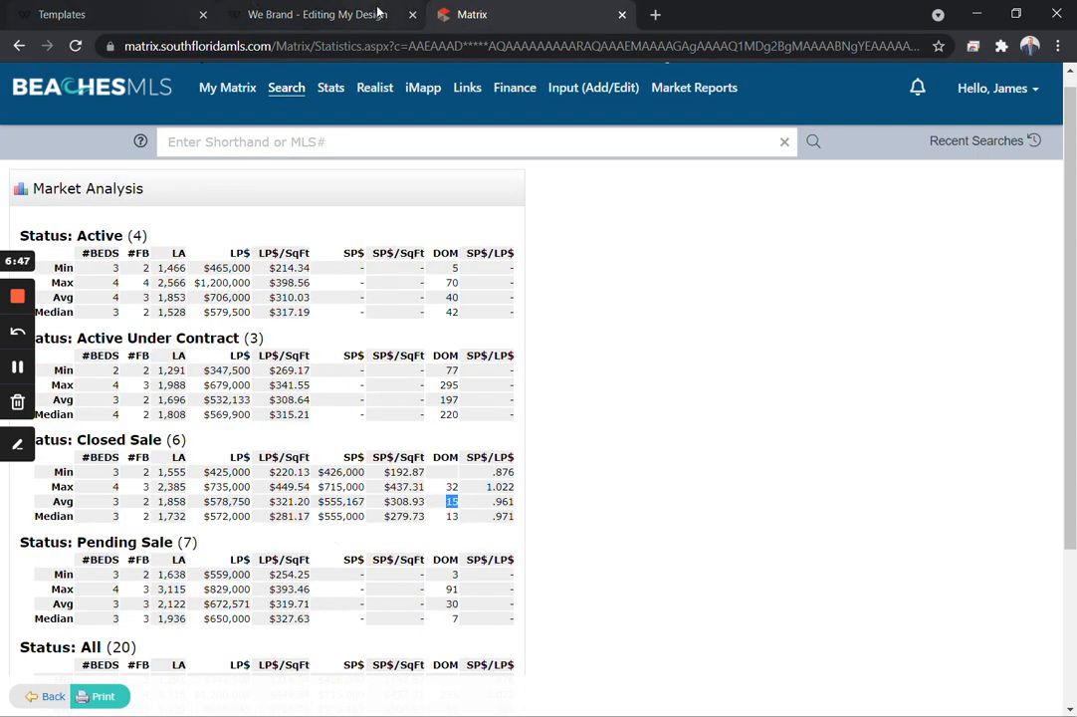
{"action": "left_click", "coordinate": [317, 14]}
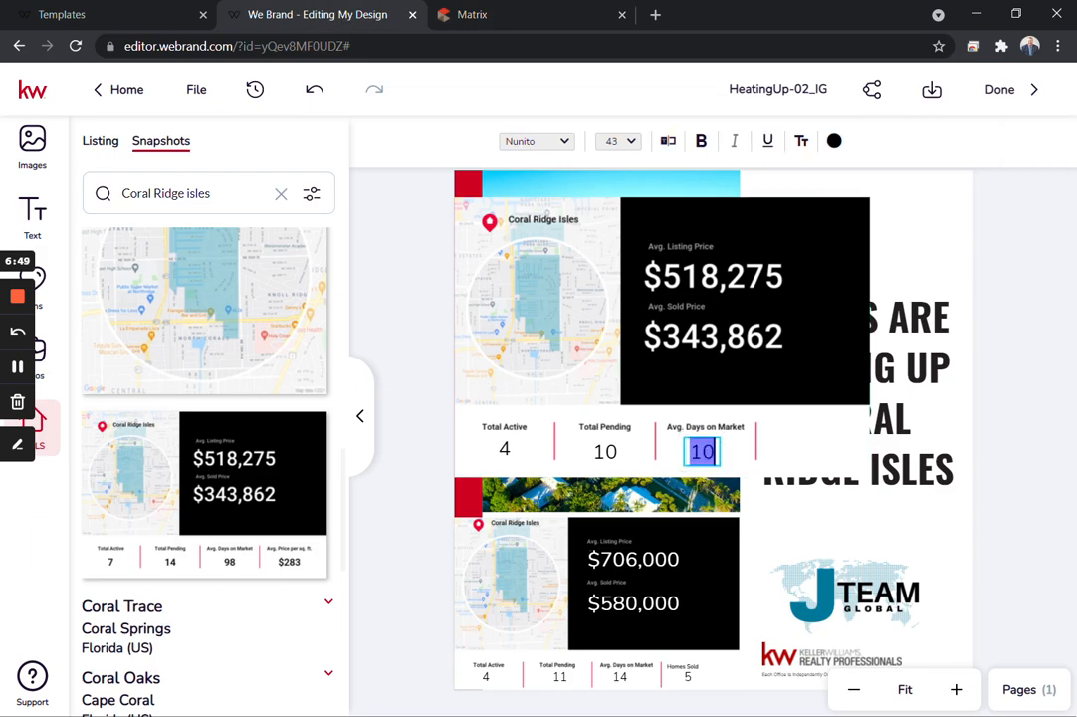
{"action": "type", "text": "15"}
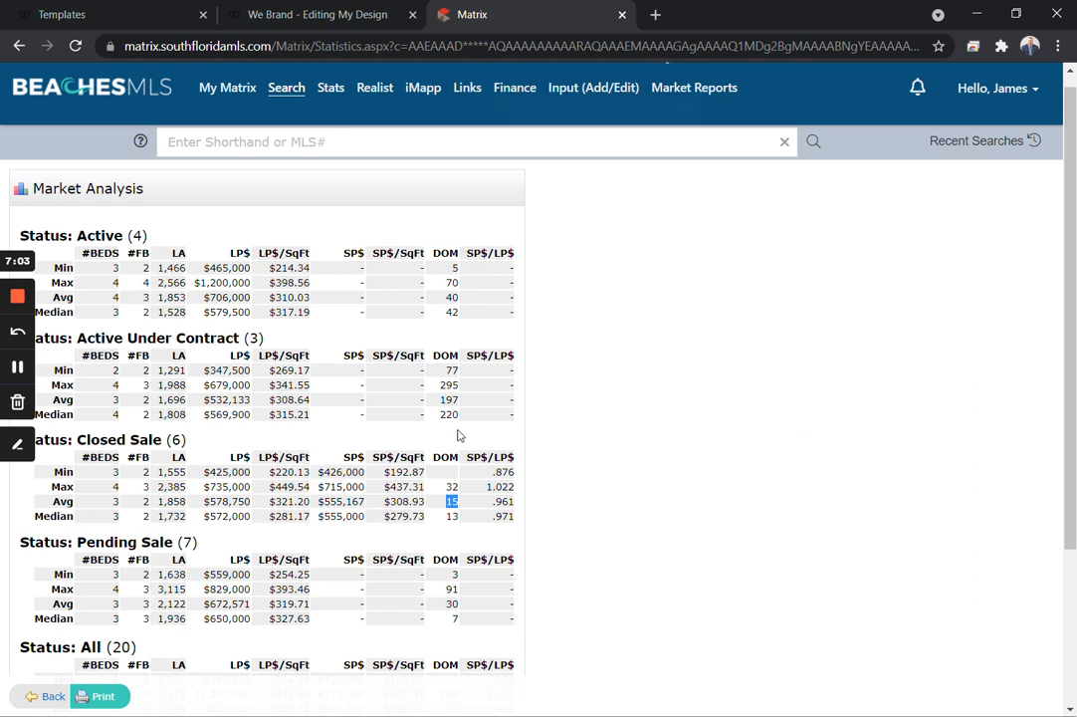
{"action": "left_click", "coordinate": [317, 14]}
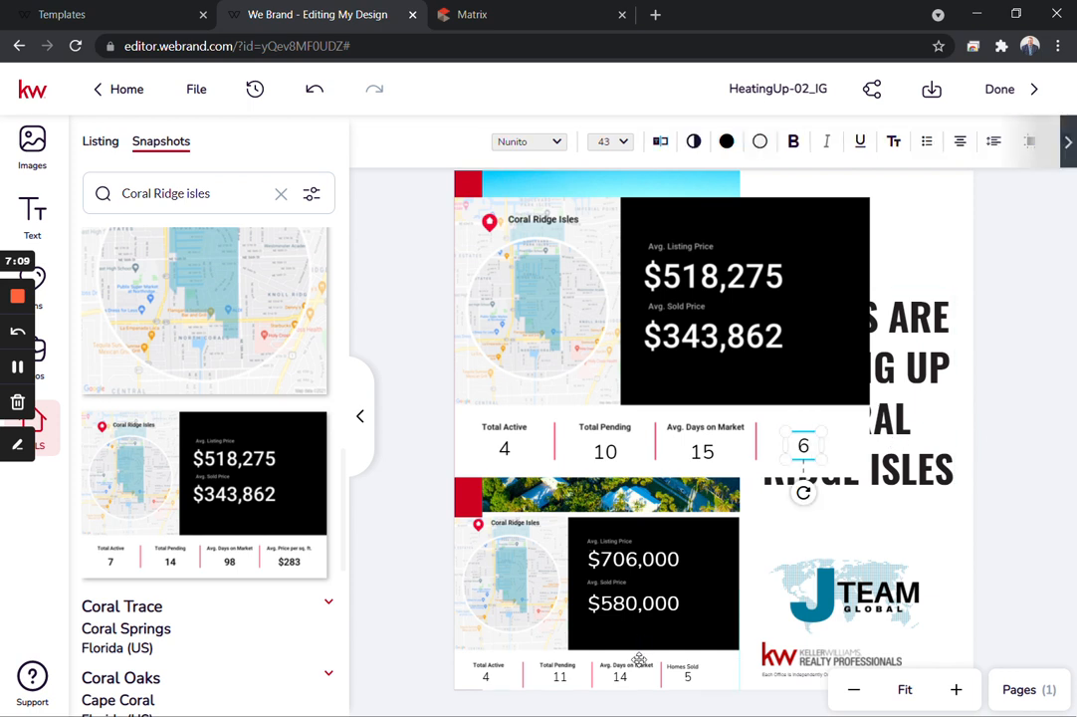
{"action": "mouse_move", "coordinate": [410, 331]}
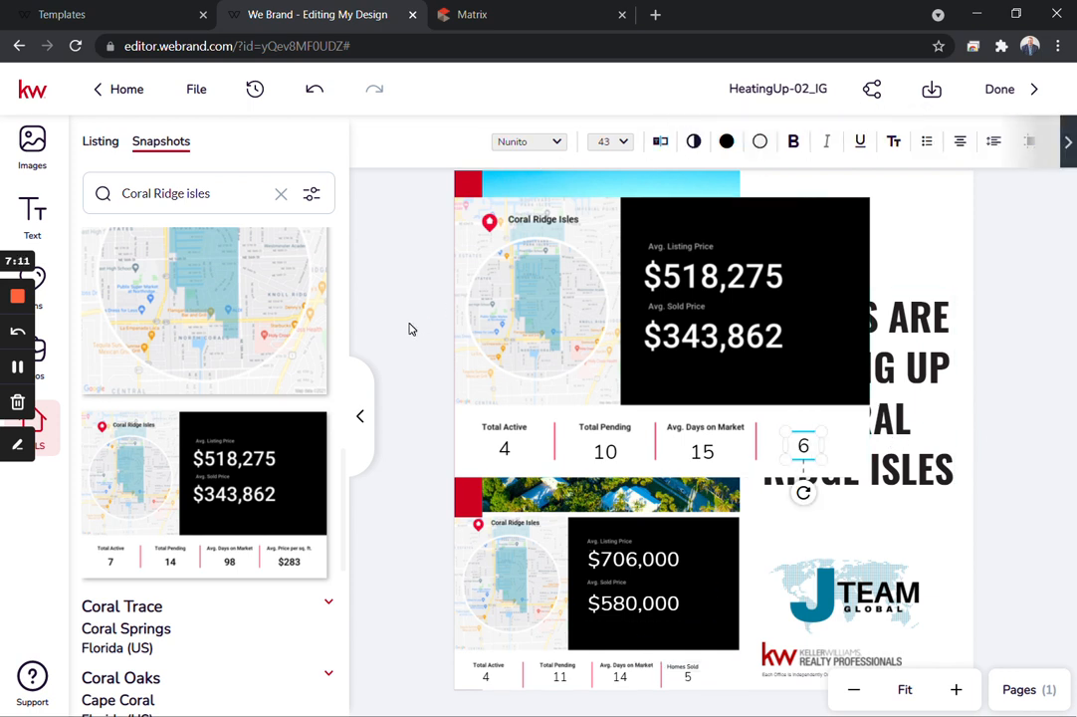
Add a 'Homes Sold' text label above the 6 in the fourth stat column
{"action": "left_click", "coordinate": [32, 215]}
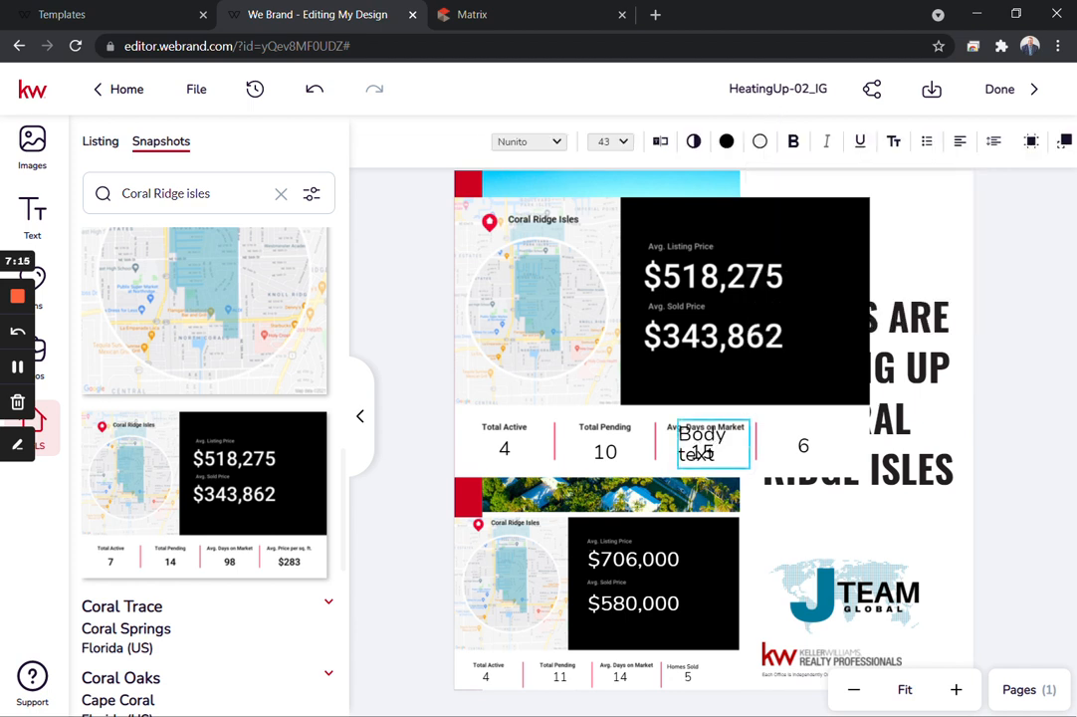
{"action": "left_click", "coordinate": [713, 446]}
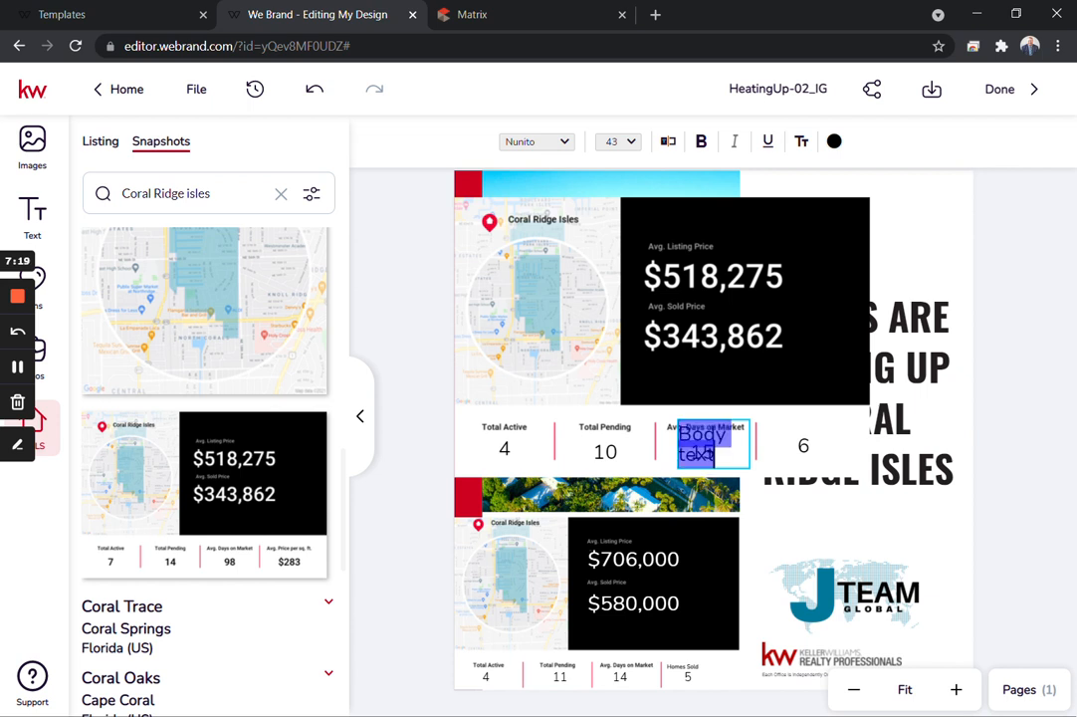
{"action": "type", "text": "Homes Sold"}
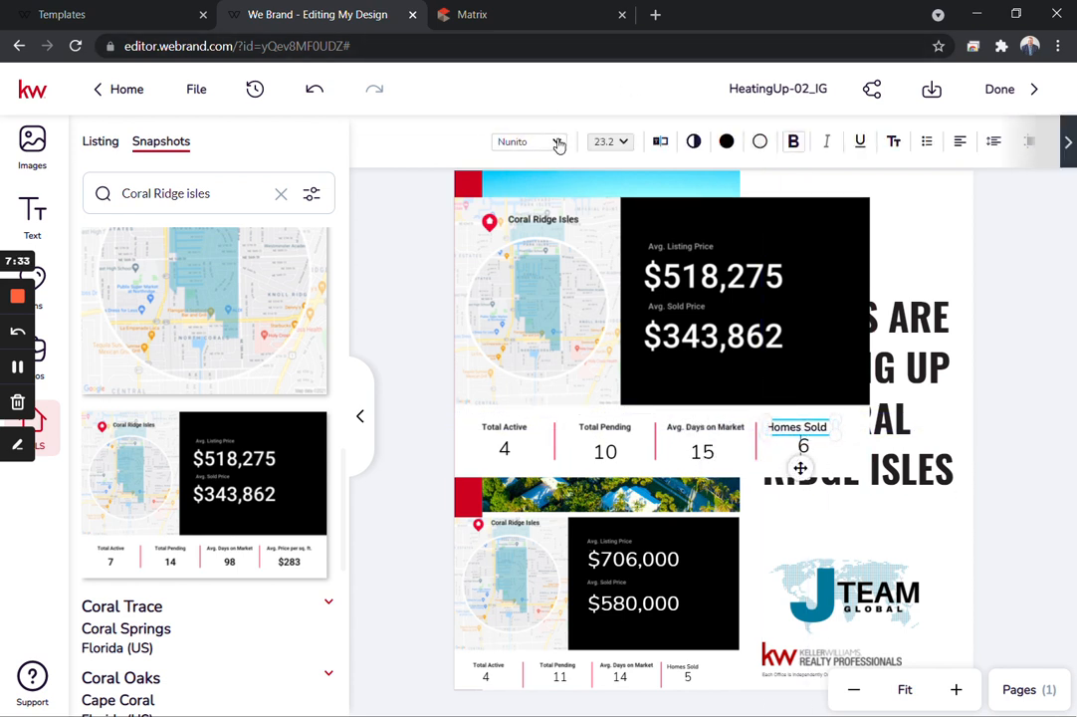
Restyle the Homes Sold heading in the Abril Fatface font
{"action": "left_click", "coordinate": [538, 141]}
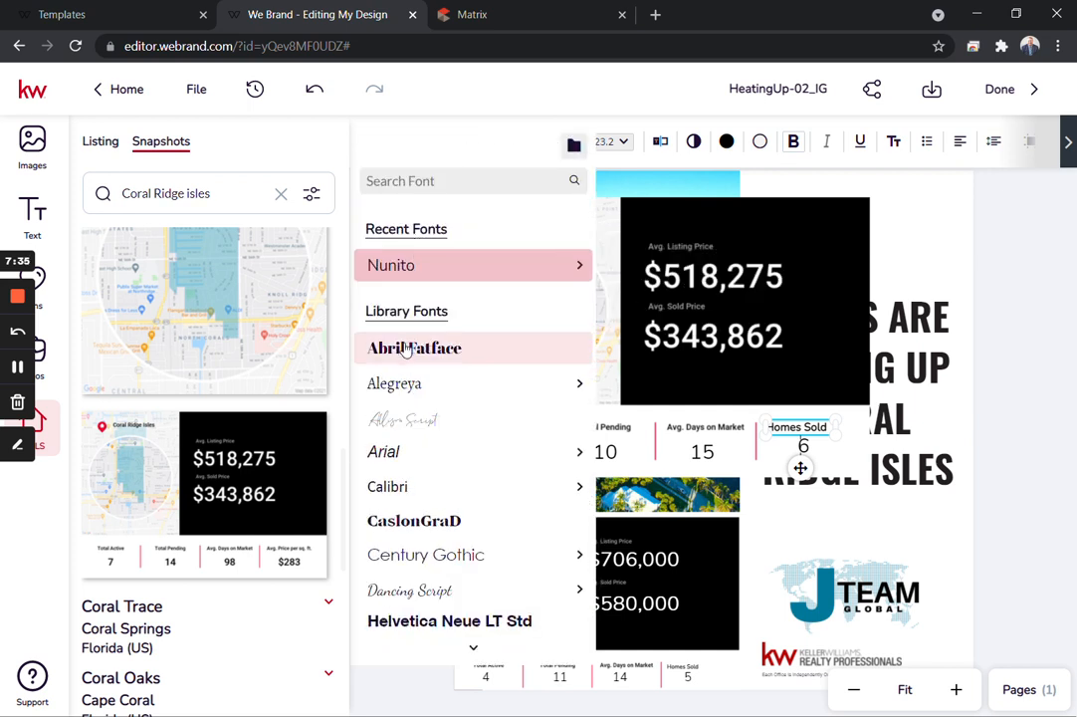
{"action": "left_click", "coordinate": [414, 347]}
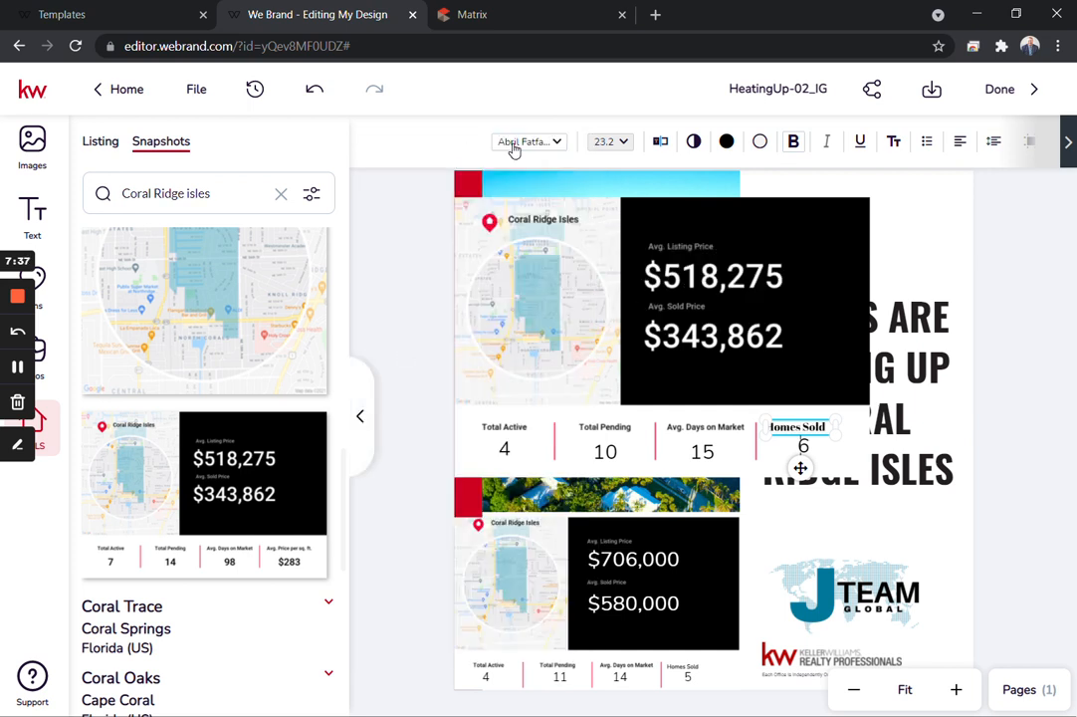
{"action": "left_click", "coordinate": [526, 142]}
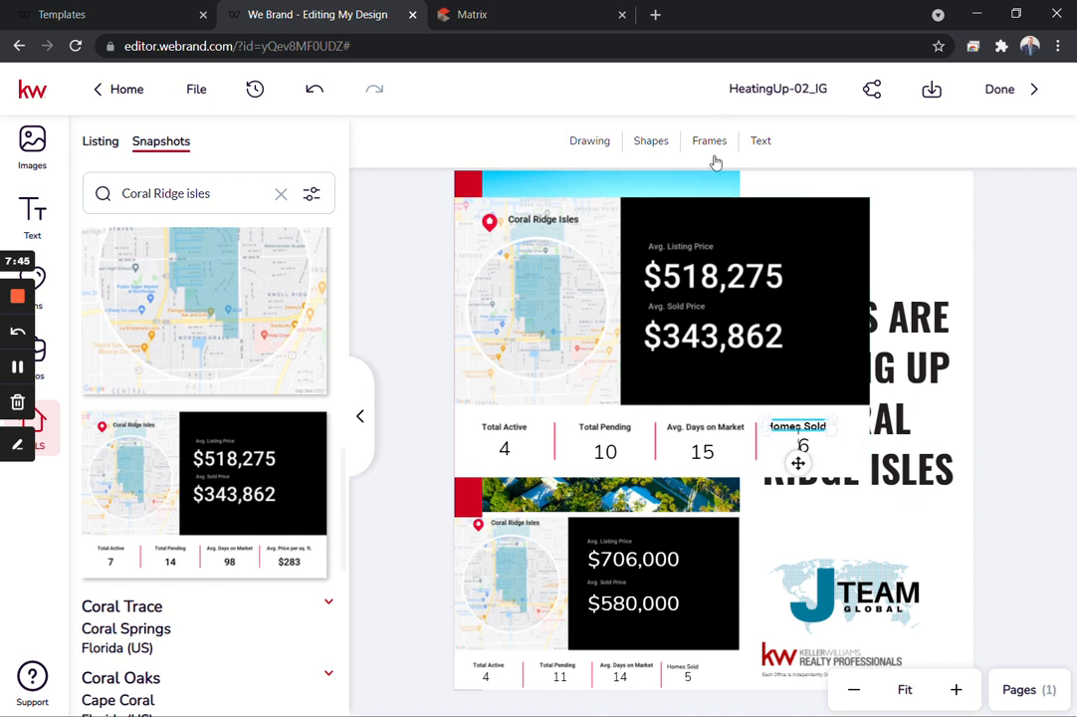
{"action": "mouse_move", "coordinate": [767, 177]}
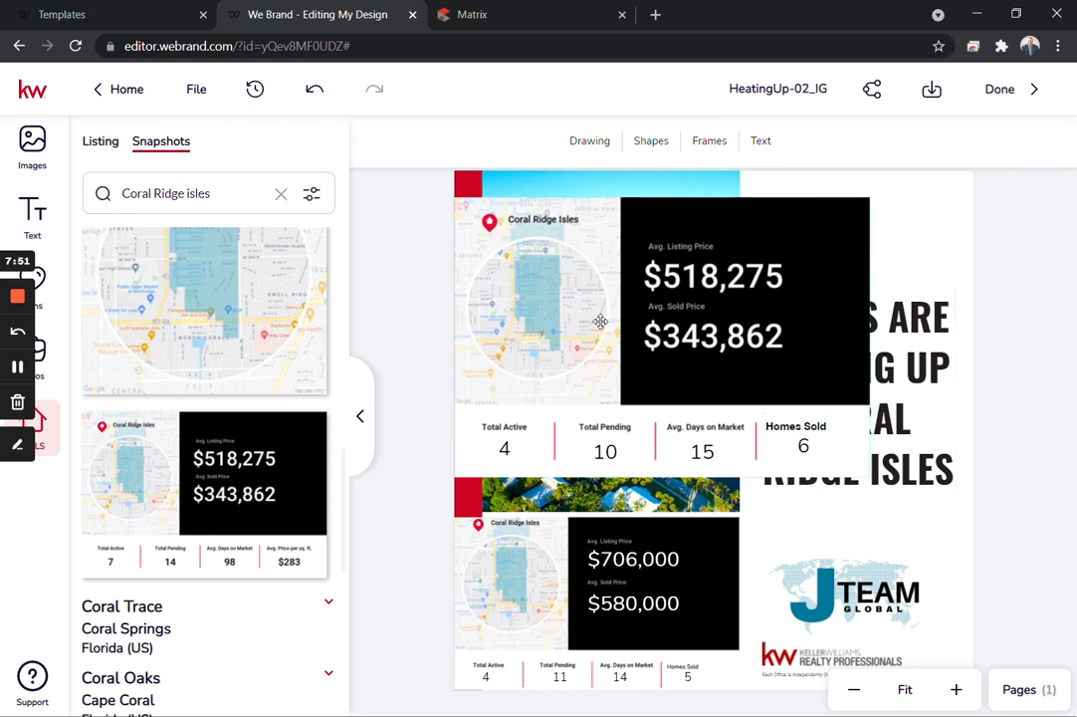
Undo the stat edits and delete the added top snapshot widget from the graphic
{"action": "left_click", "coordinate": [598, 323]}
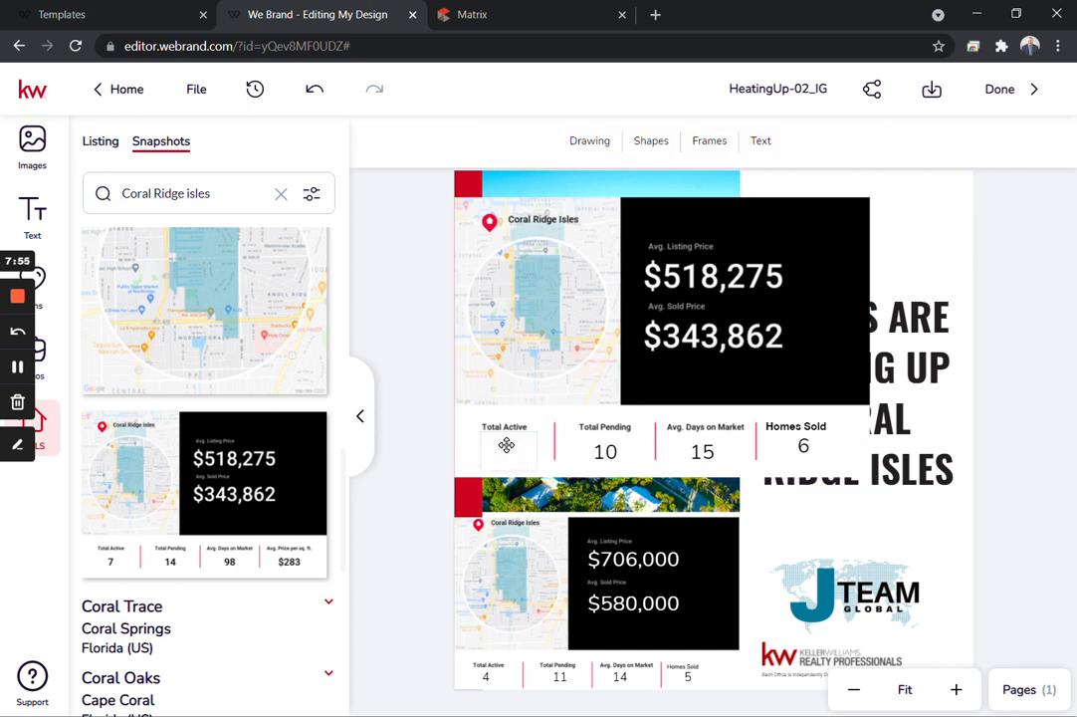
{"action": "left_click", "coordinate": [605, 450]}
{"action": "type", "text": "14"}
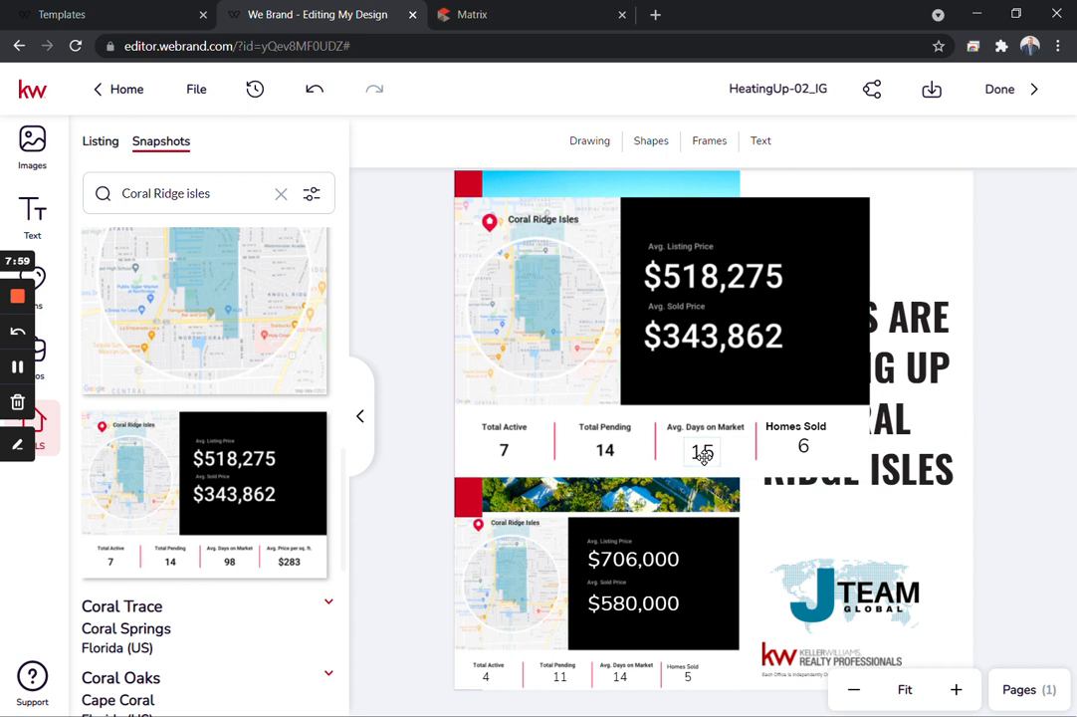
{"action": "left_click", "coordinate": [701, 452]}
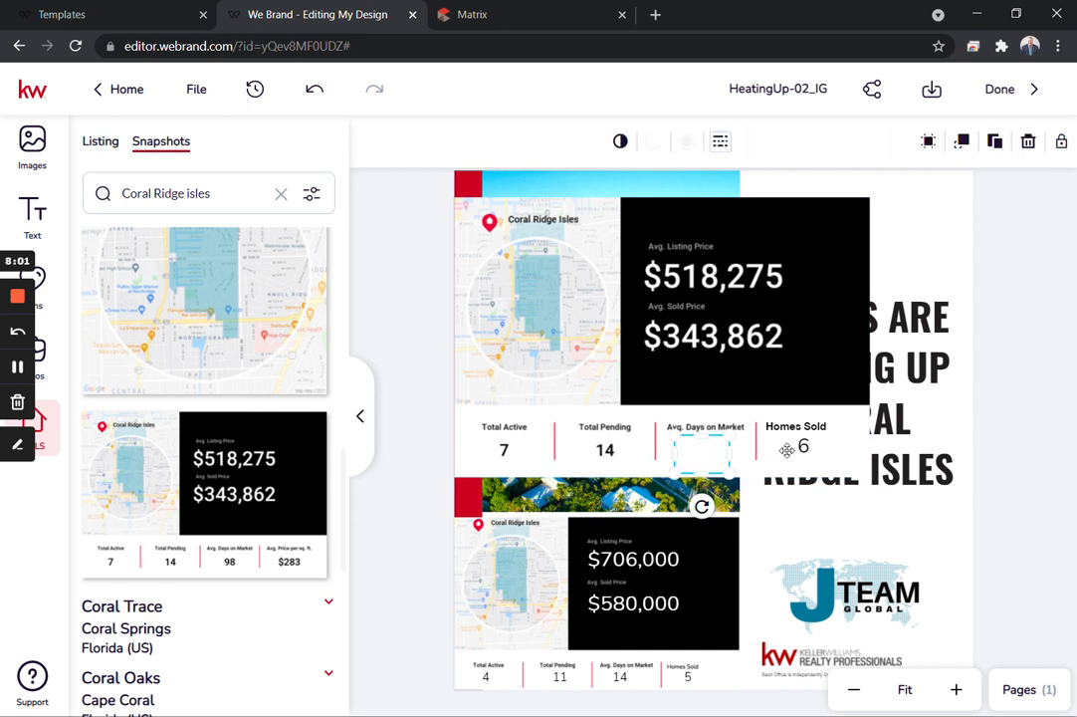
{"action": "left_click", "coordinate": [705, 450]}
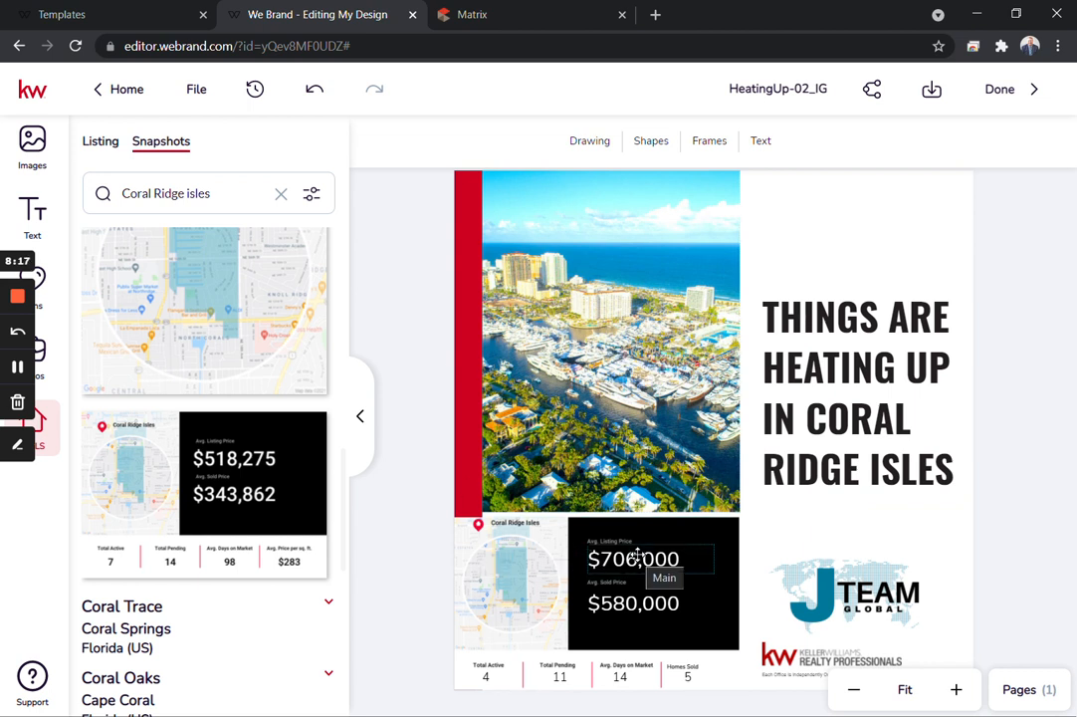
Edit the bottom snapshot's stats to 4 active, 10 pending, 15 days and 6 homes sold, saving the changes
{"action": "left_click", "coordinate": [633, 558]}
{"action": "type", "text": "6"}
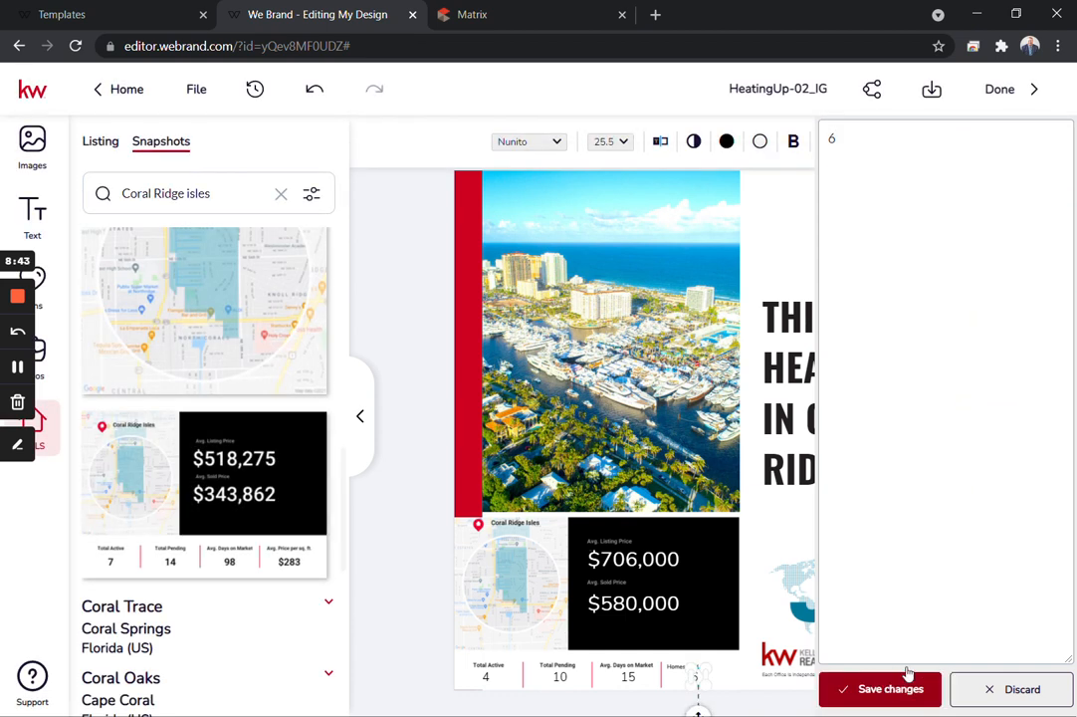
{"action": "left_click", "coordinate": [880, 689]}
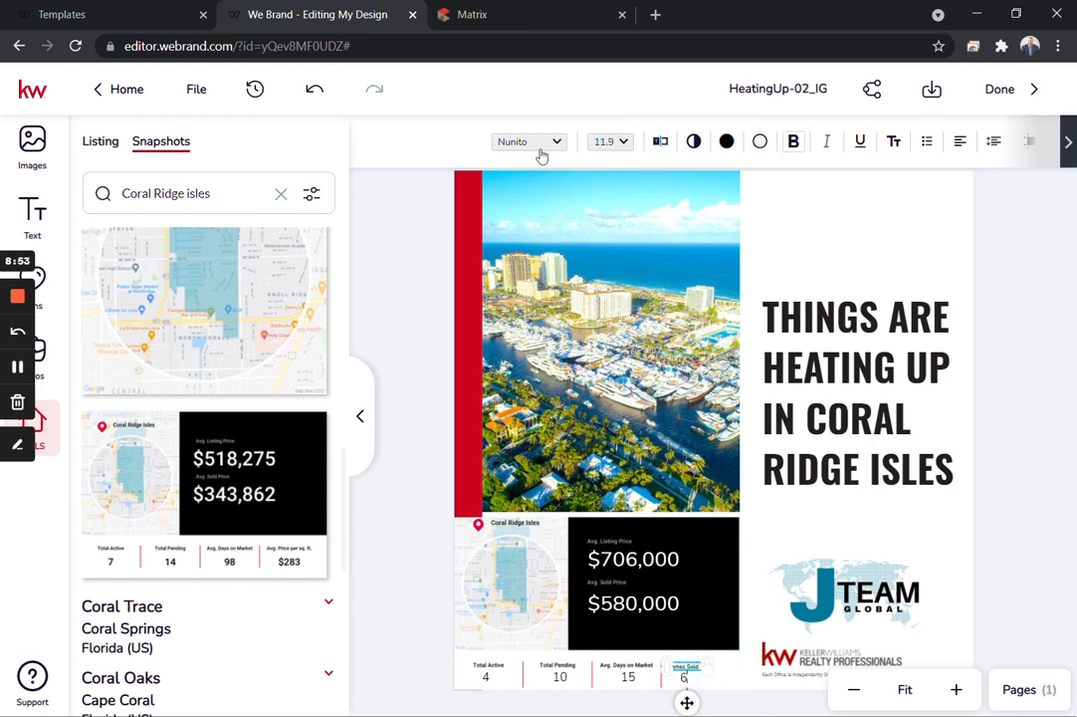
{"action": "left_click", "coordinate": [522, 141]}
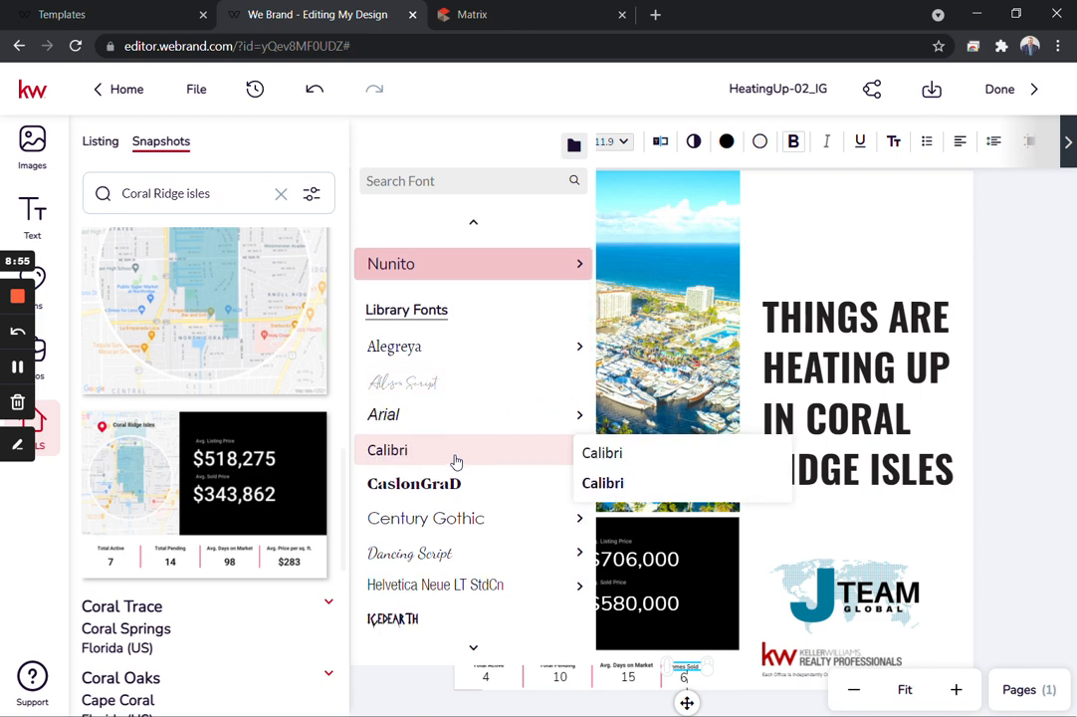